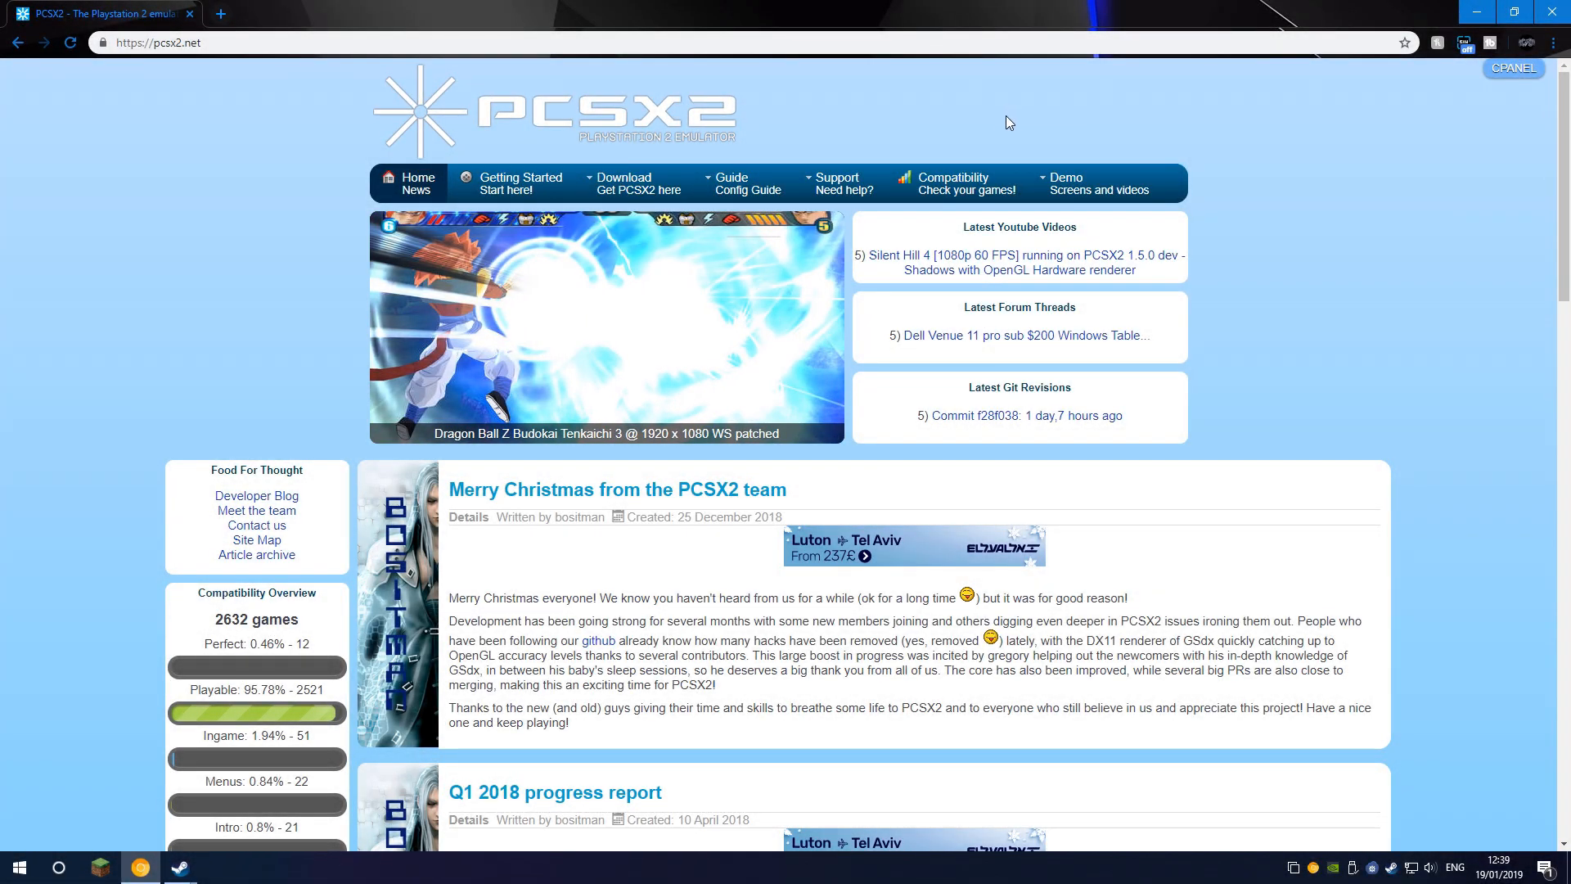
mouse_move(1003, 131)
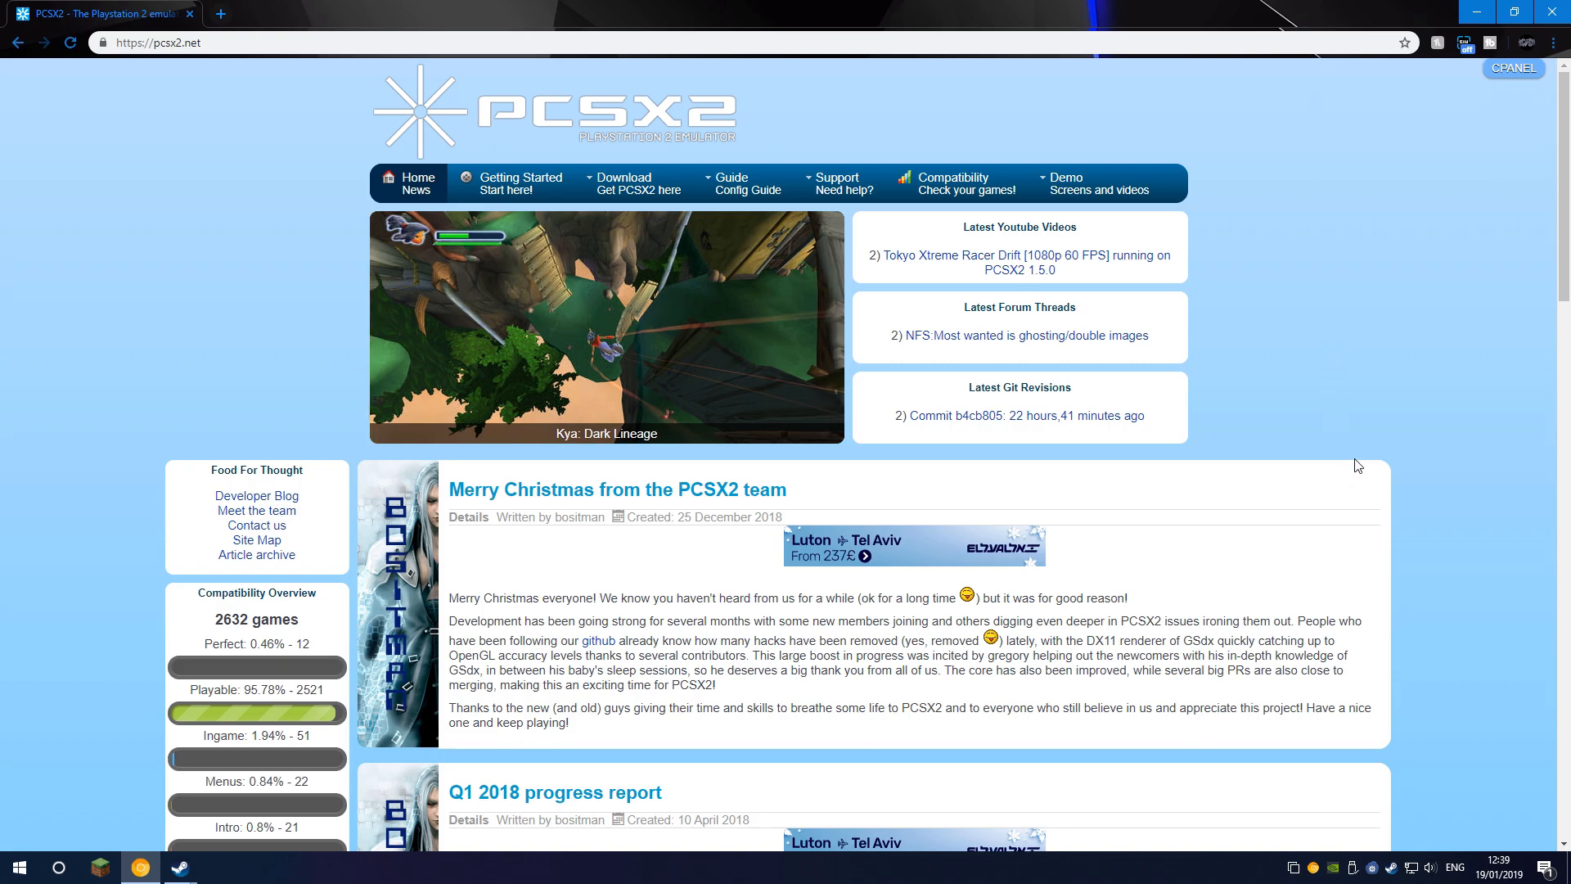
mouse_move(1260, 316)
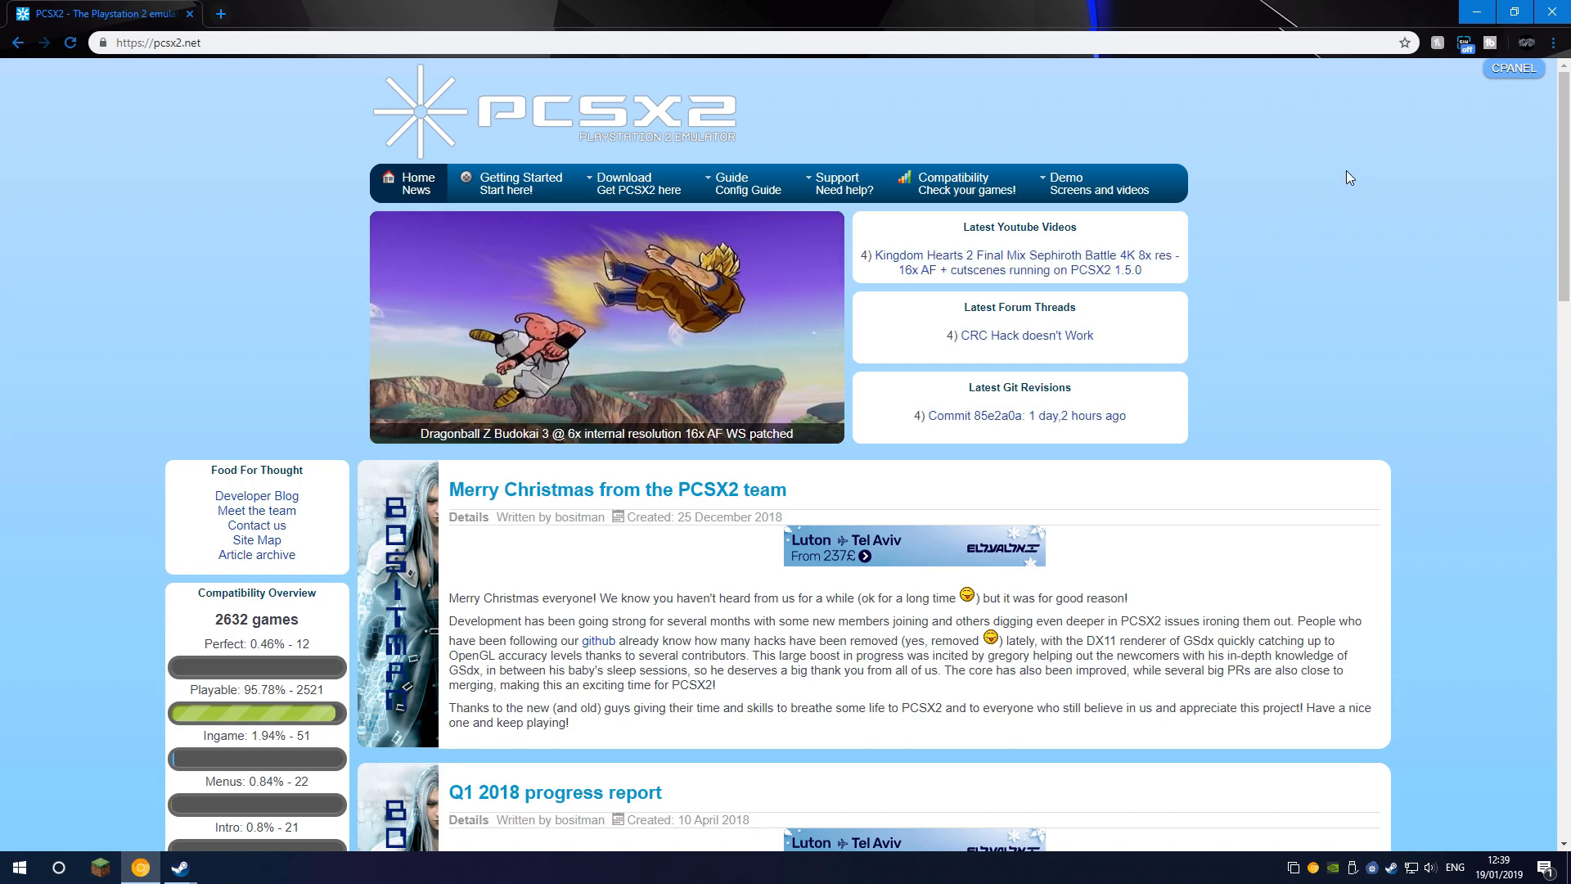
mouse_move(1342, 152)
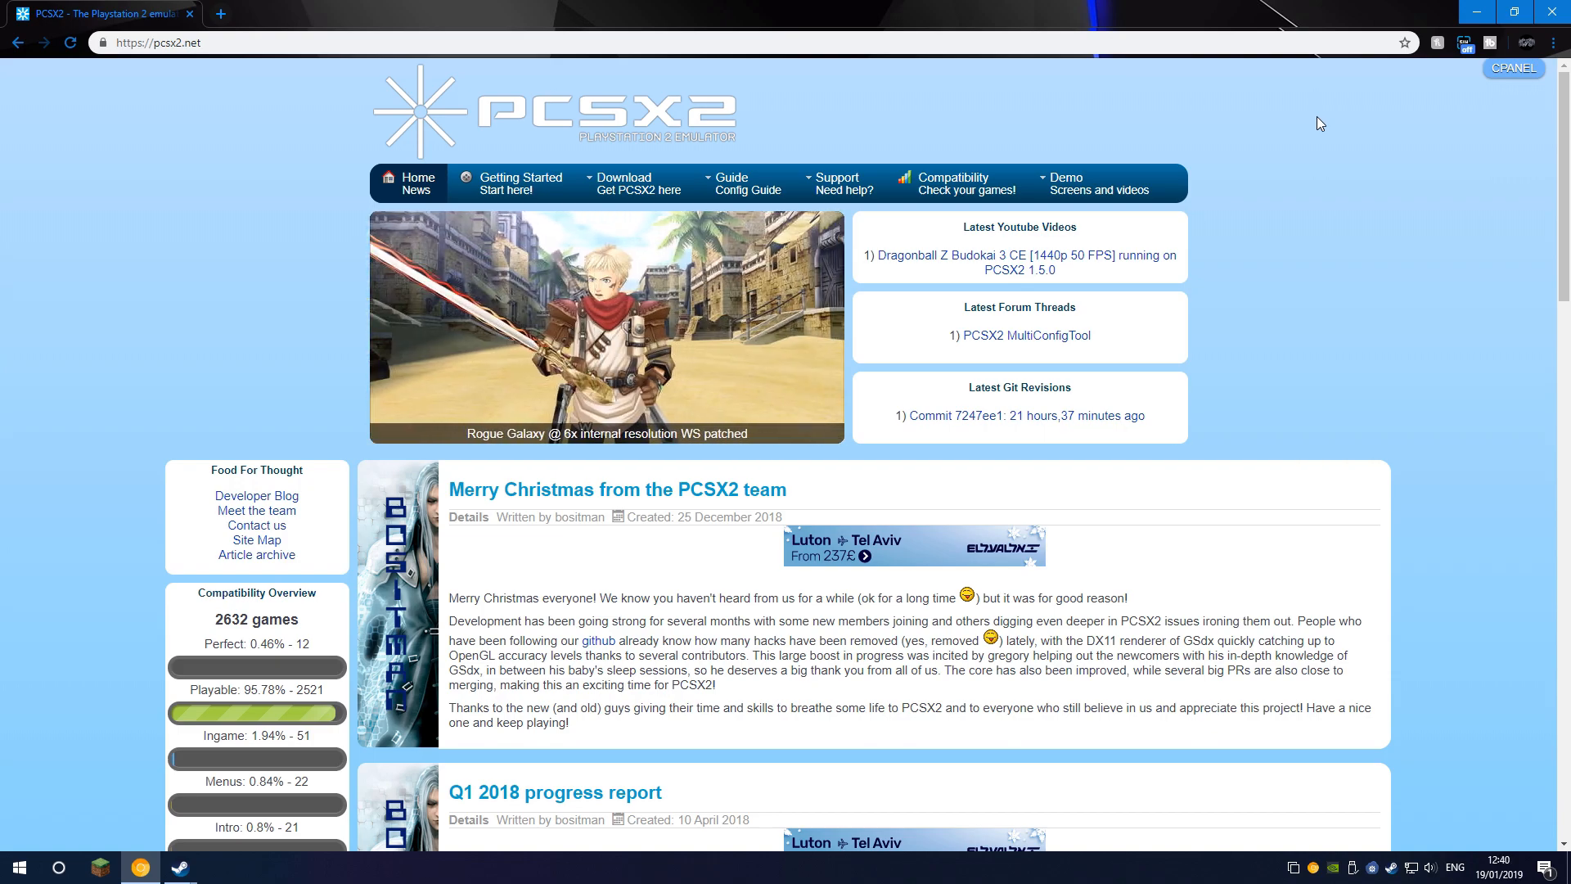
mouse_move(1305, 137)
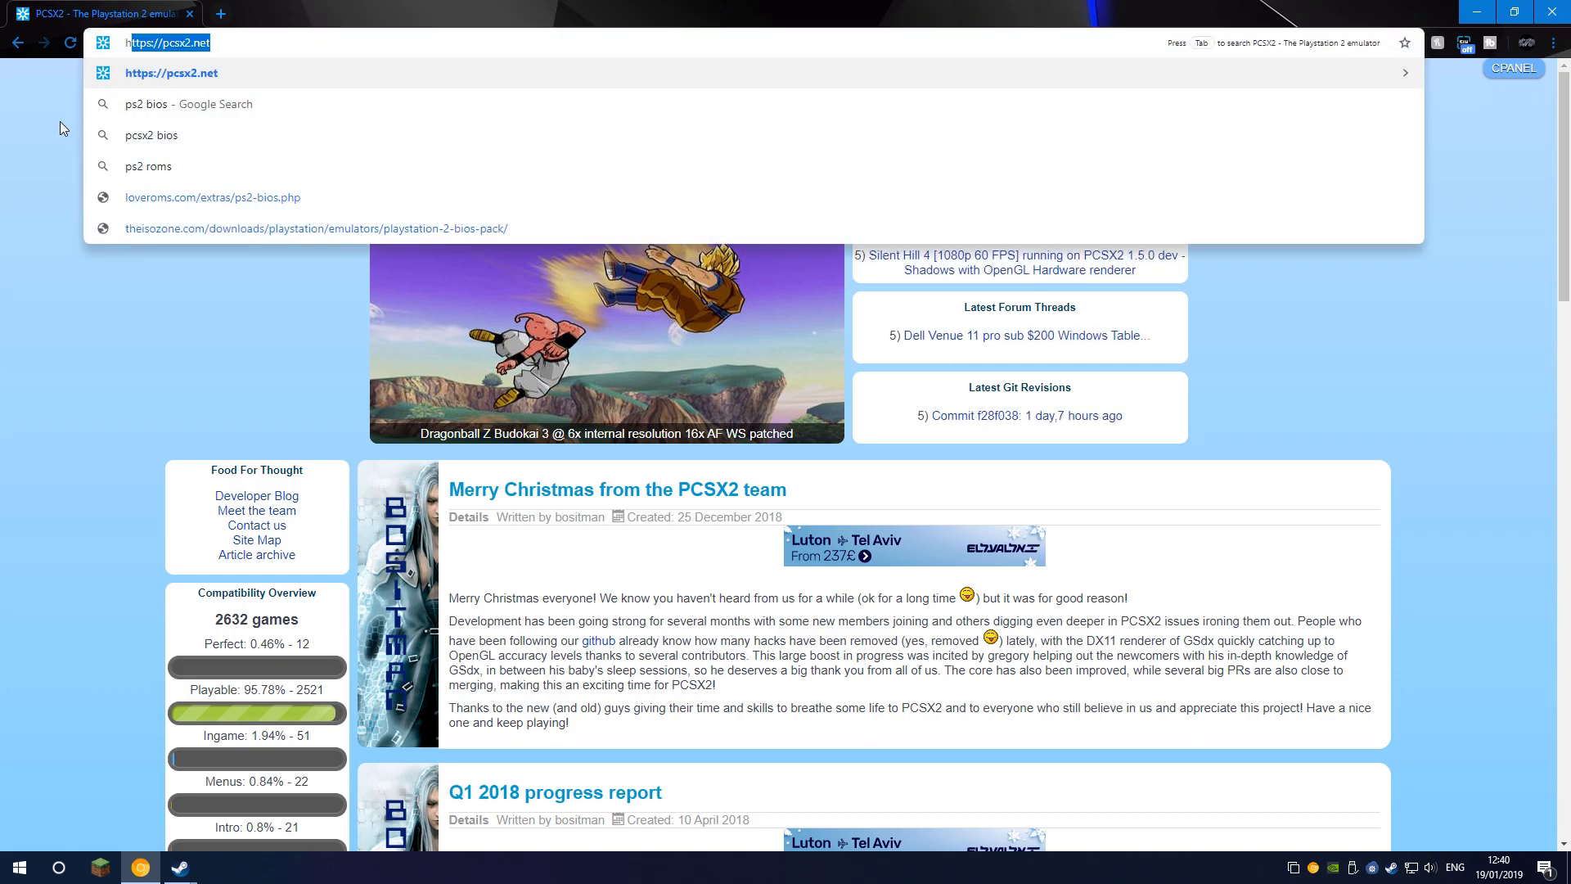
Download the PCSX2 1.4.0 Standalone Installer from Releases > Windows and keep the file.
key("Escape")
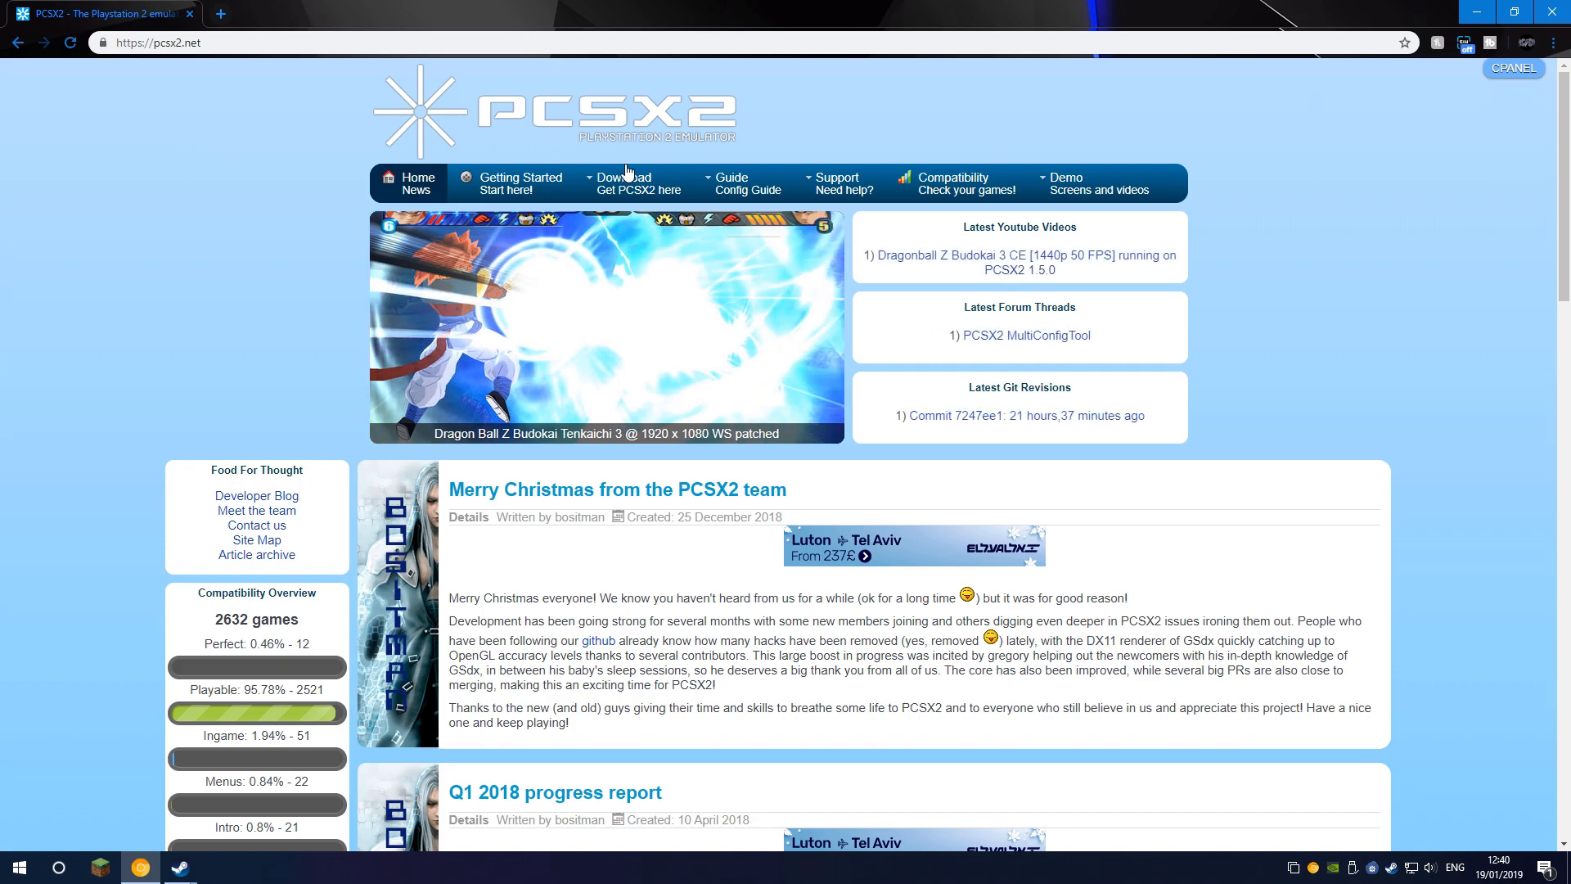
left_click(627, 181)
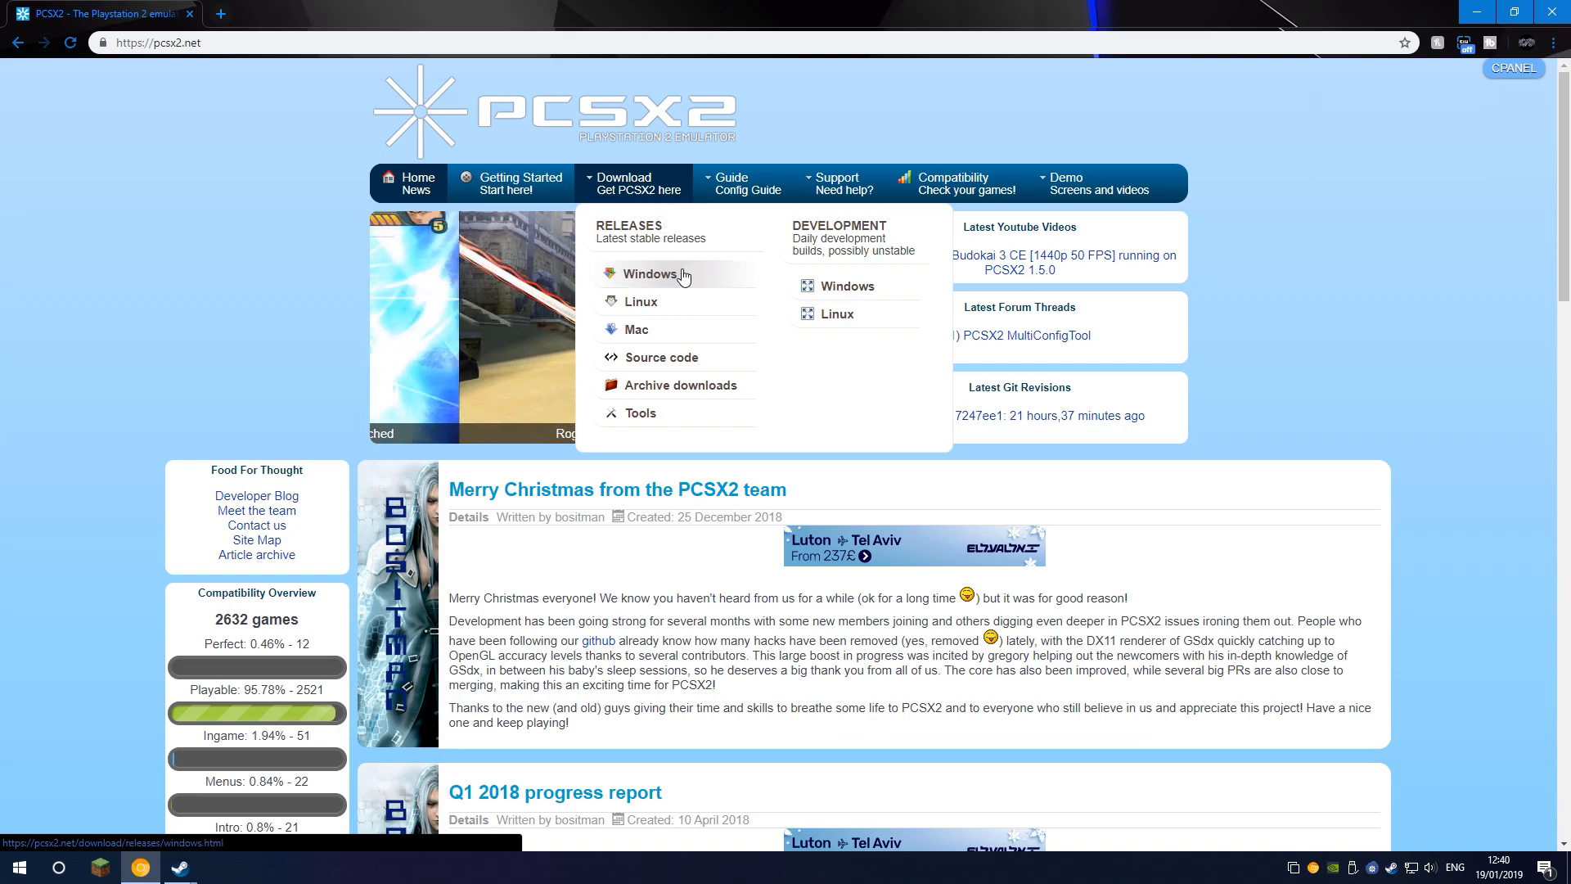
mouse_move(673, 338)
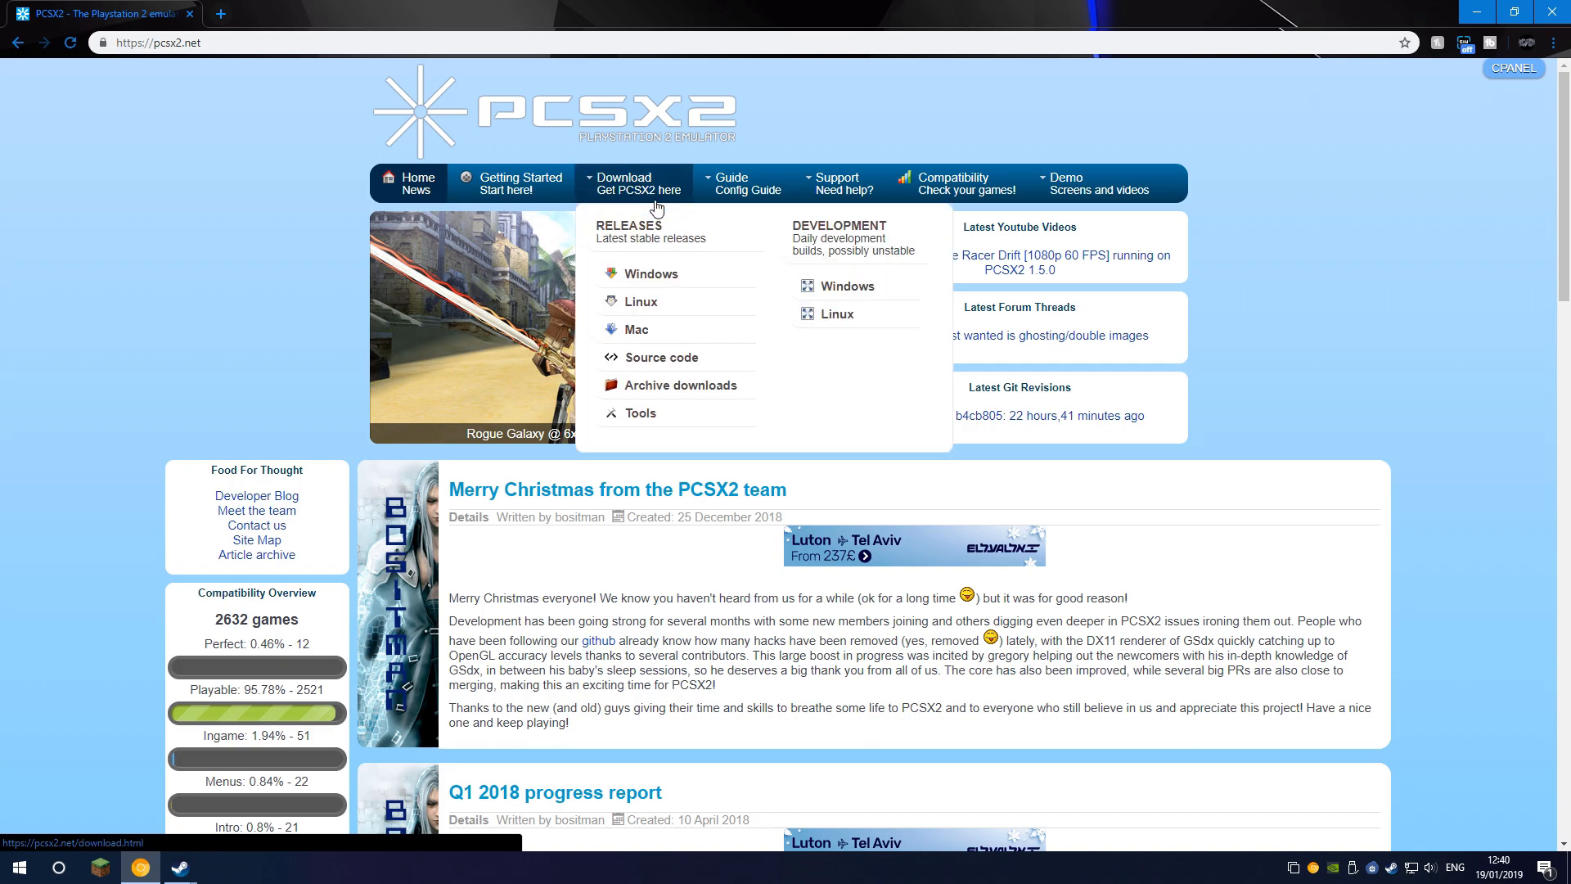
mouse_move(629, 306)
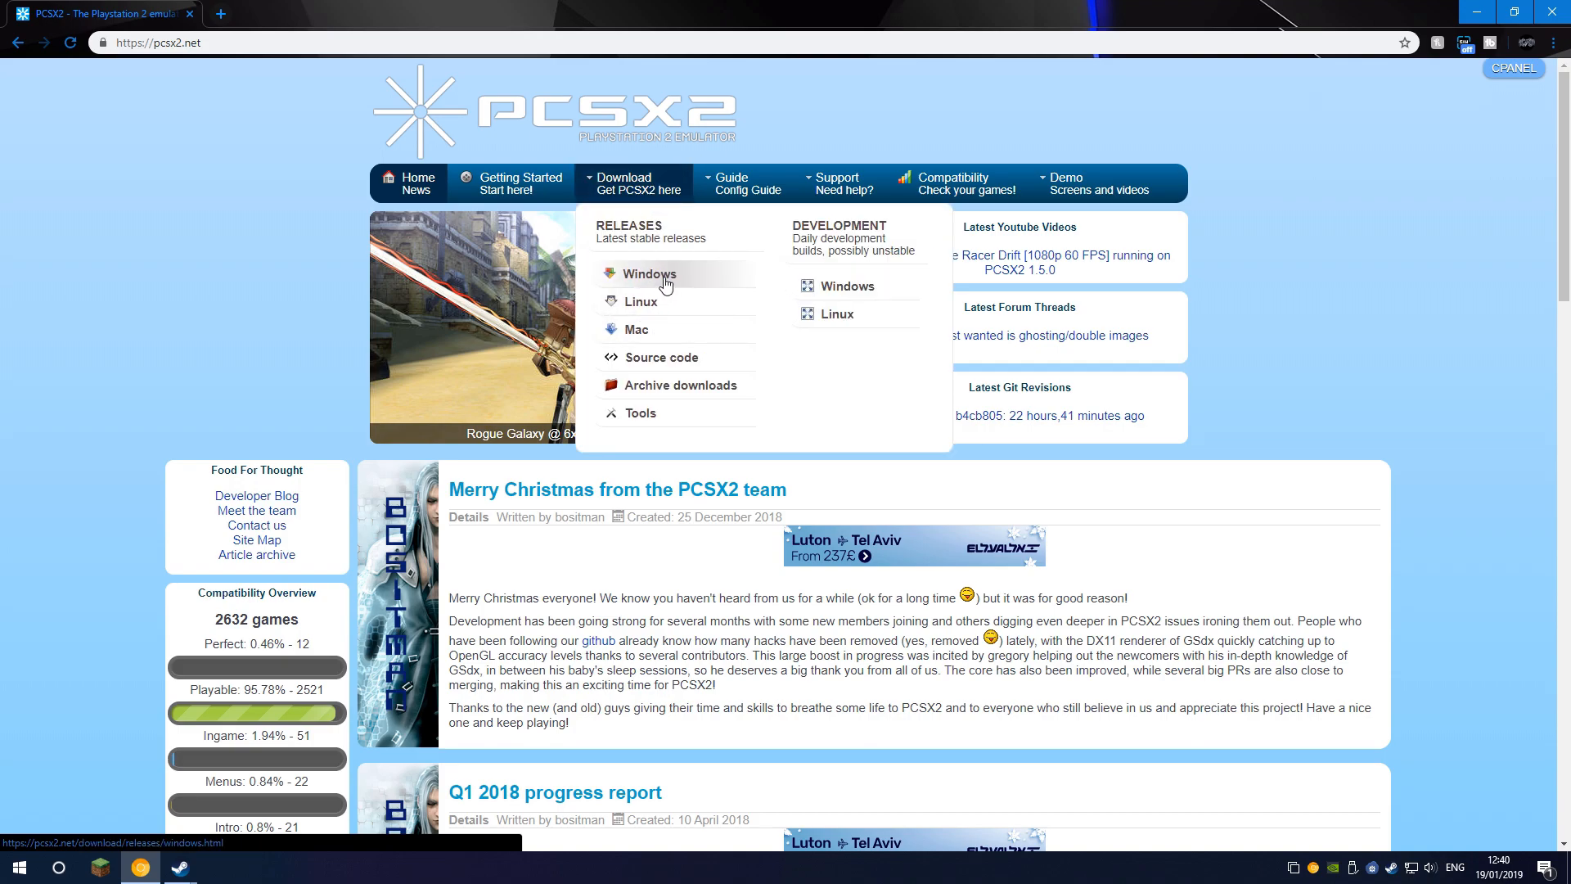
left_click(649, 274)
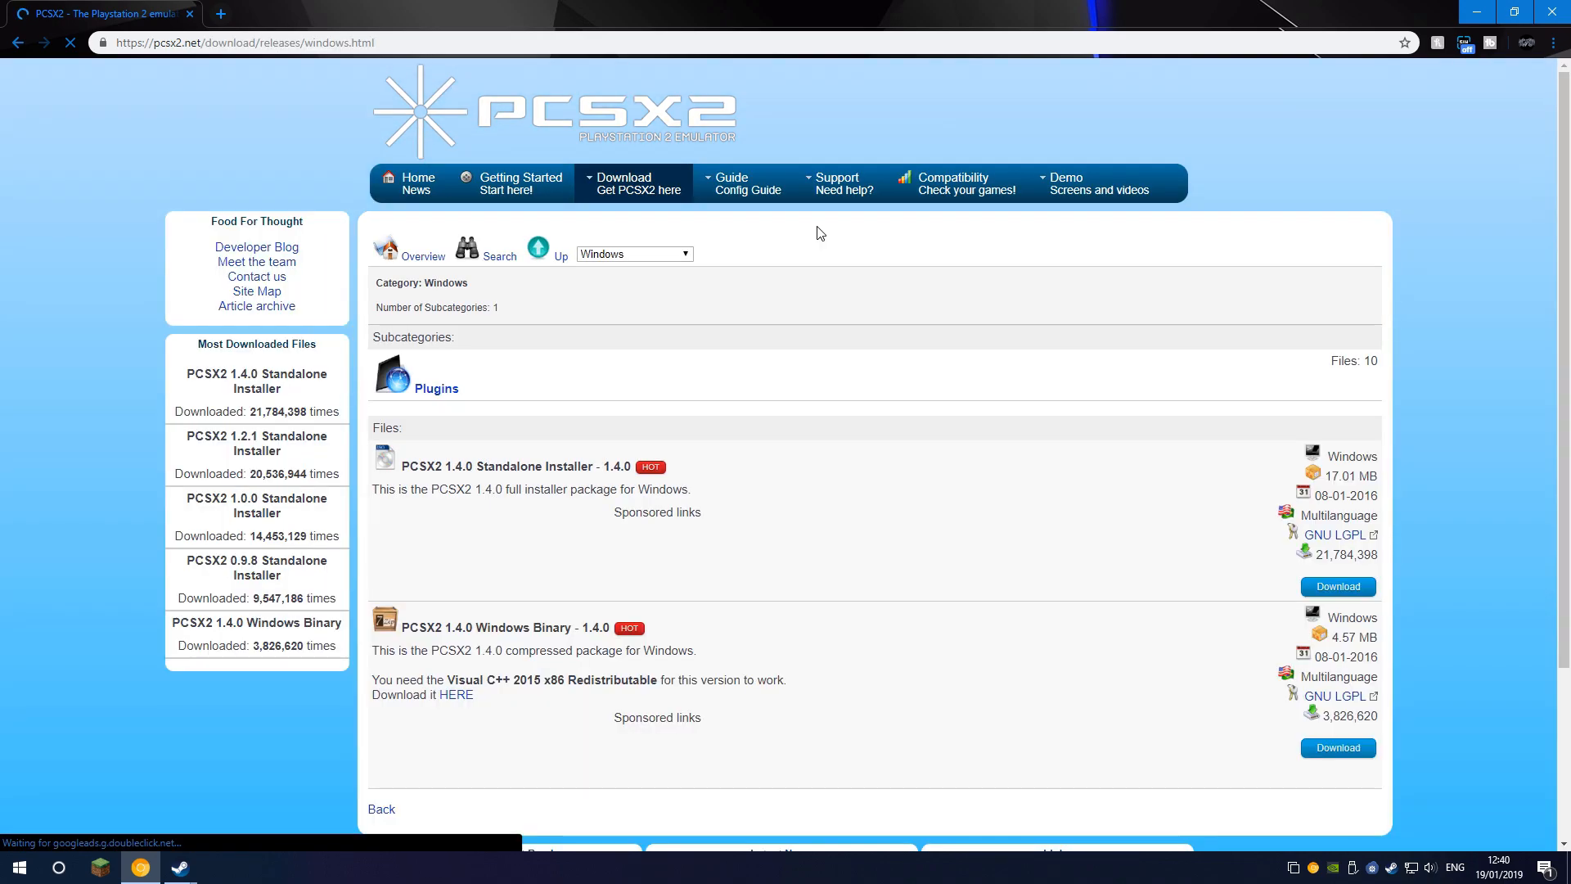
mouse_move(765, 347)
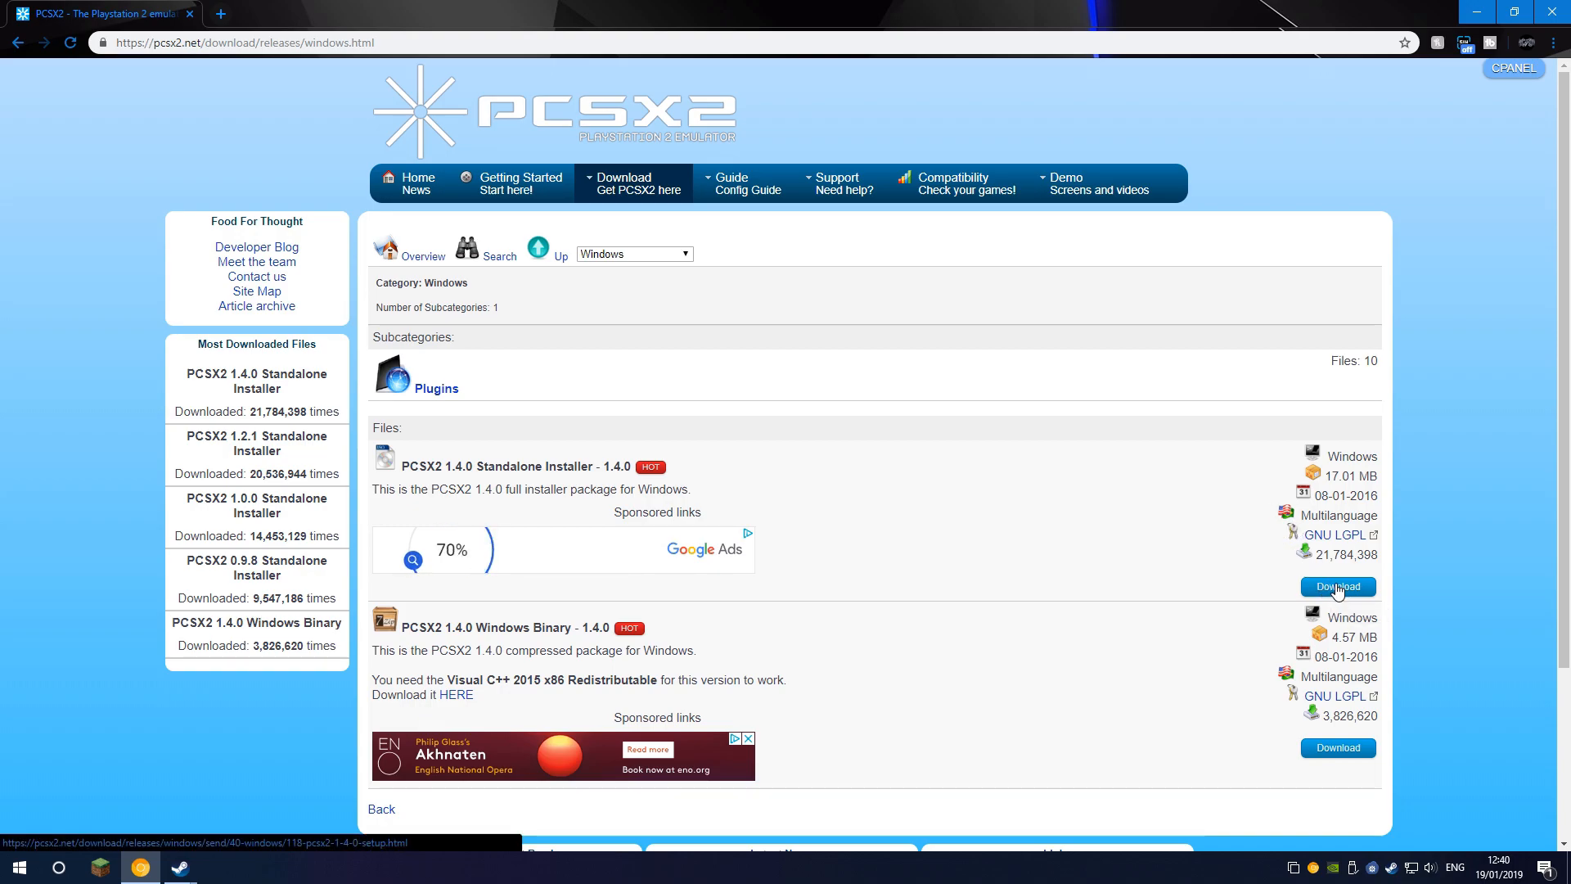
left_click(1338, 586)
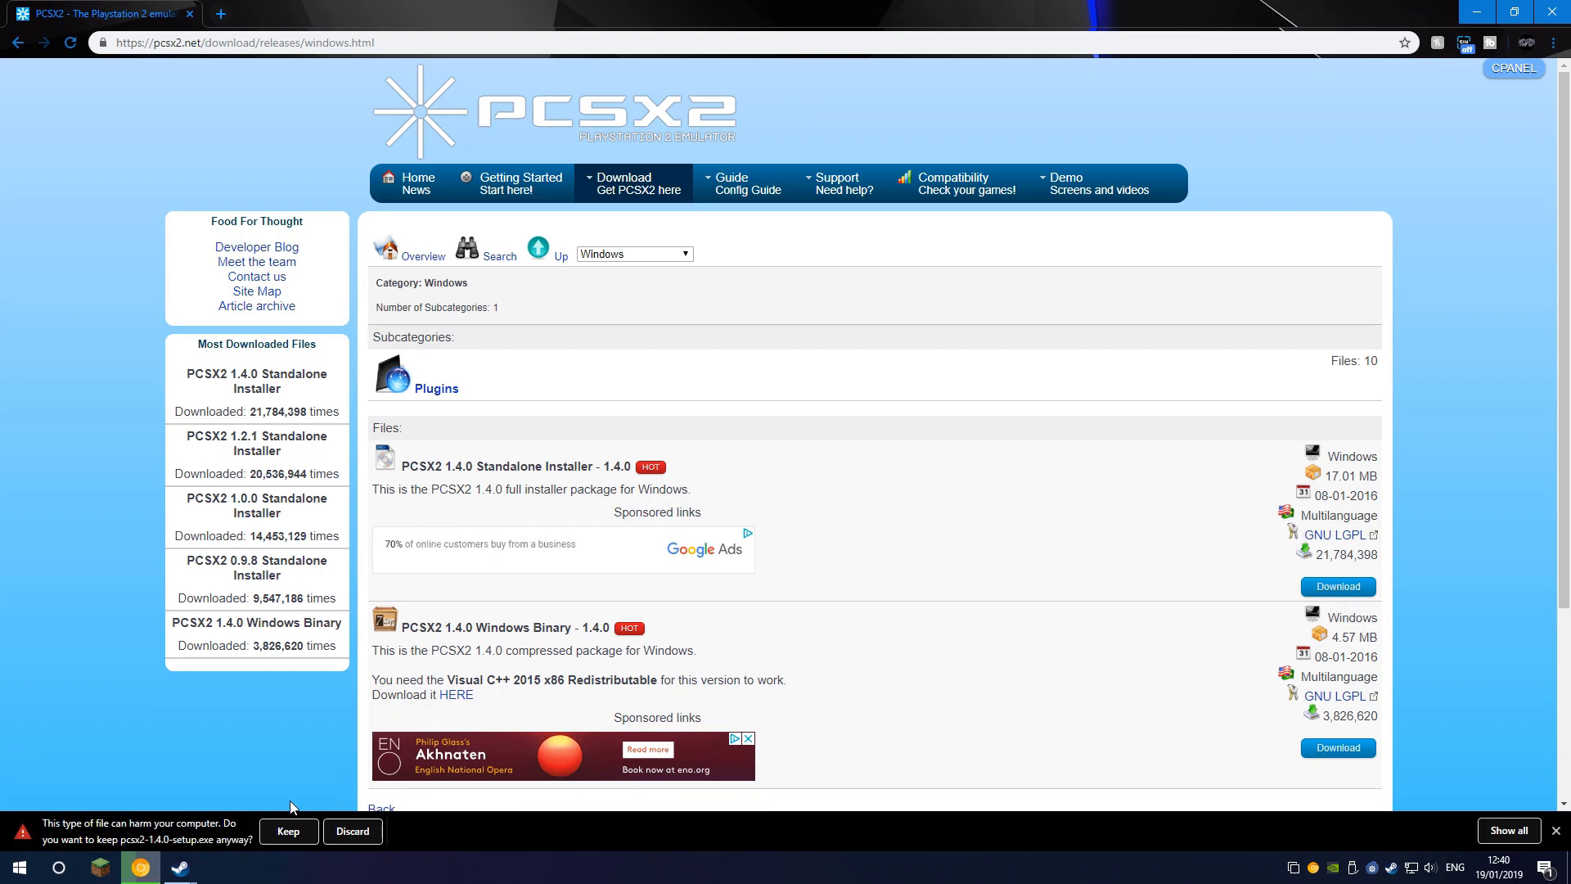
left_click(288, 832)
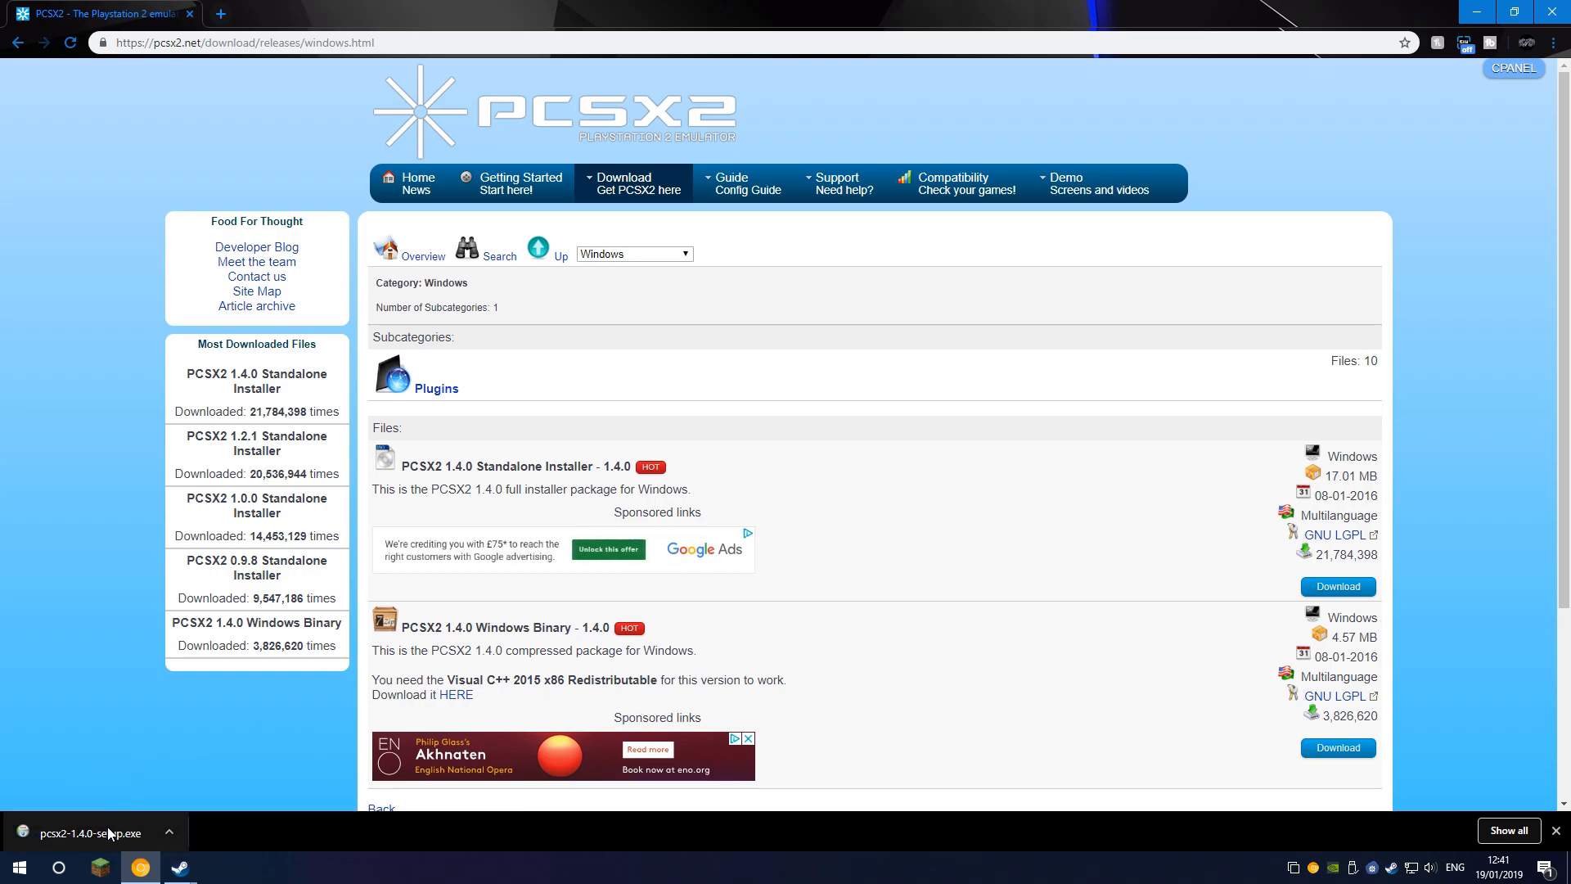
mouse_move(111, 834)
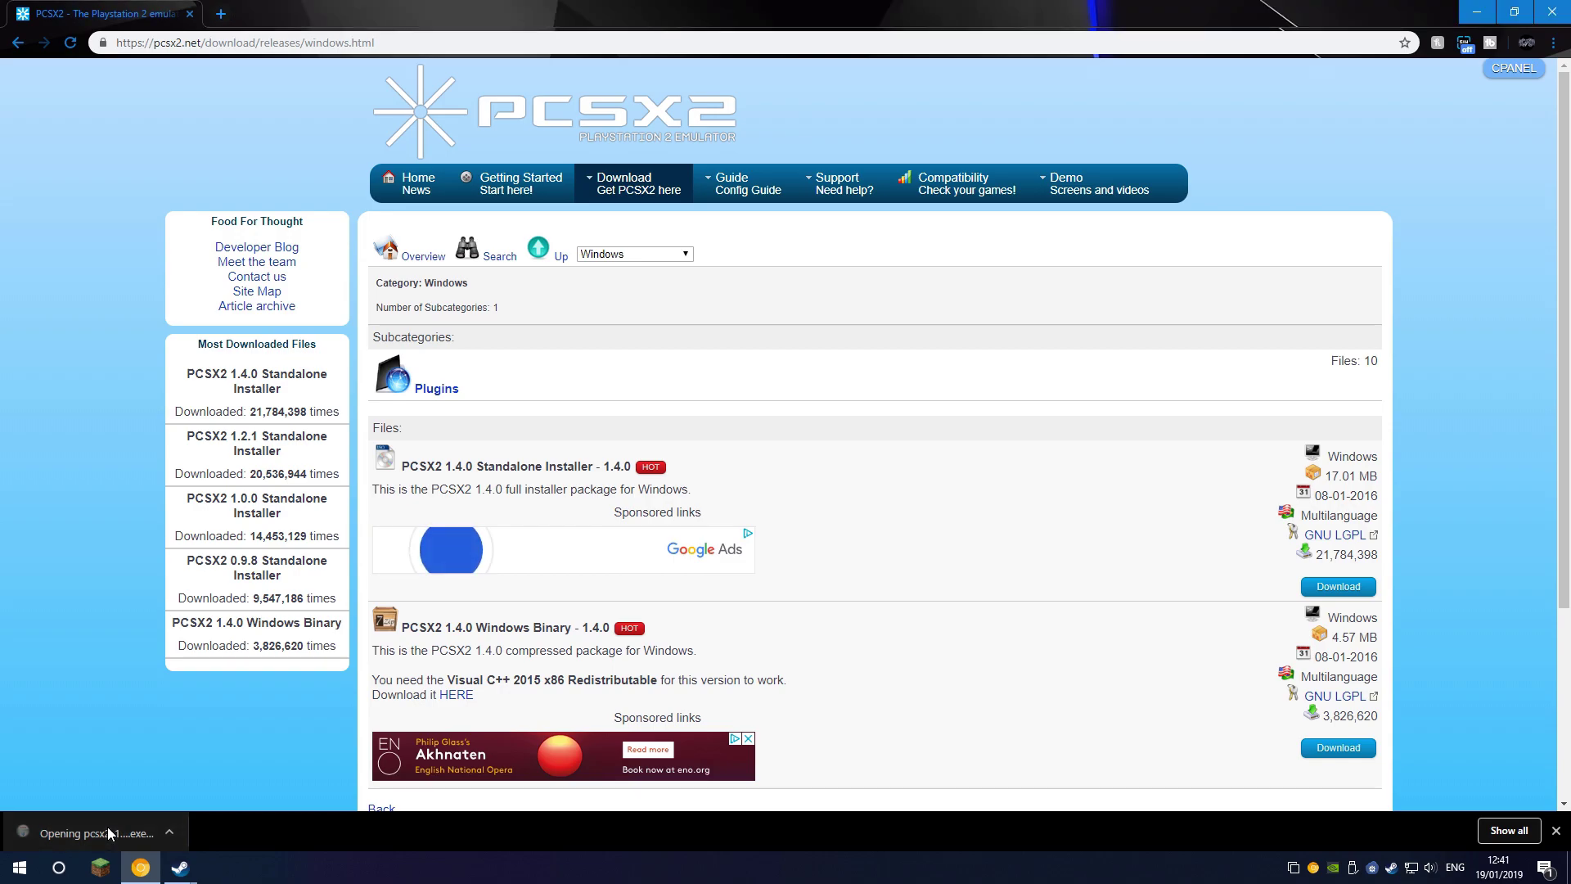
Run pcsx2-1.4.0-setup.exe, keep all components and the default folder, and complete installation.
left_click(95, 833)
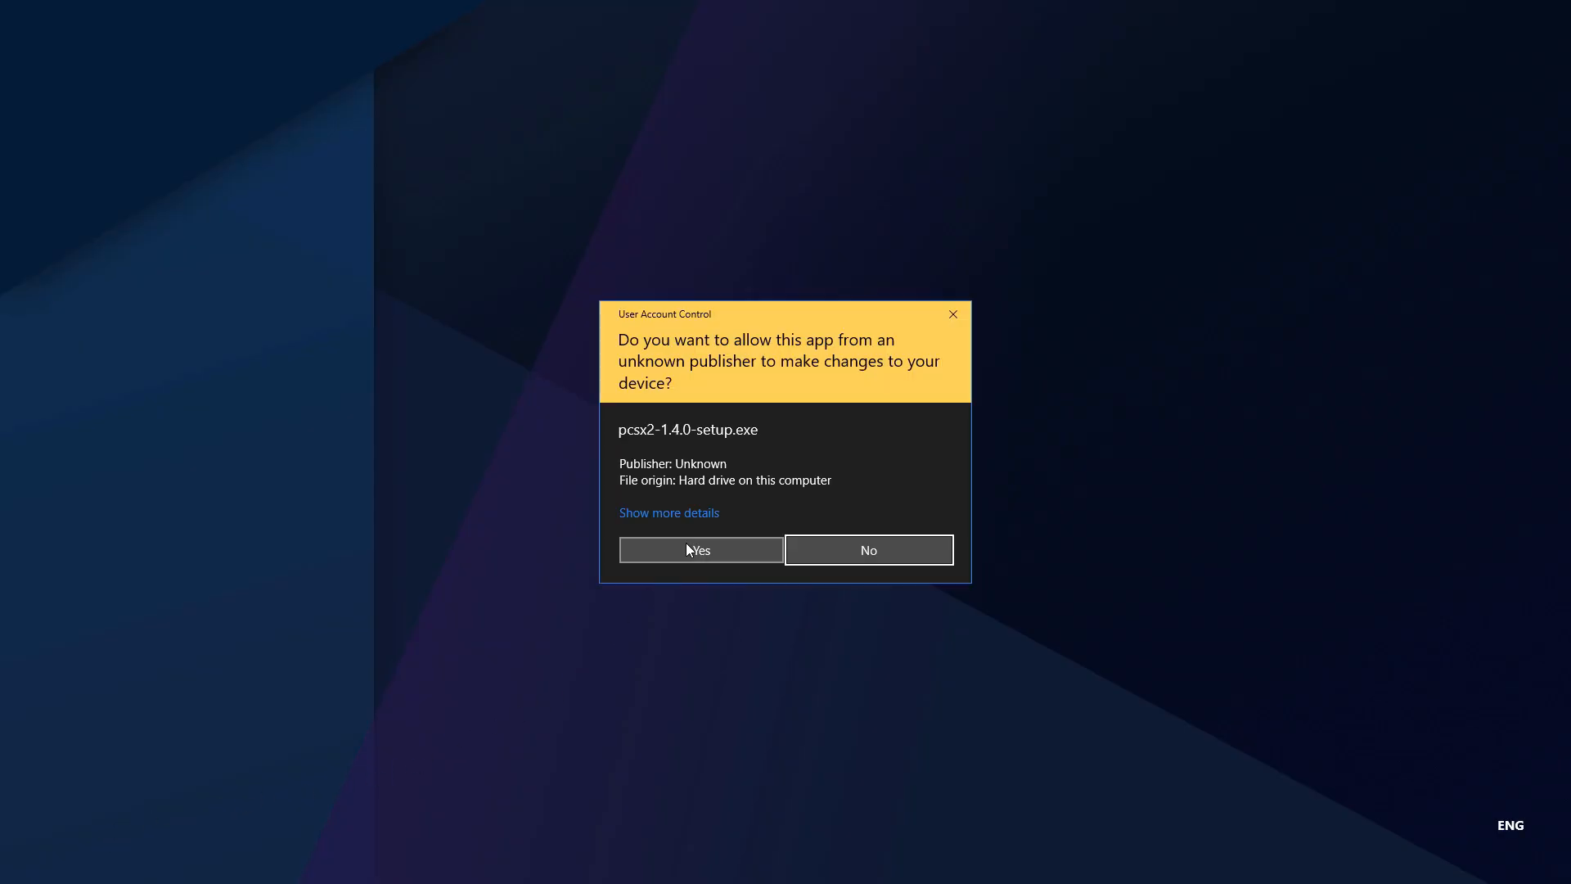
left_click(700, 550)
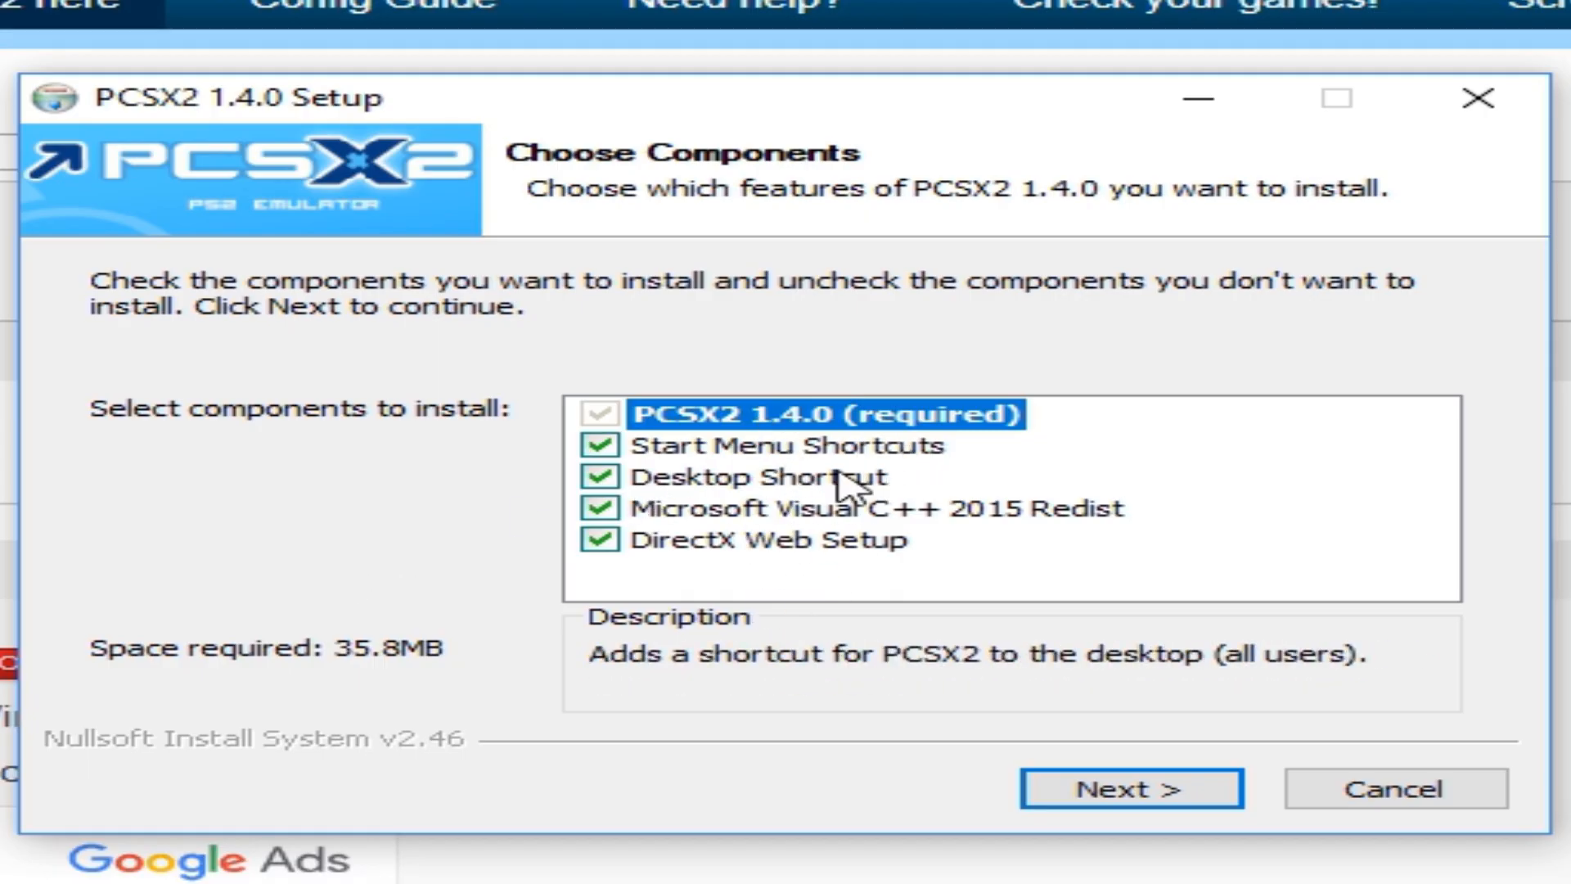
left_click(1132, 788)
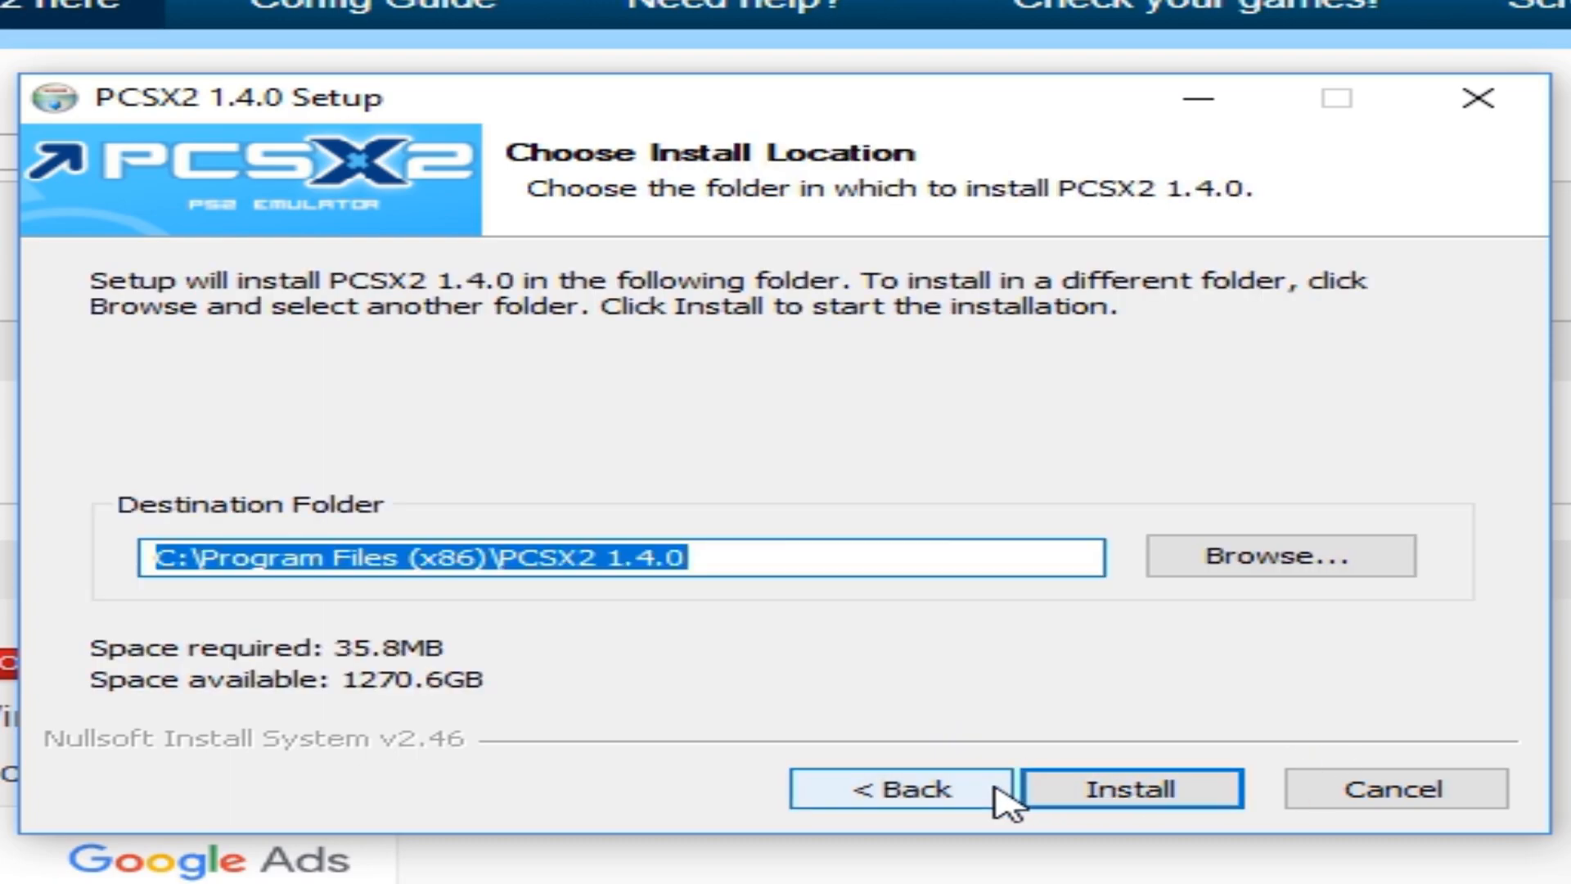
left_click(899, 789)
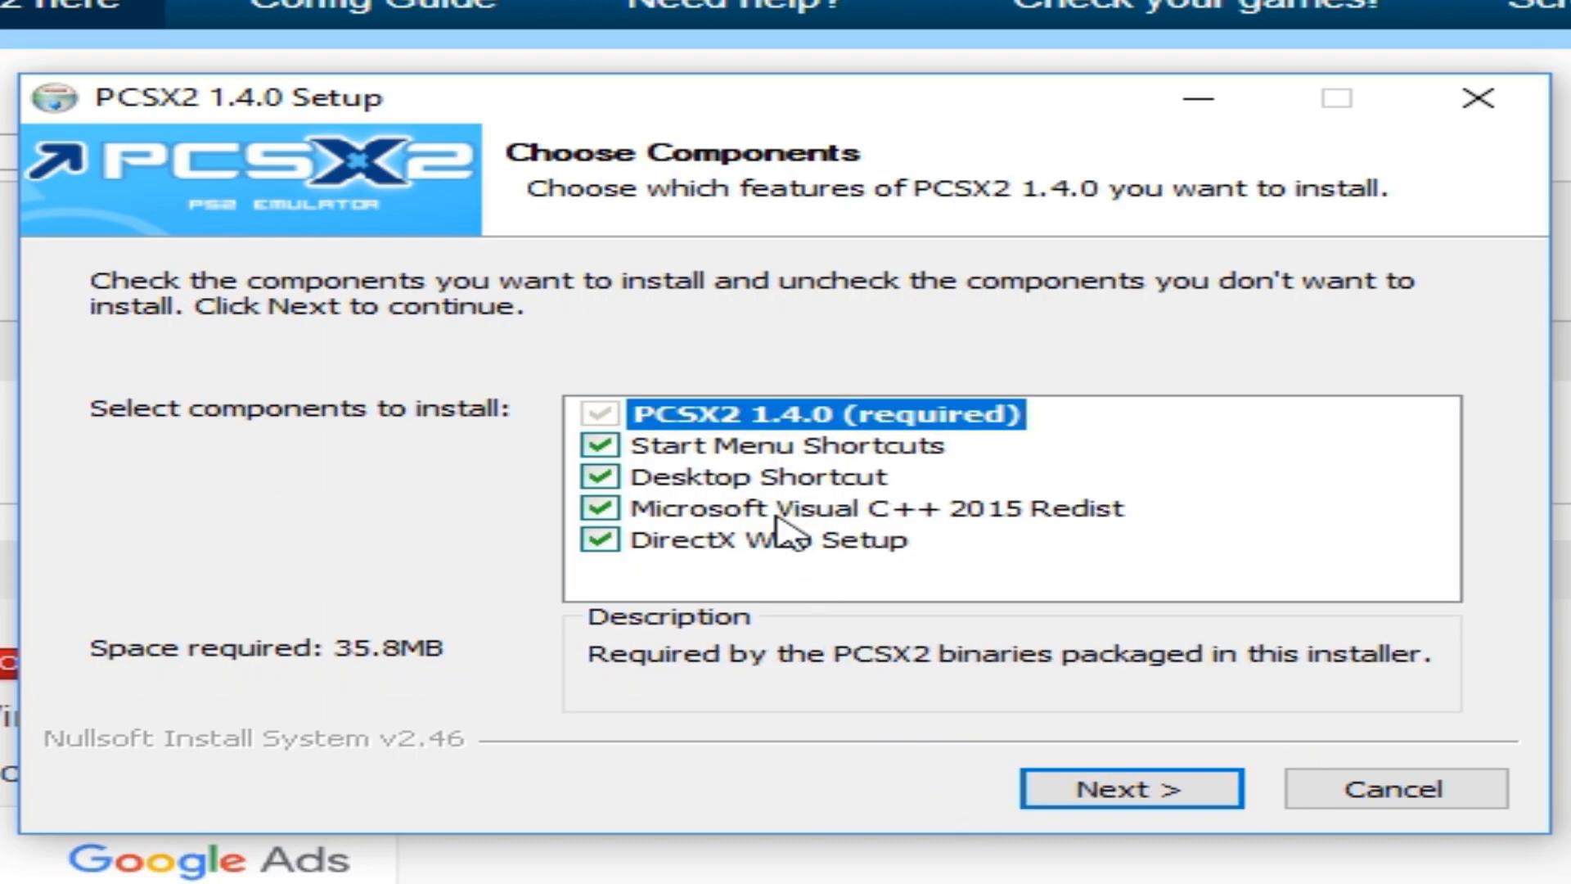
left_click(1132, 789)
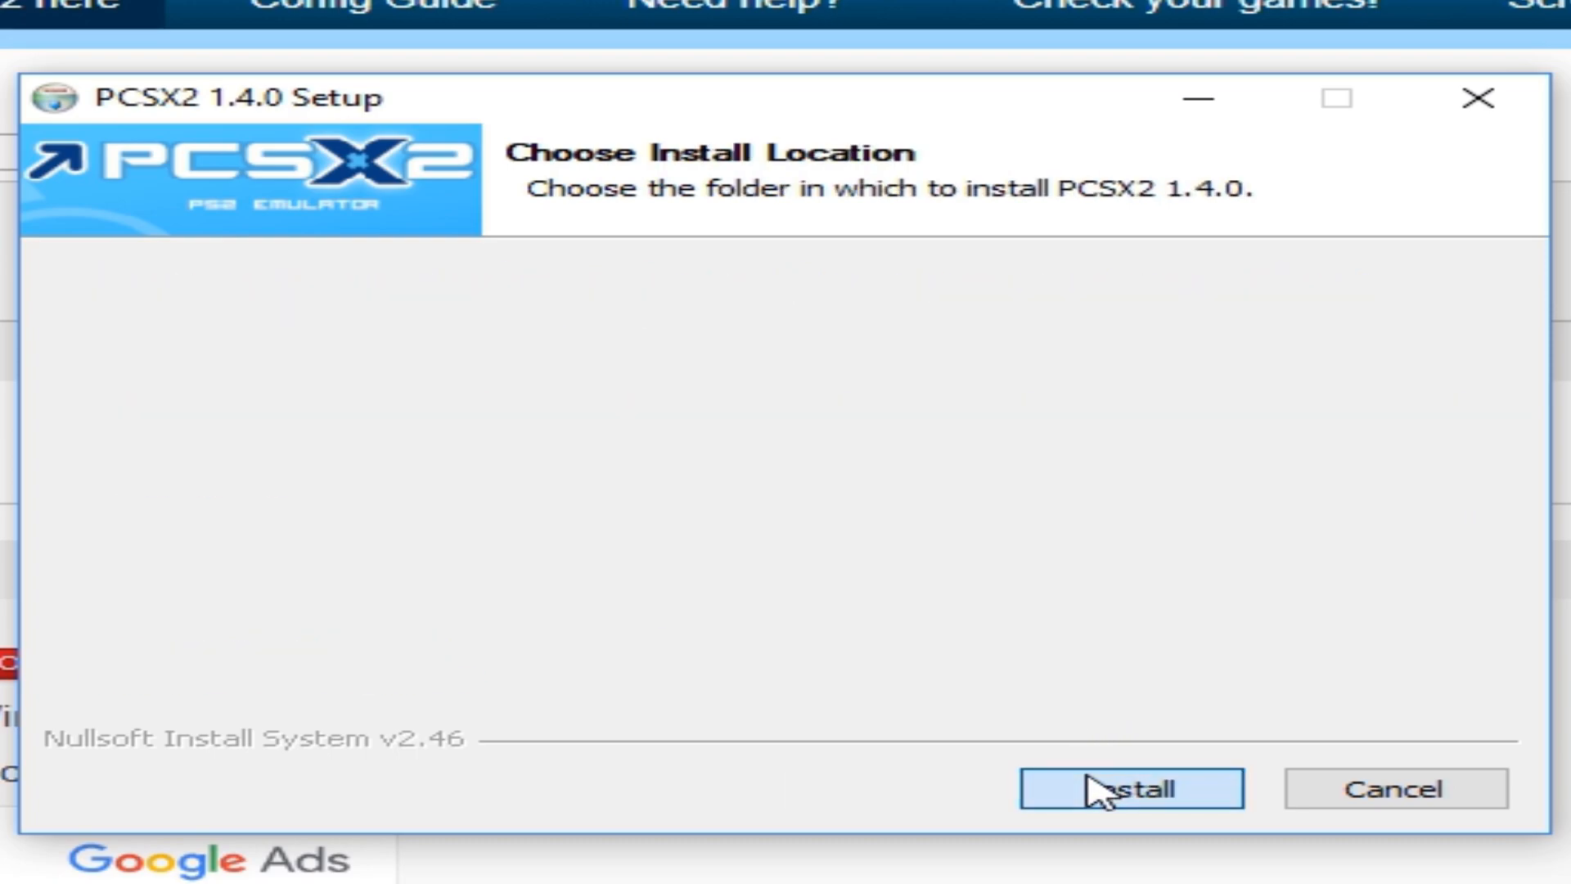
left_click(1129, 790)
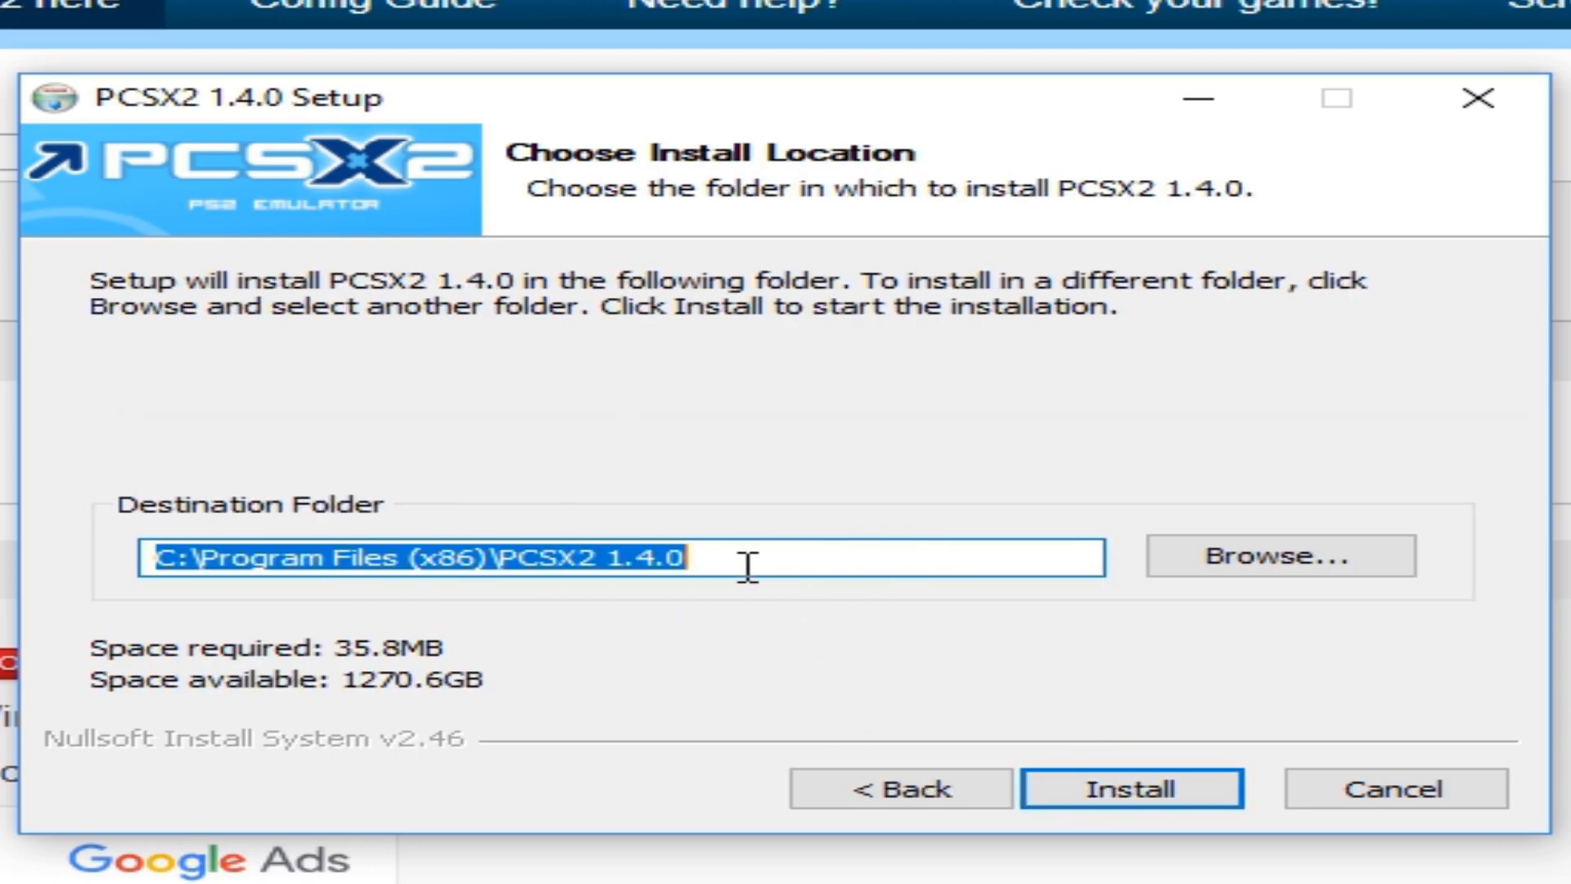
left_click(1132, 790)
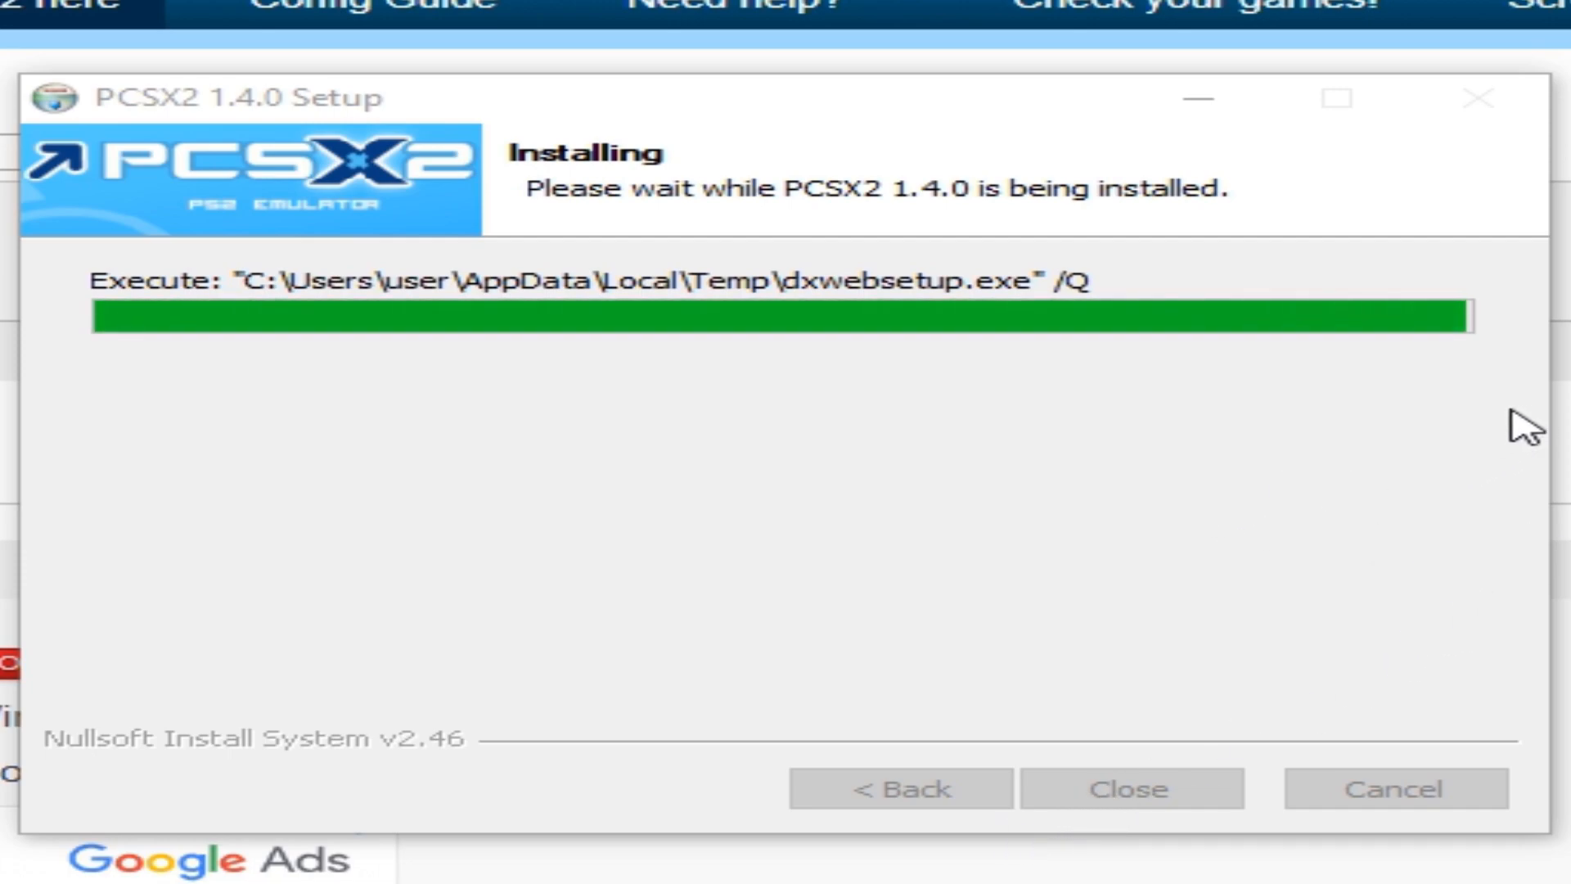
mouse_move(1370, 400)
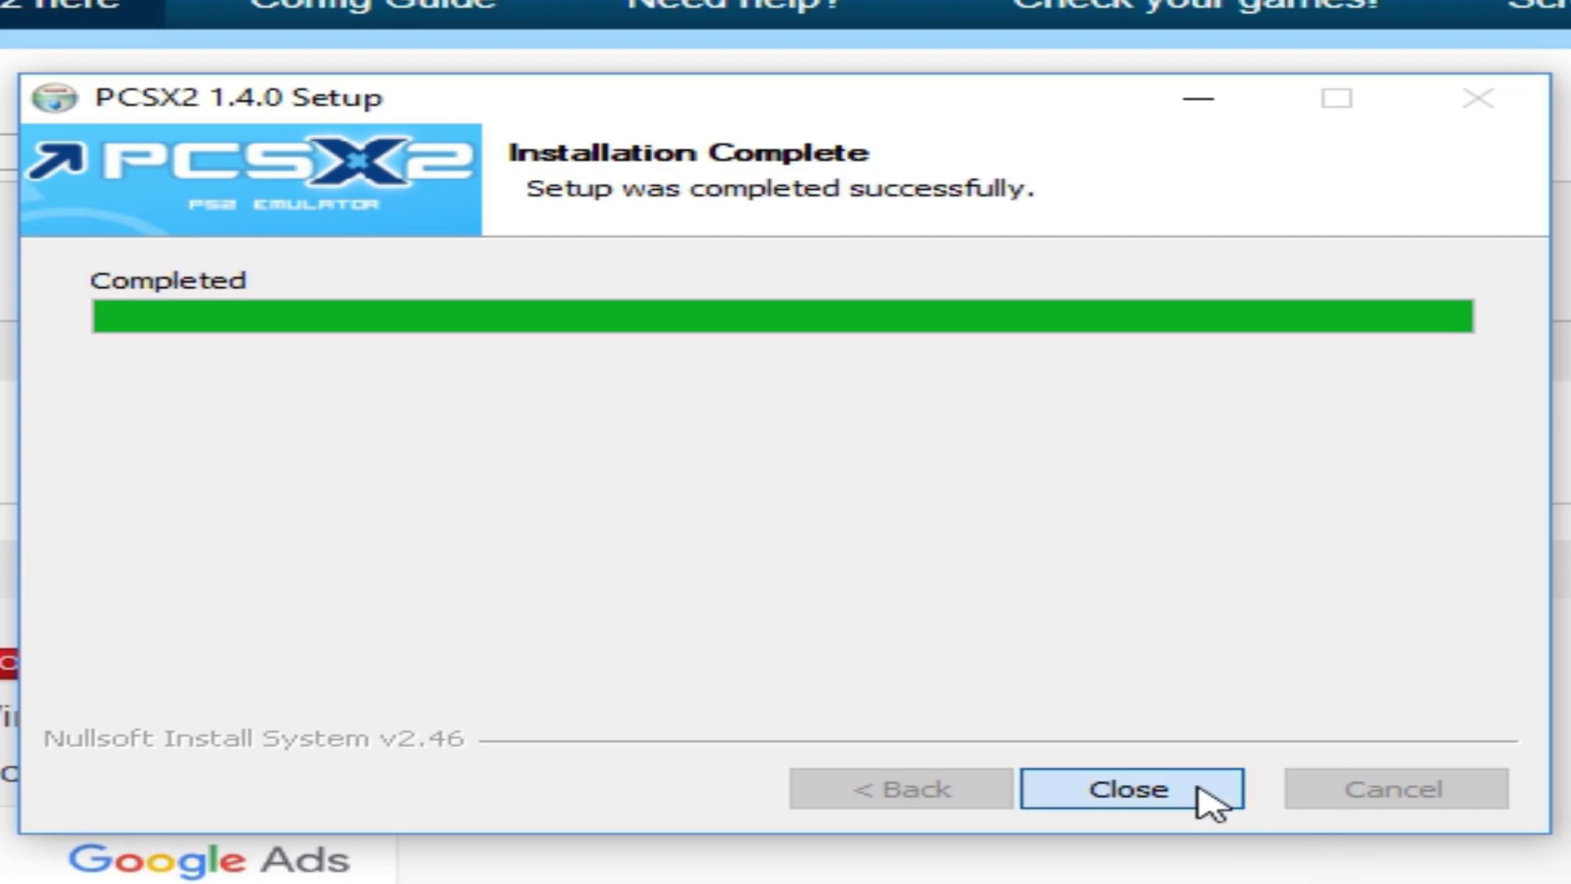
left_click(1131, 789)
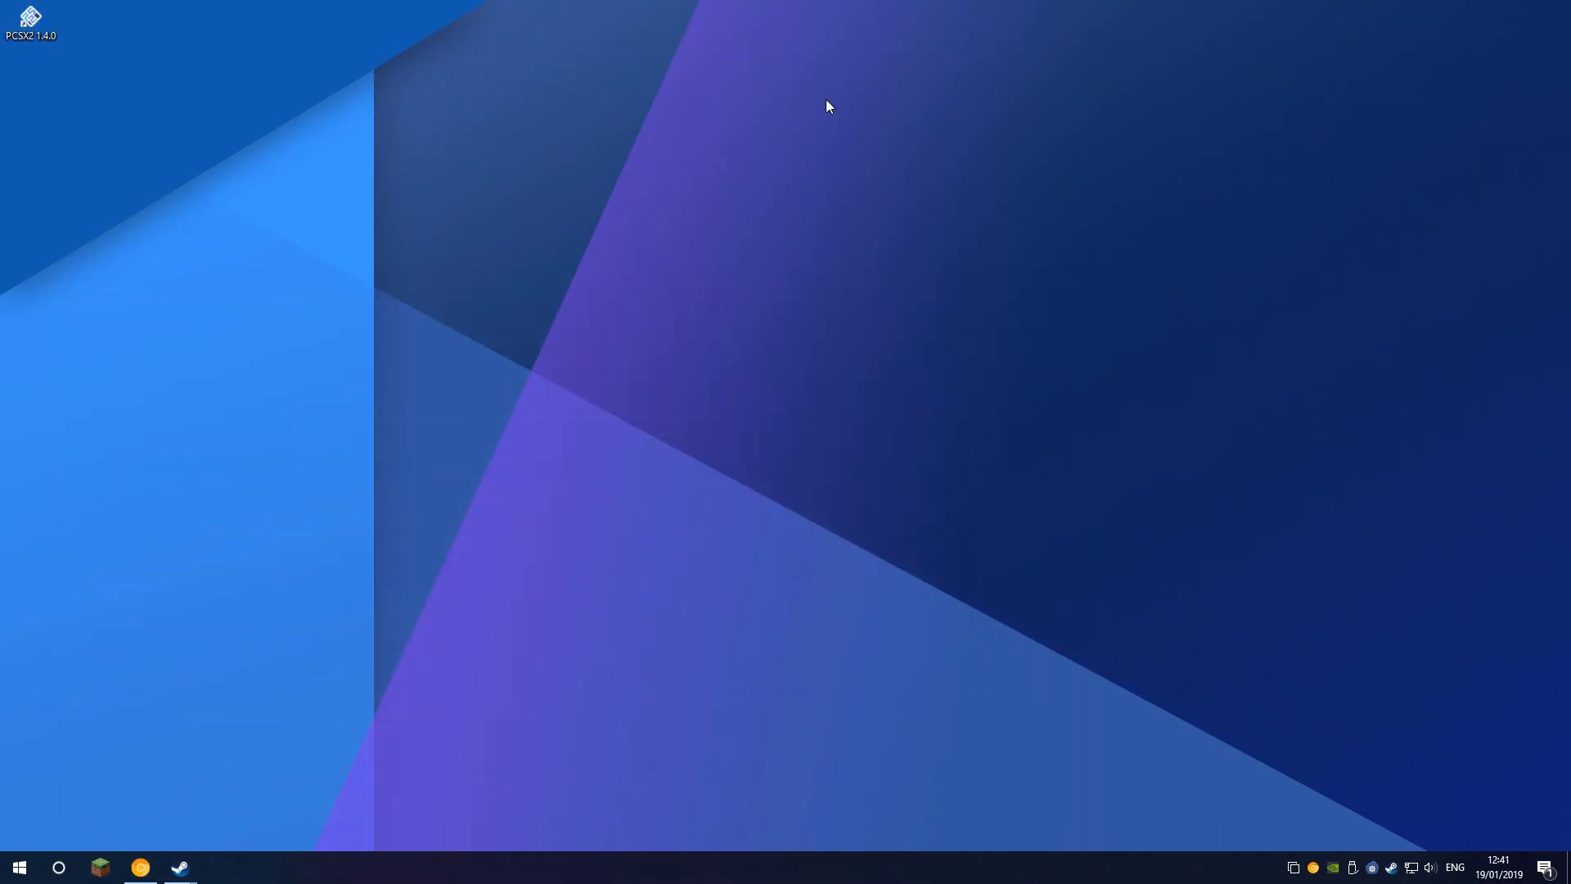
Launch PCSX2 1.4.0 and accept the default CDVD and GS plugins in the wizard.
left_click(27, 21)
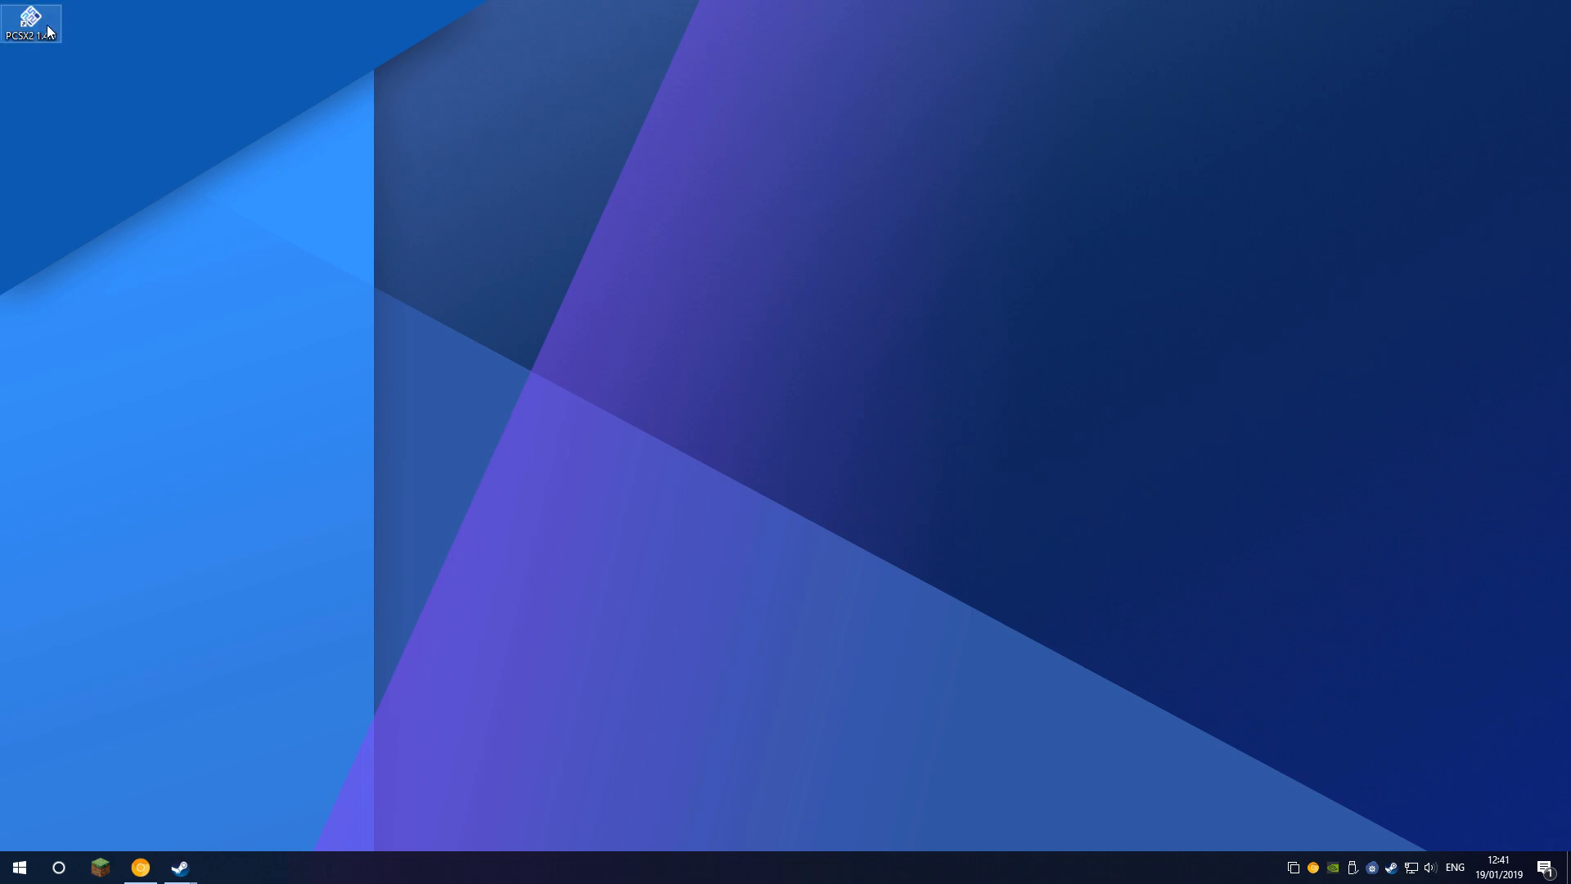
double_click(27, 17)
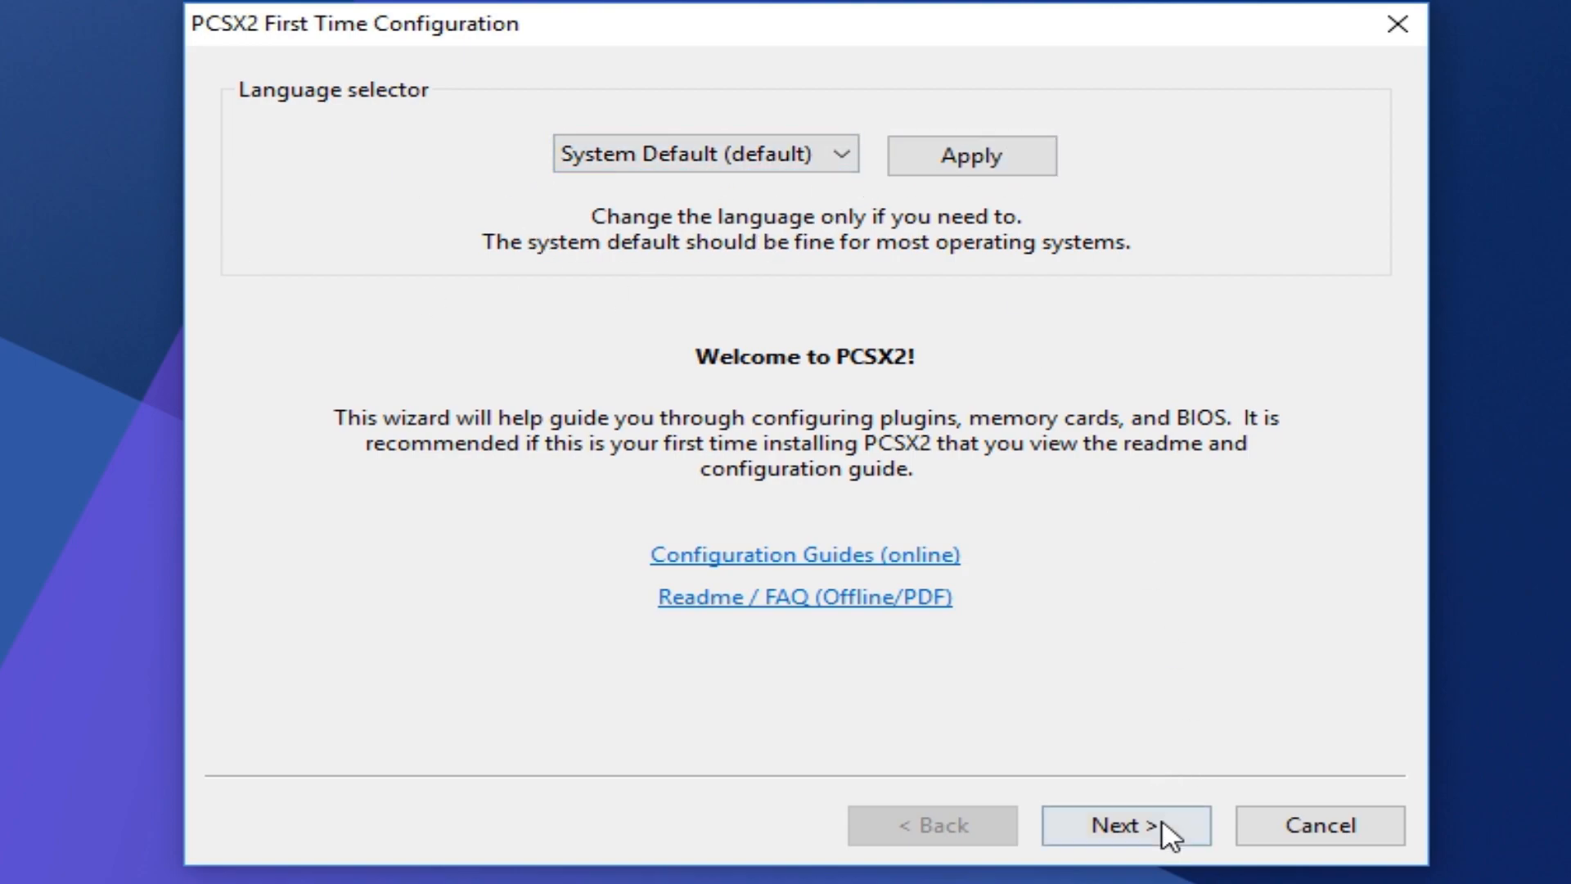
left_click(1129, 826)
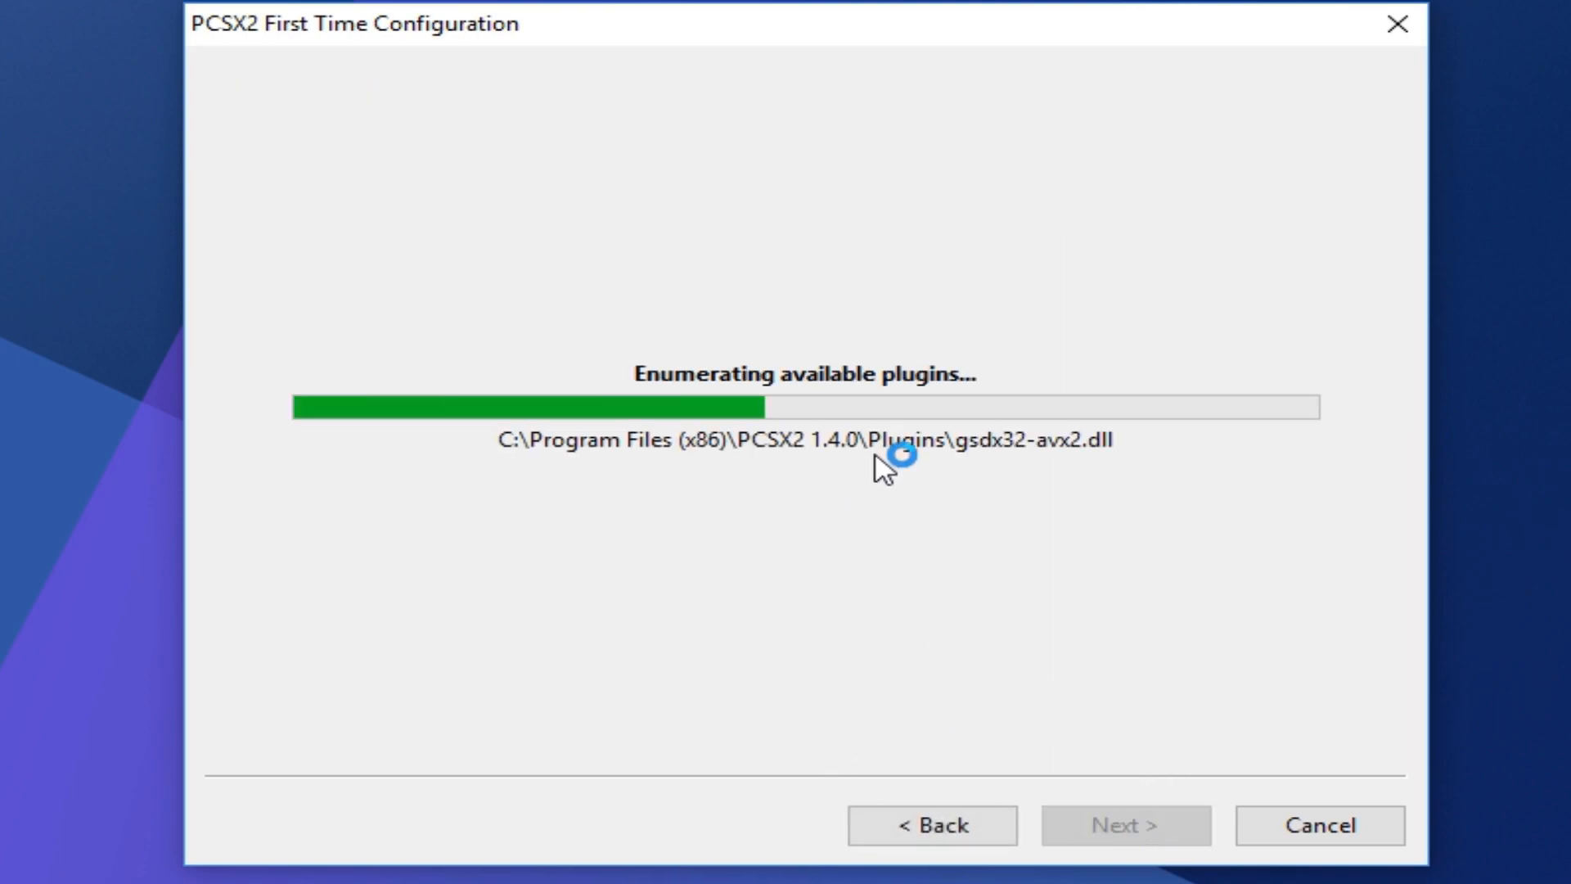
mouse_move(646, 464)
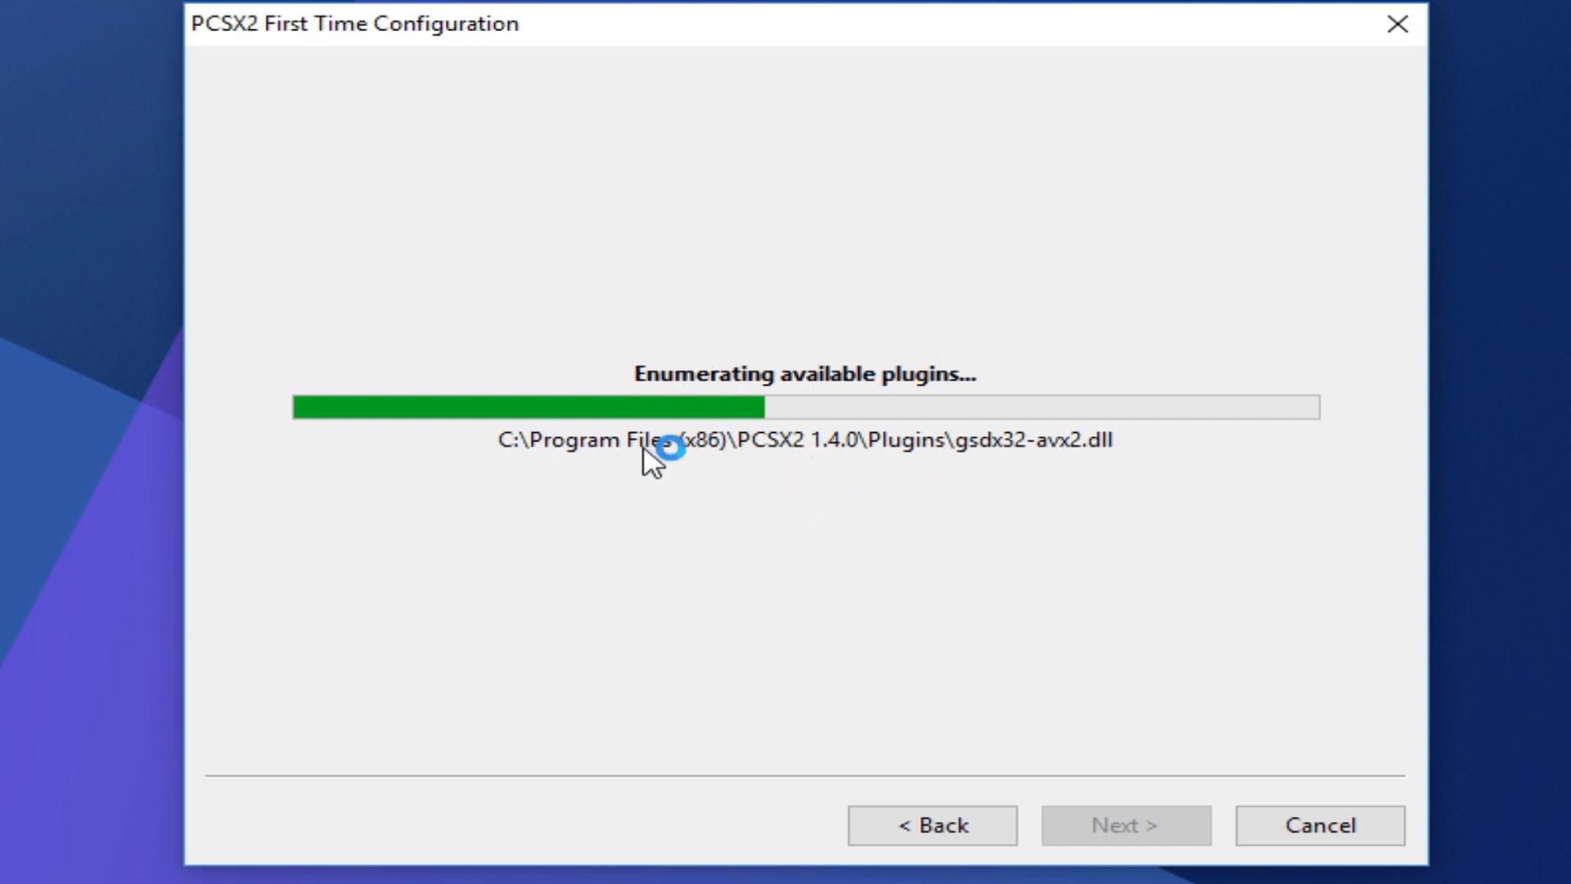
mouse_move(850, 558)
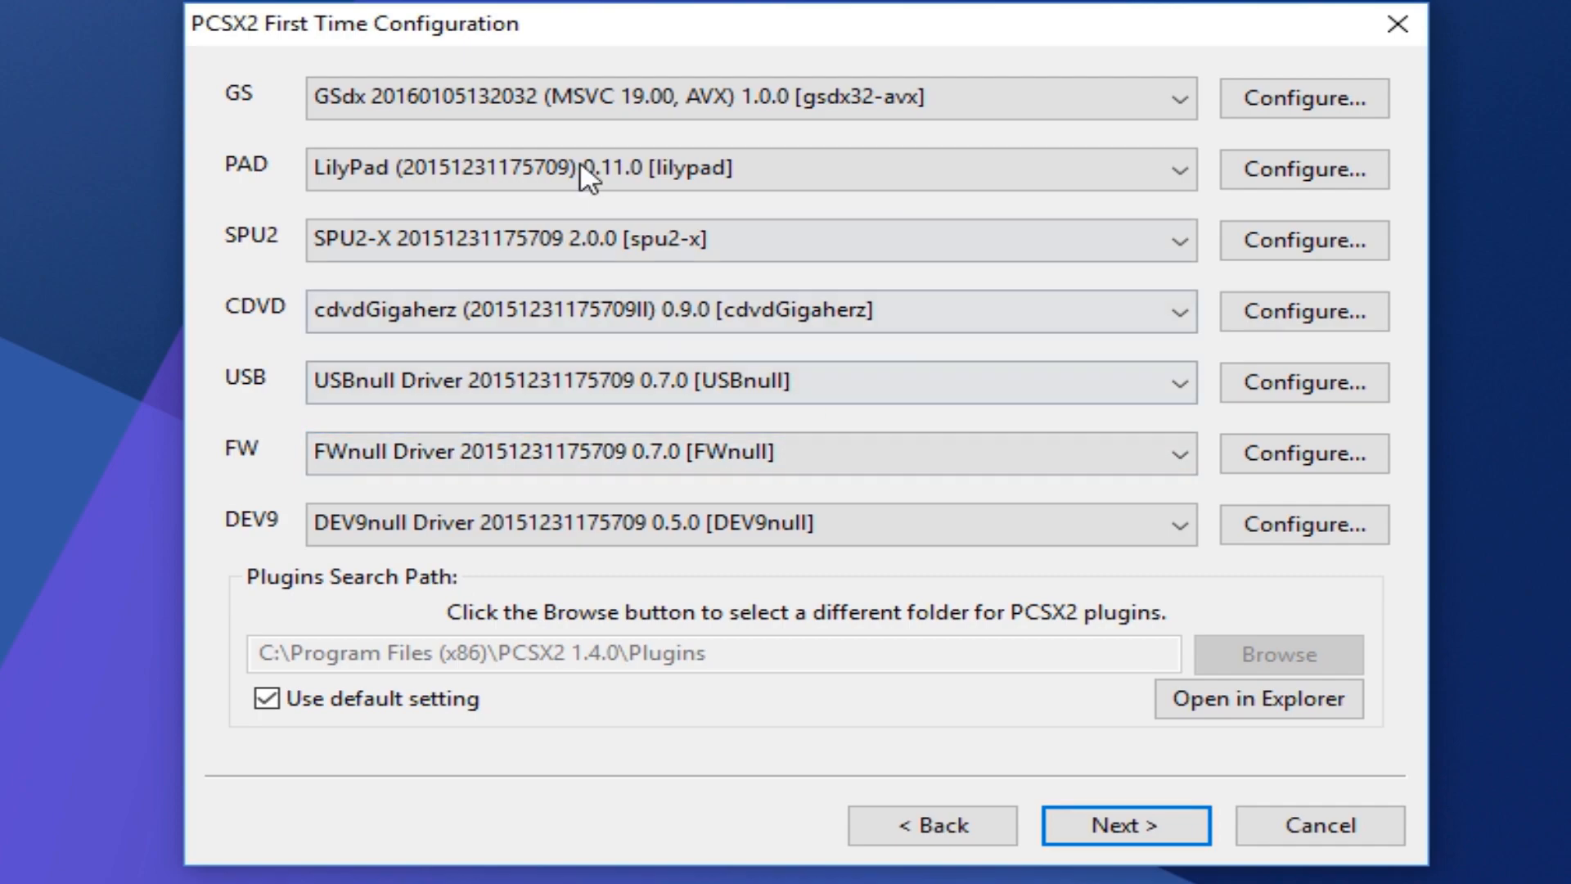
left_click(714, 327)
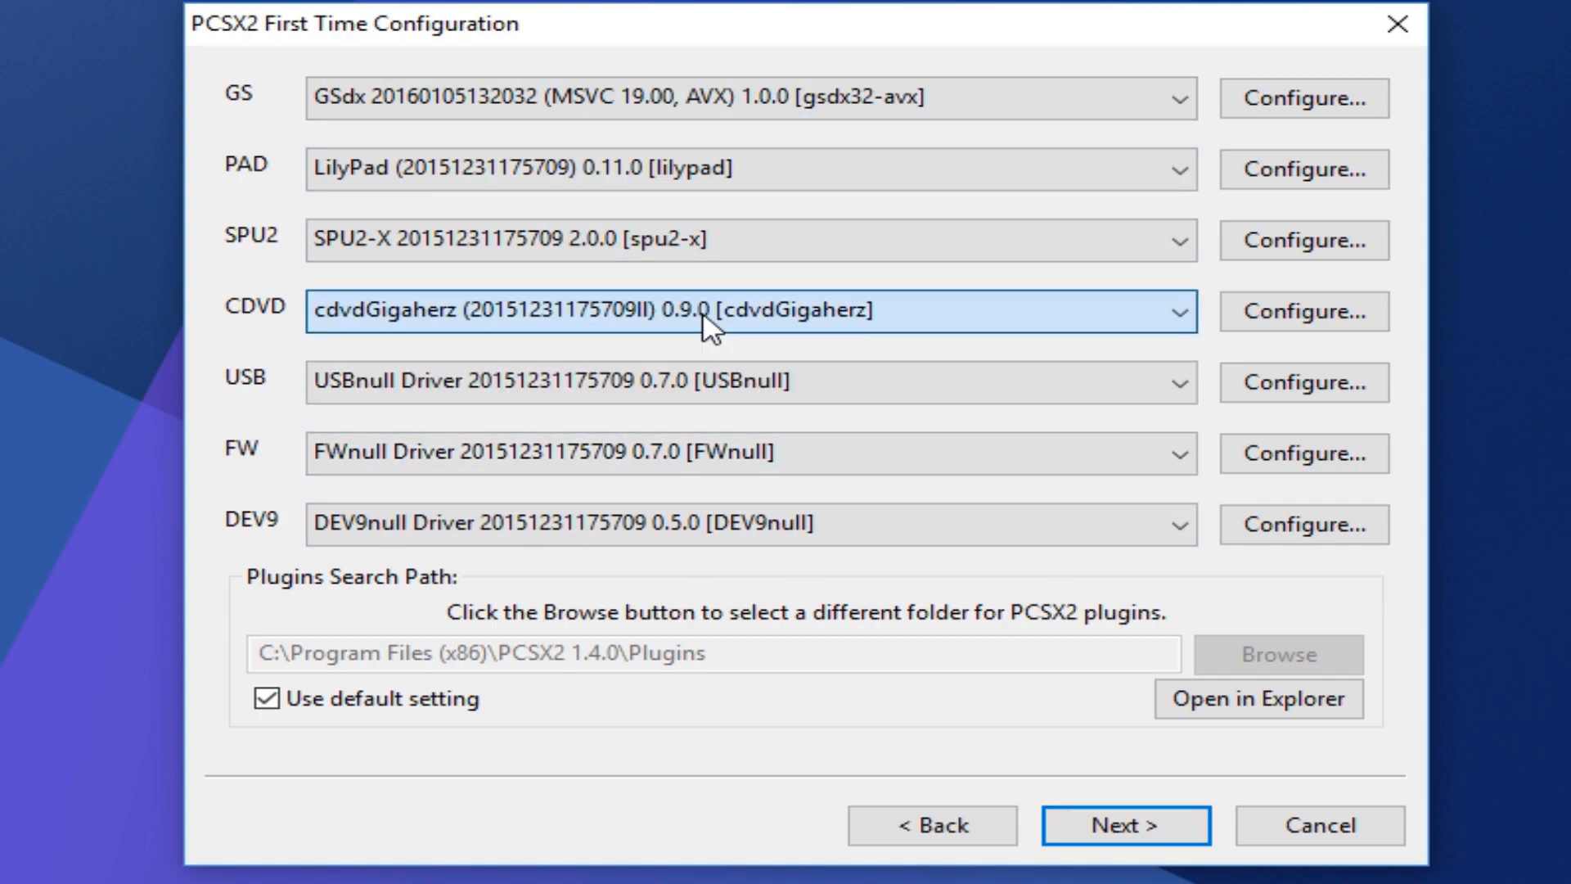
left_click(1182, 98)
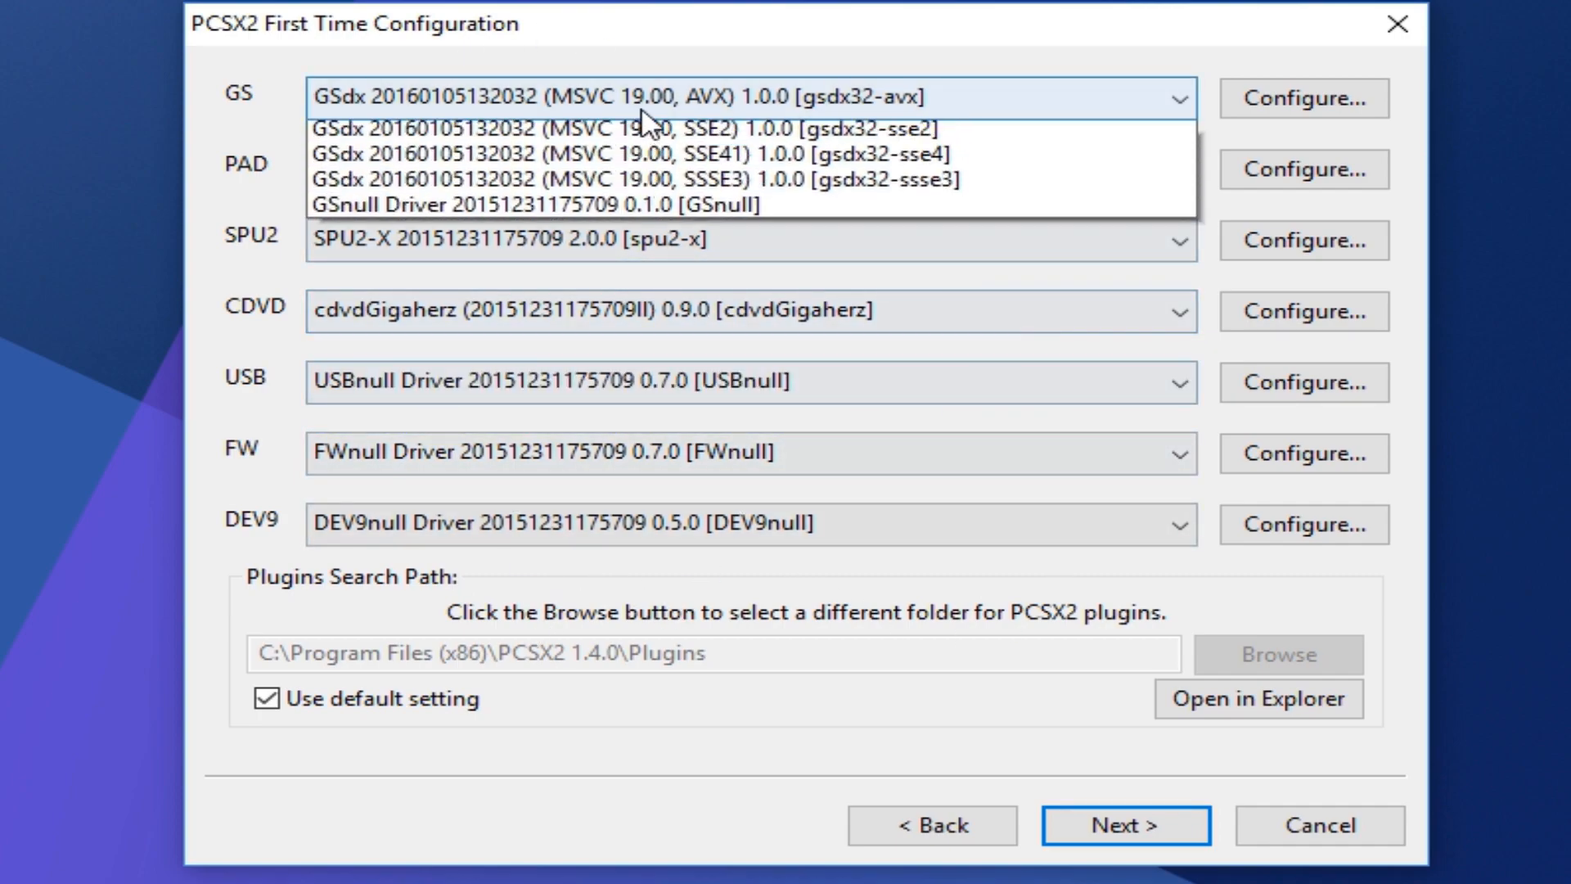
left_click(1125, 826)
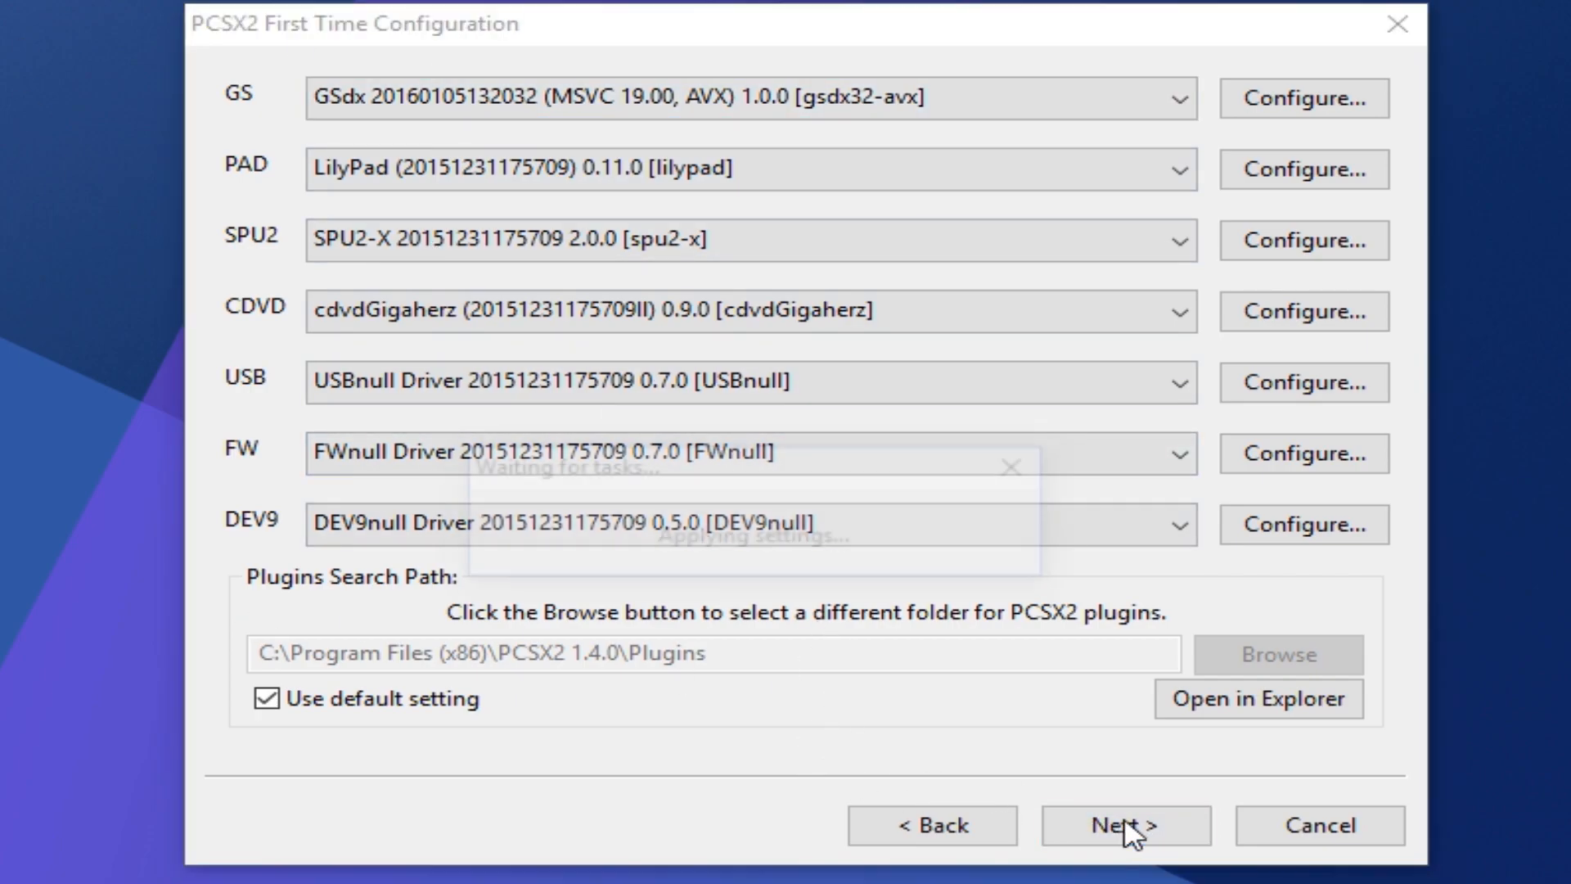
left_click(1126, 848)
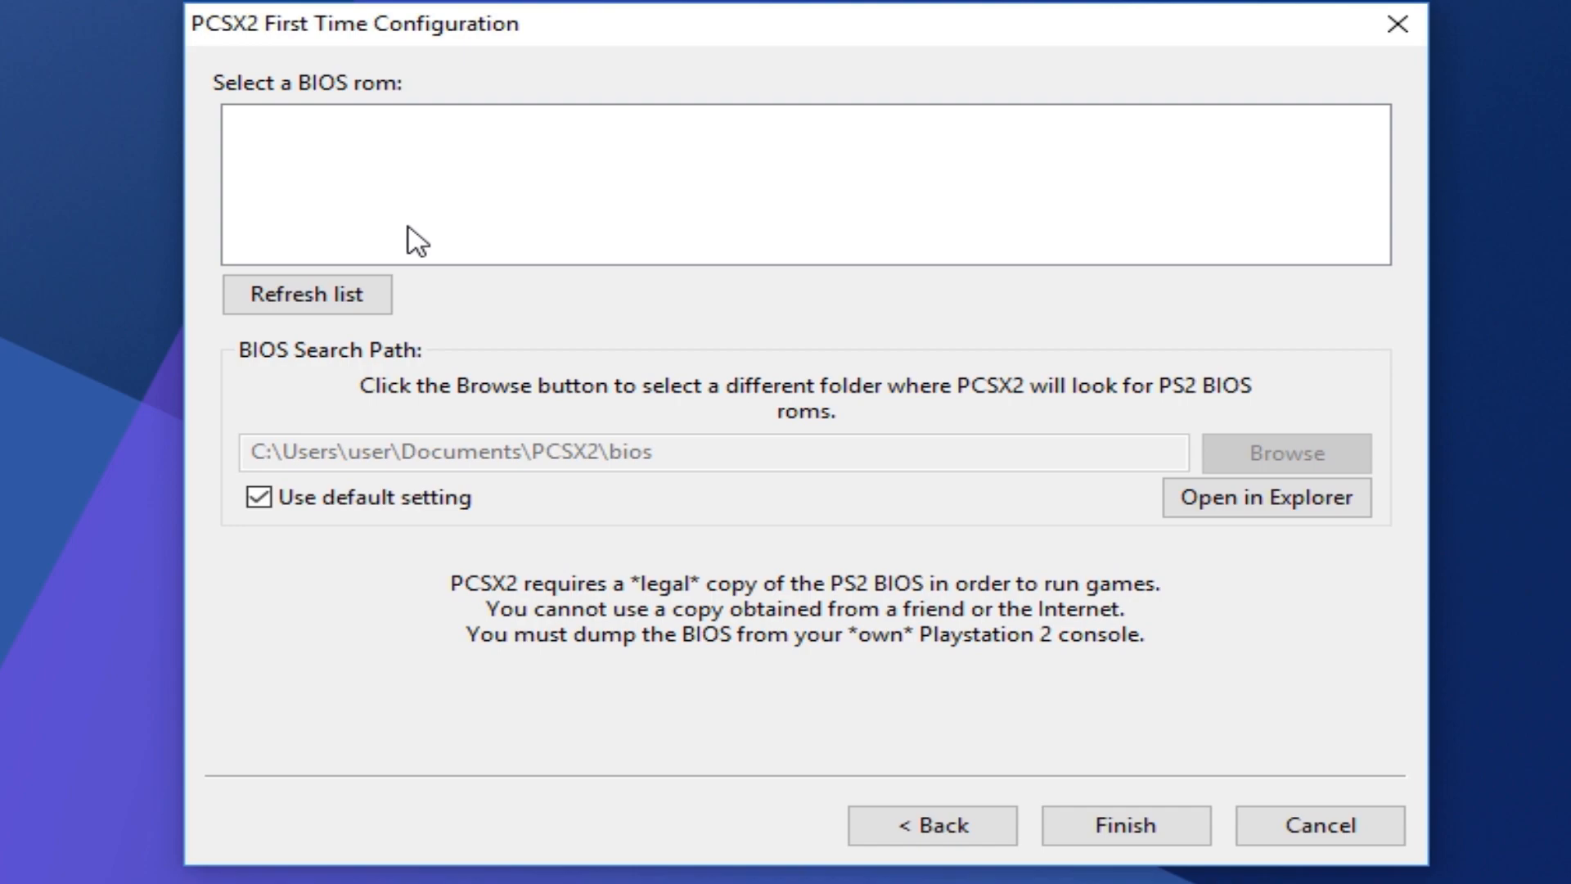
mouse_move(428, 256)
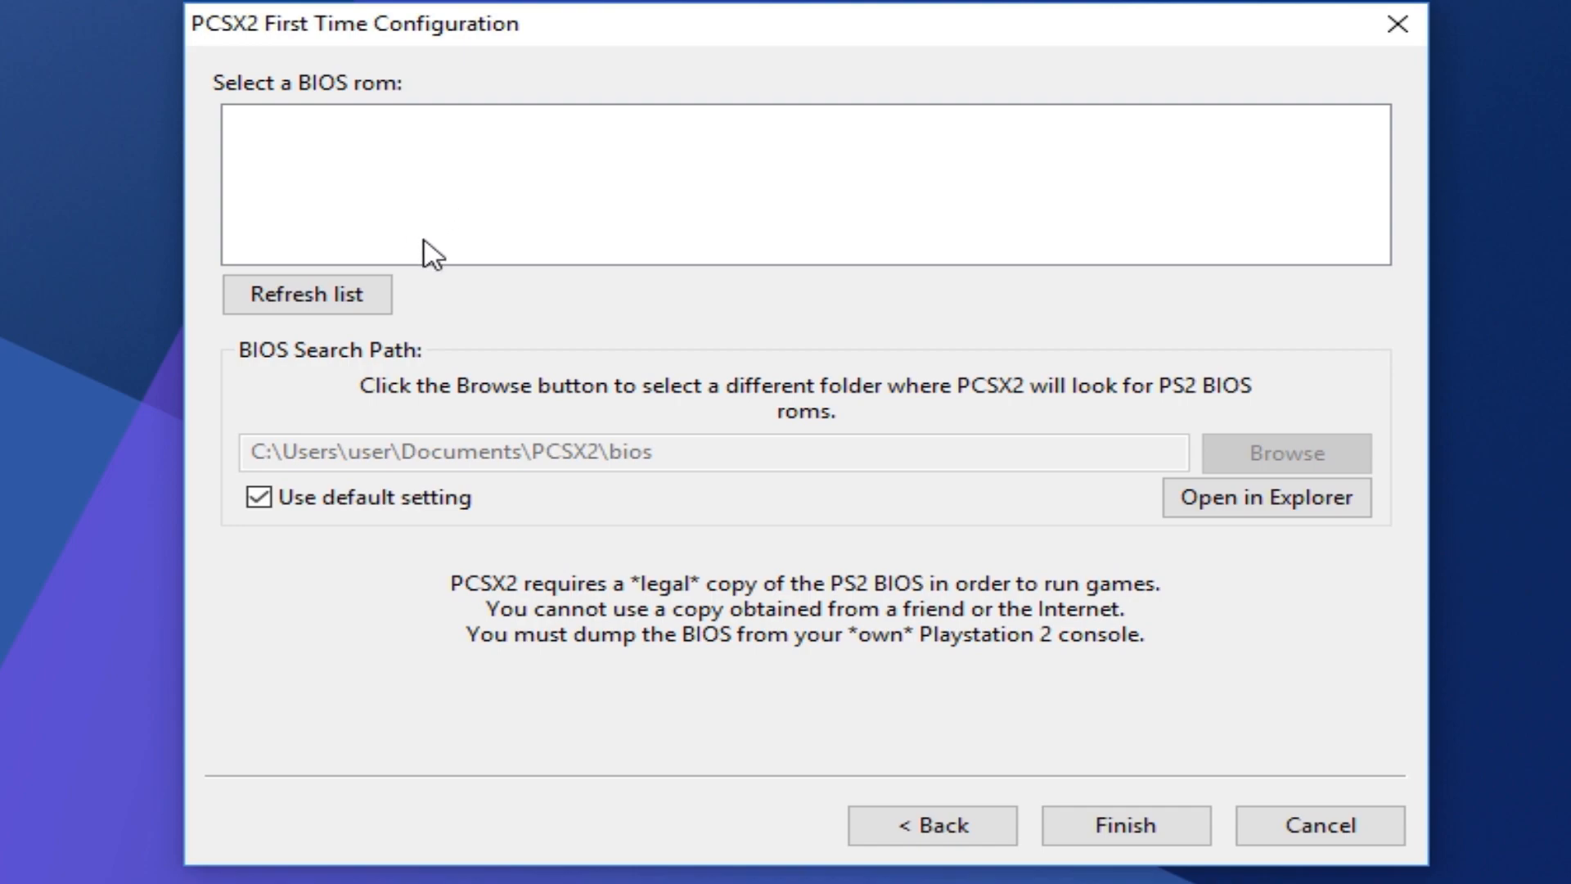
mouse_move(380, 362)
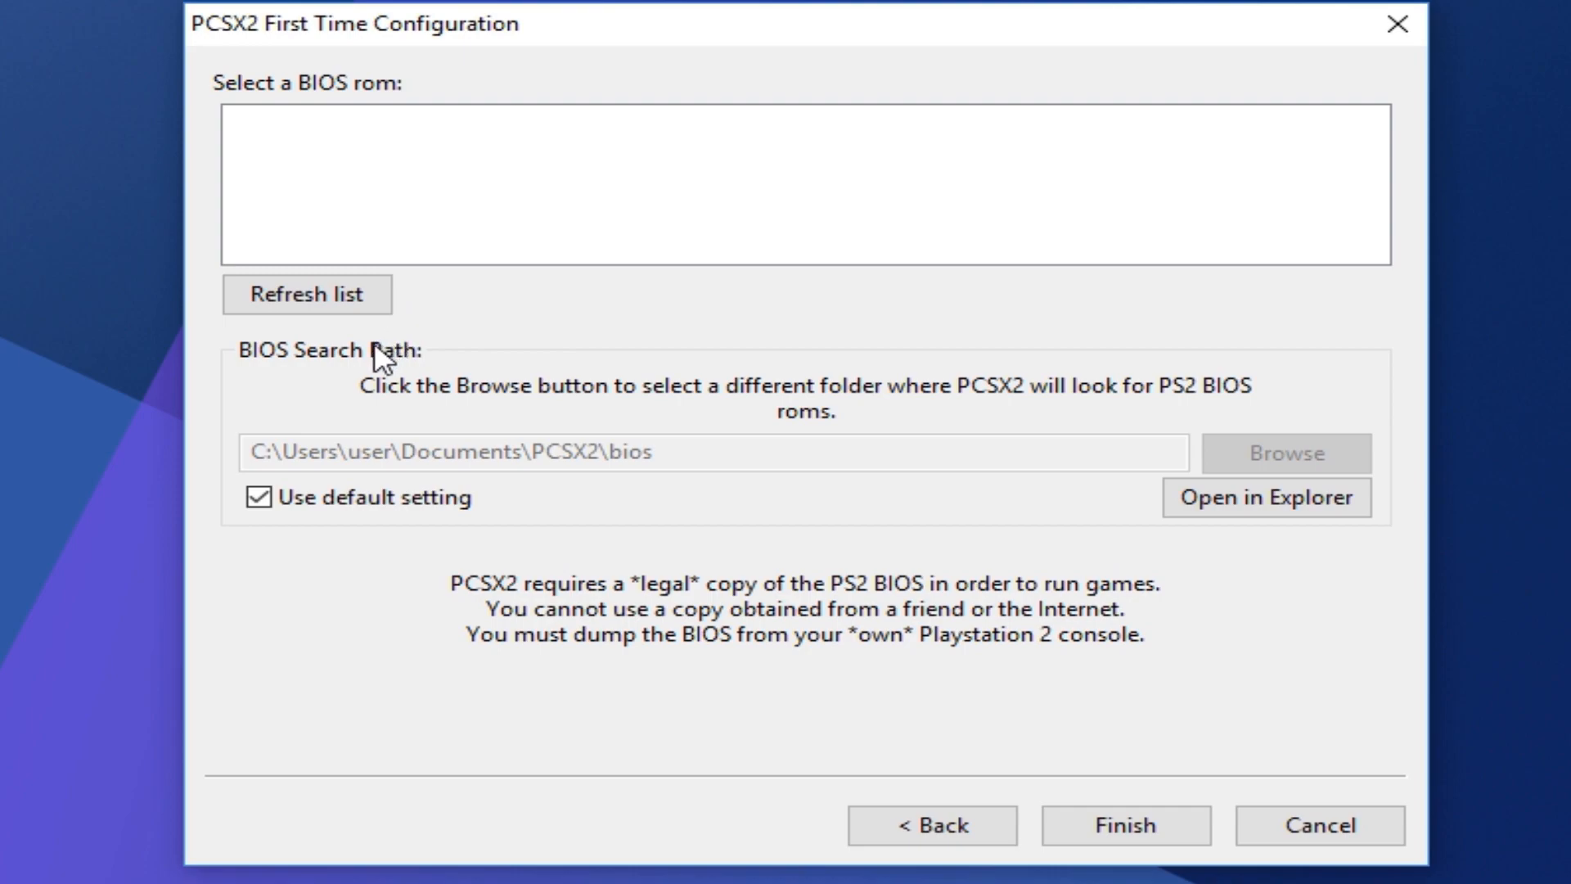
mouse_move(577, 235)
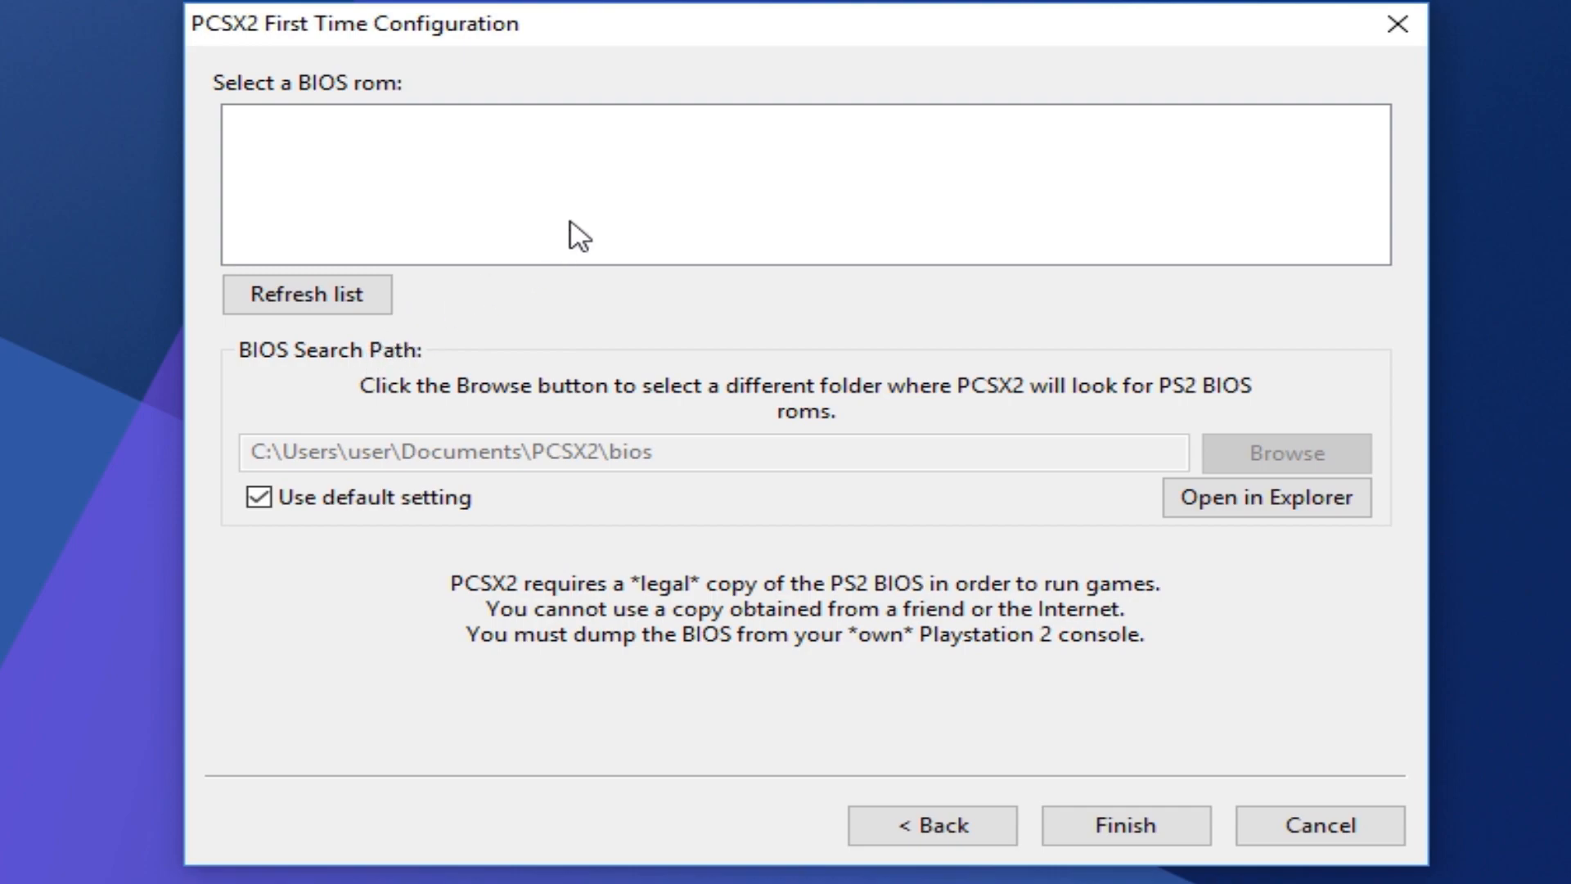
mouse_move(727, 172)
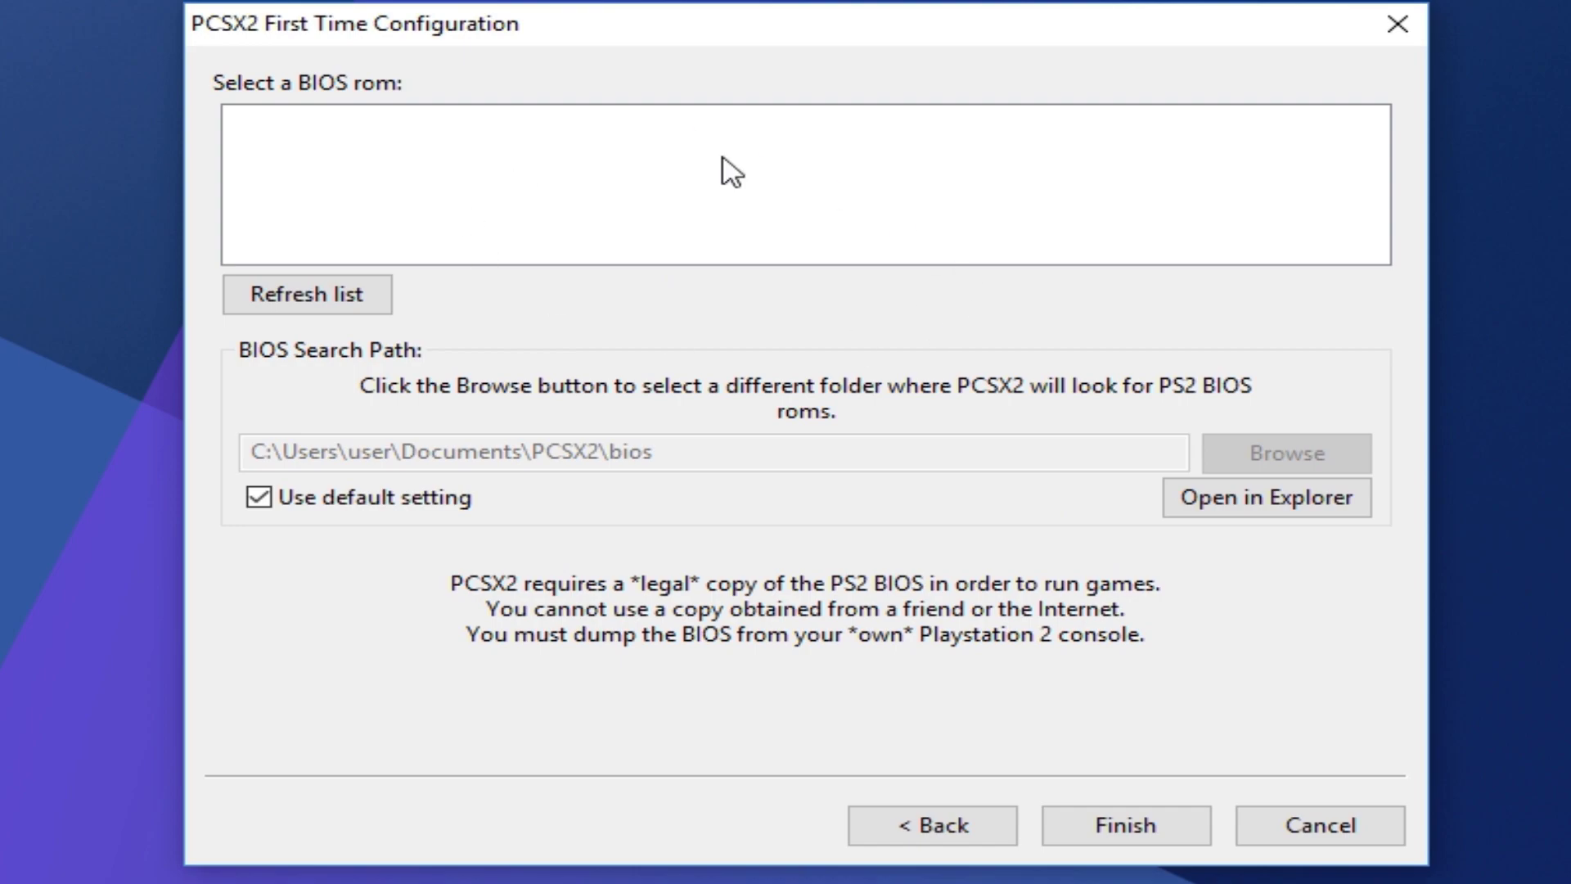
mouse_move(1088, 479)
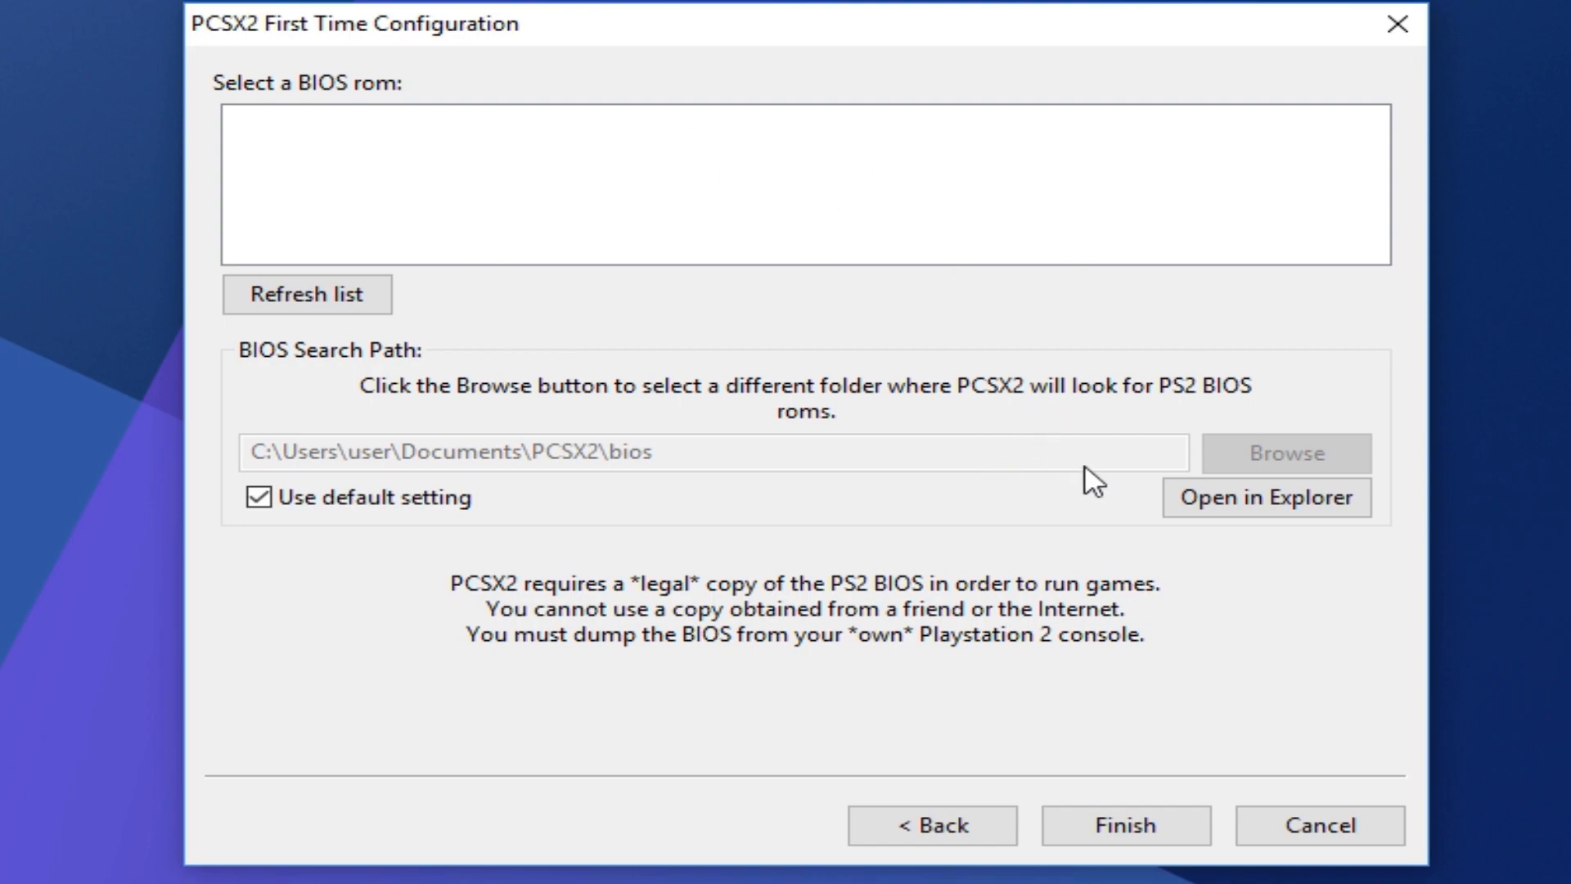
mouse_move(1117, 460)
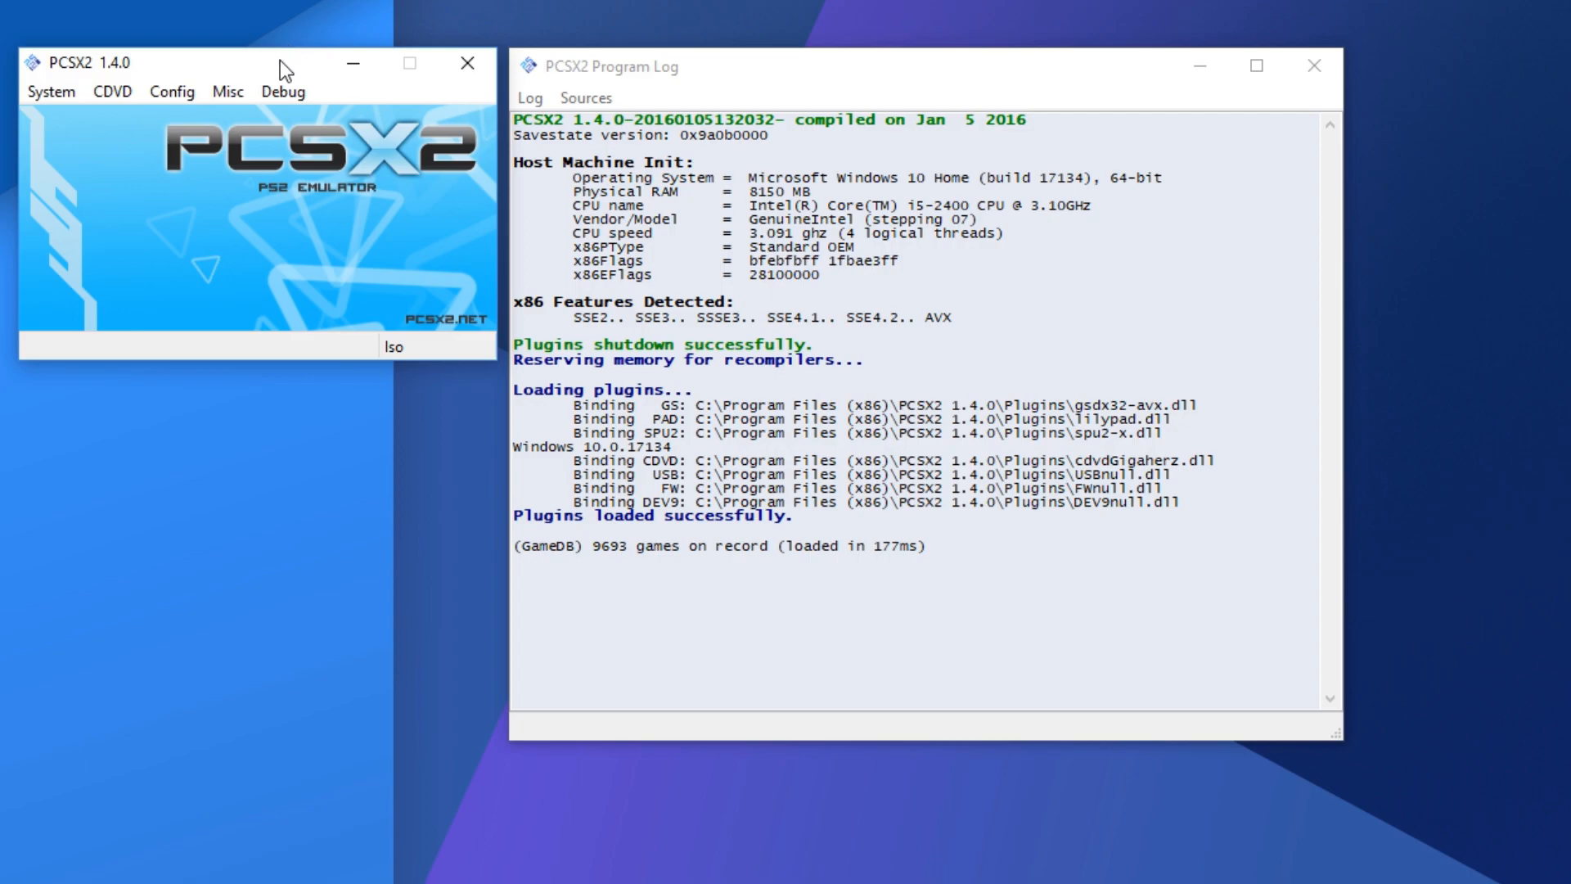
Set the disc source to No disc and boot into the Japan v1.0 BIOS.
left_click(113, 90)
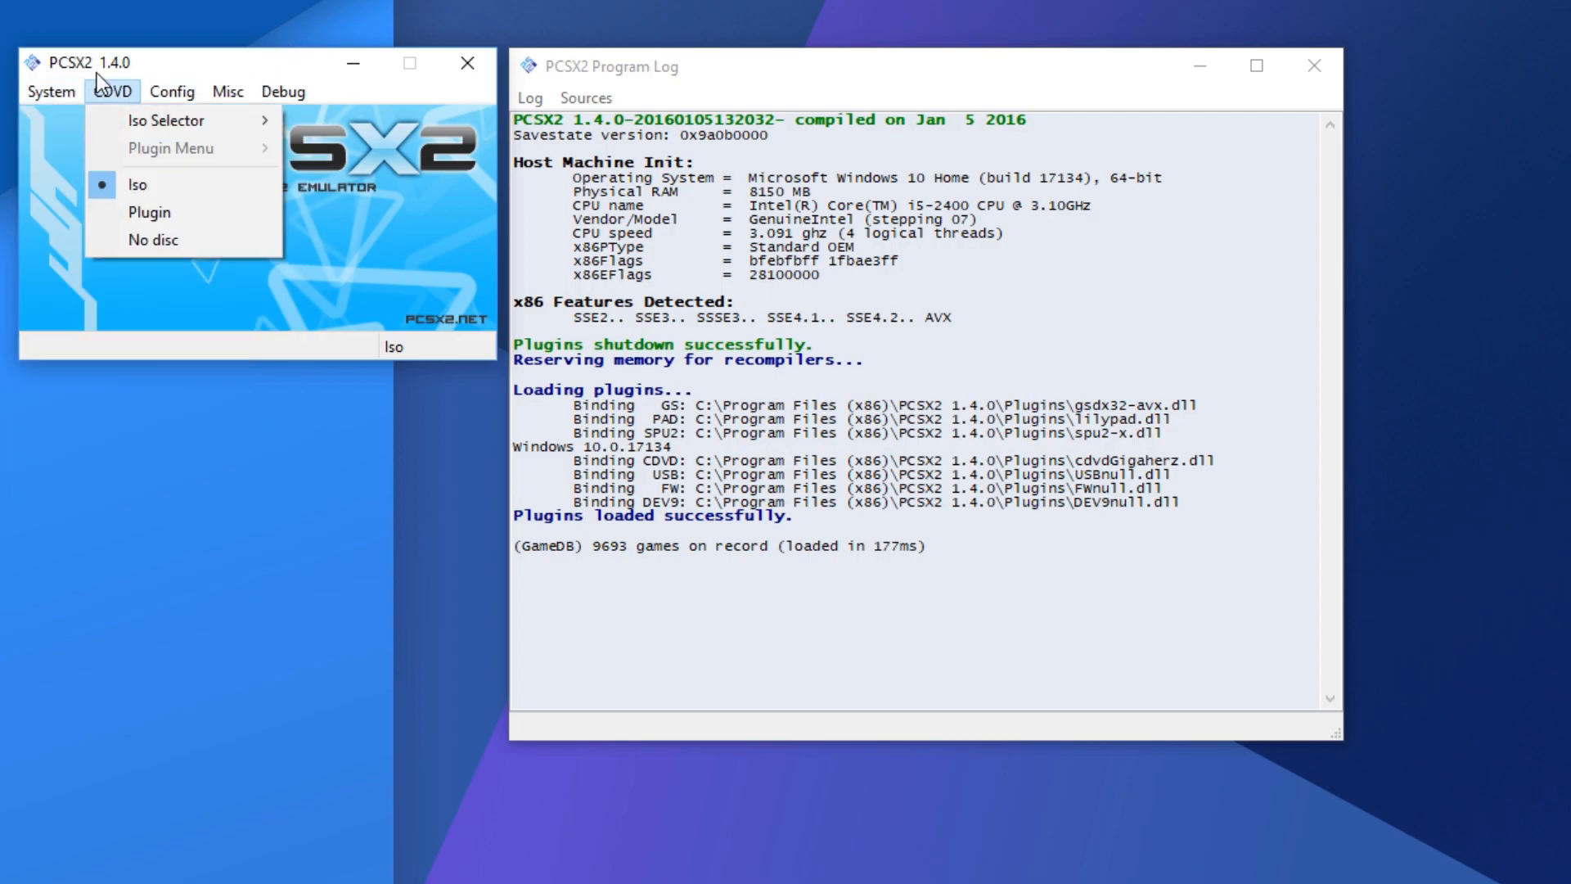
left_click(172, 91)
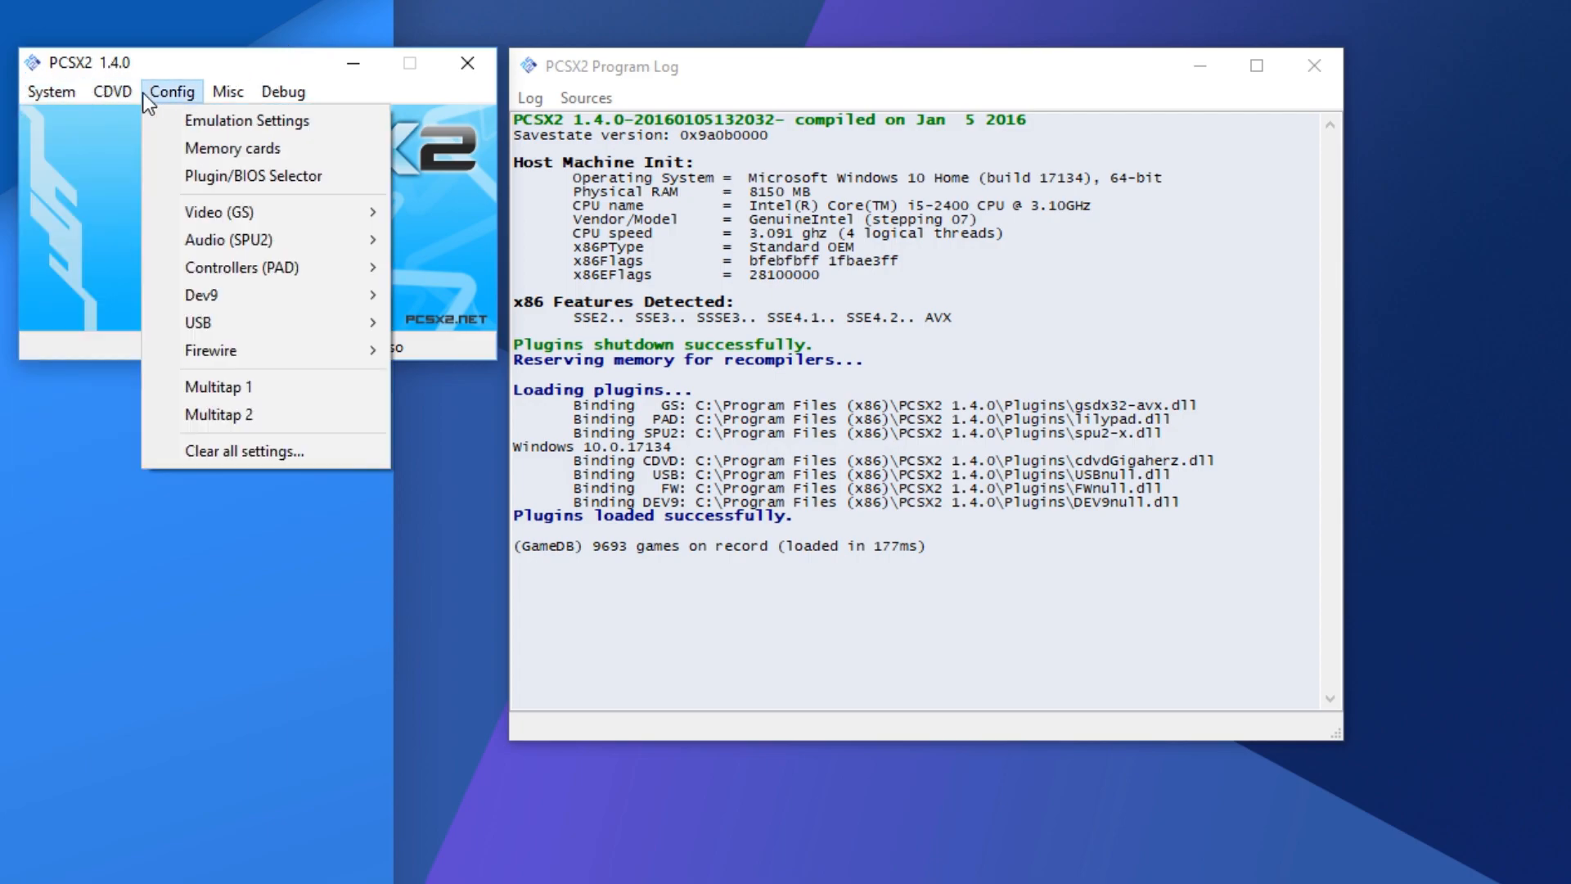
left_click(48, 91)
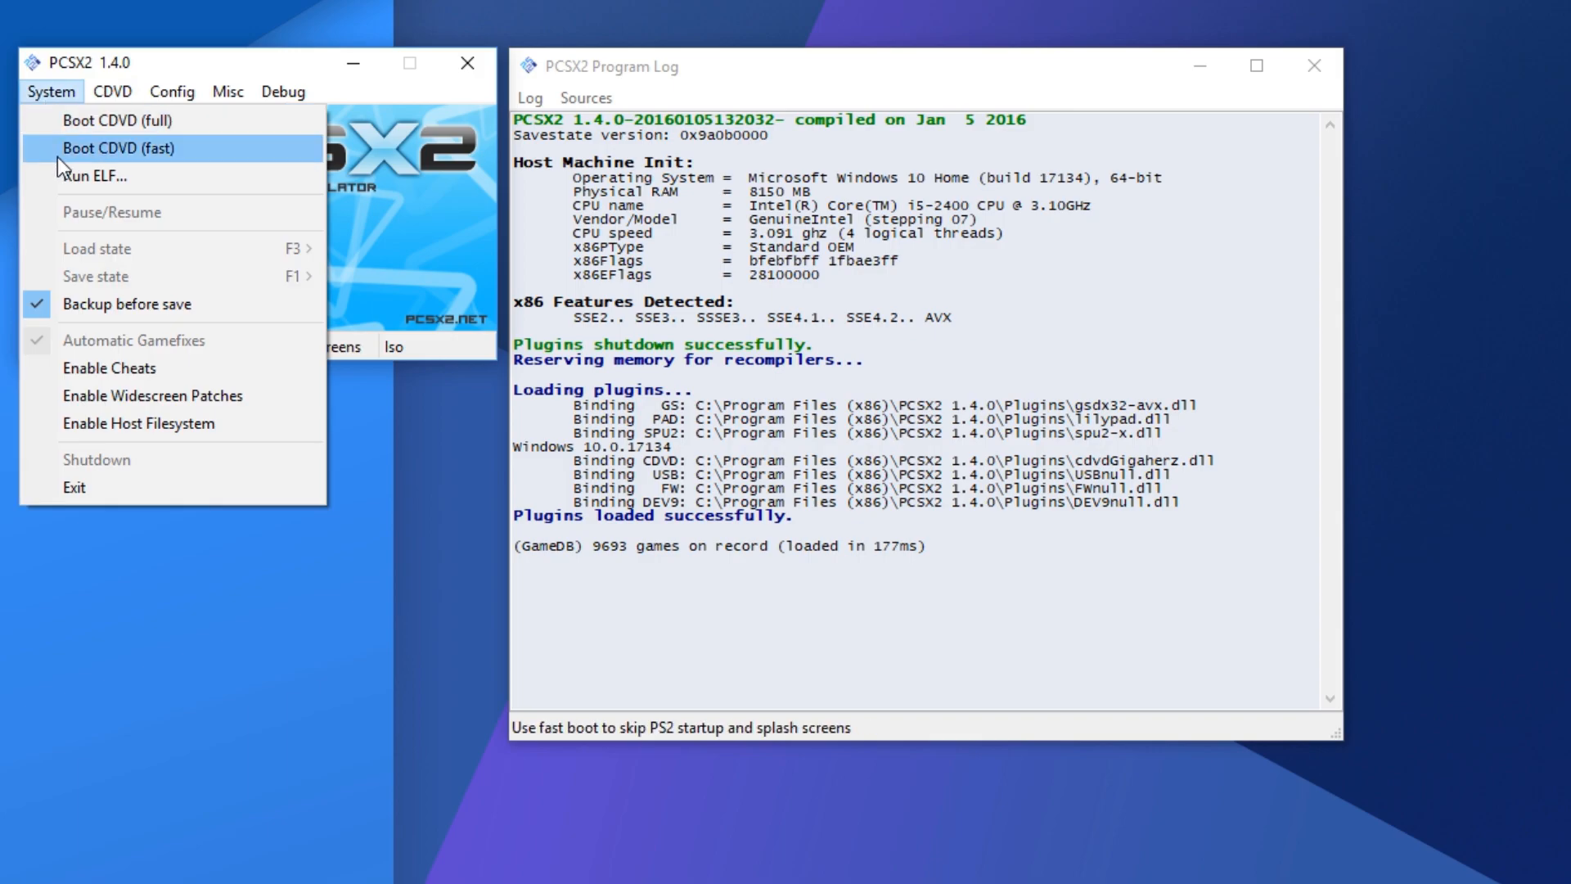
mouse_move(120, 165)
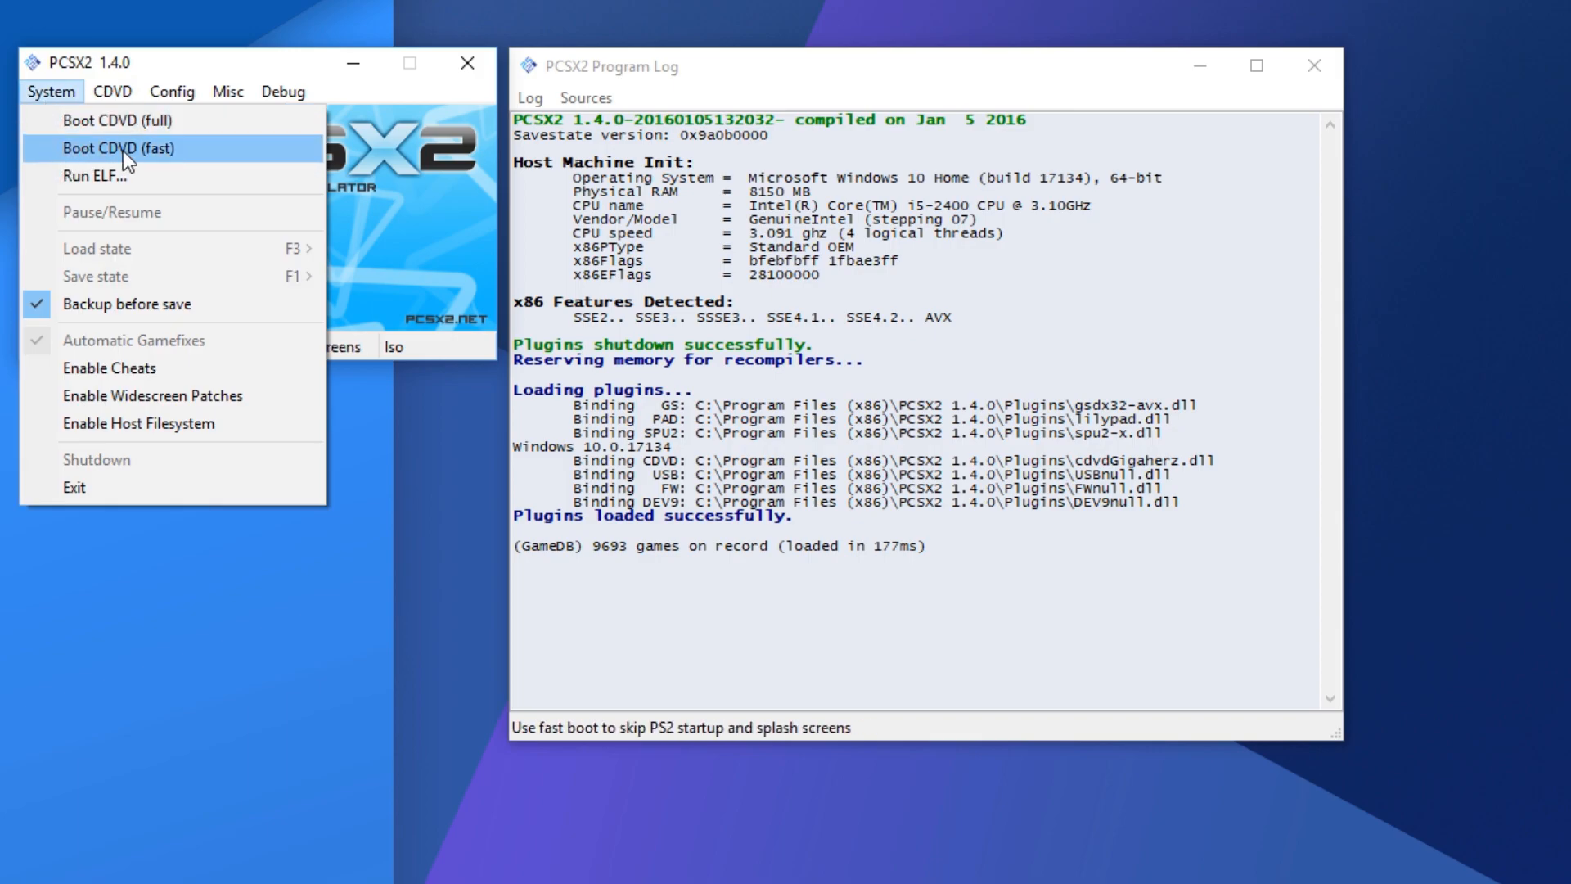
left_click(114, 148)
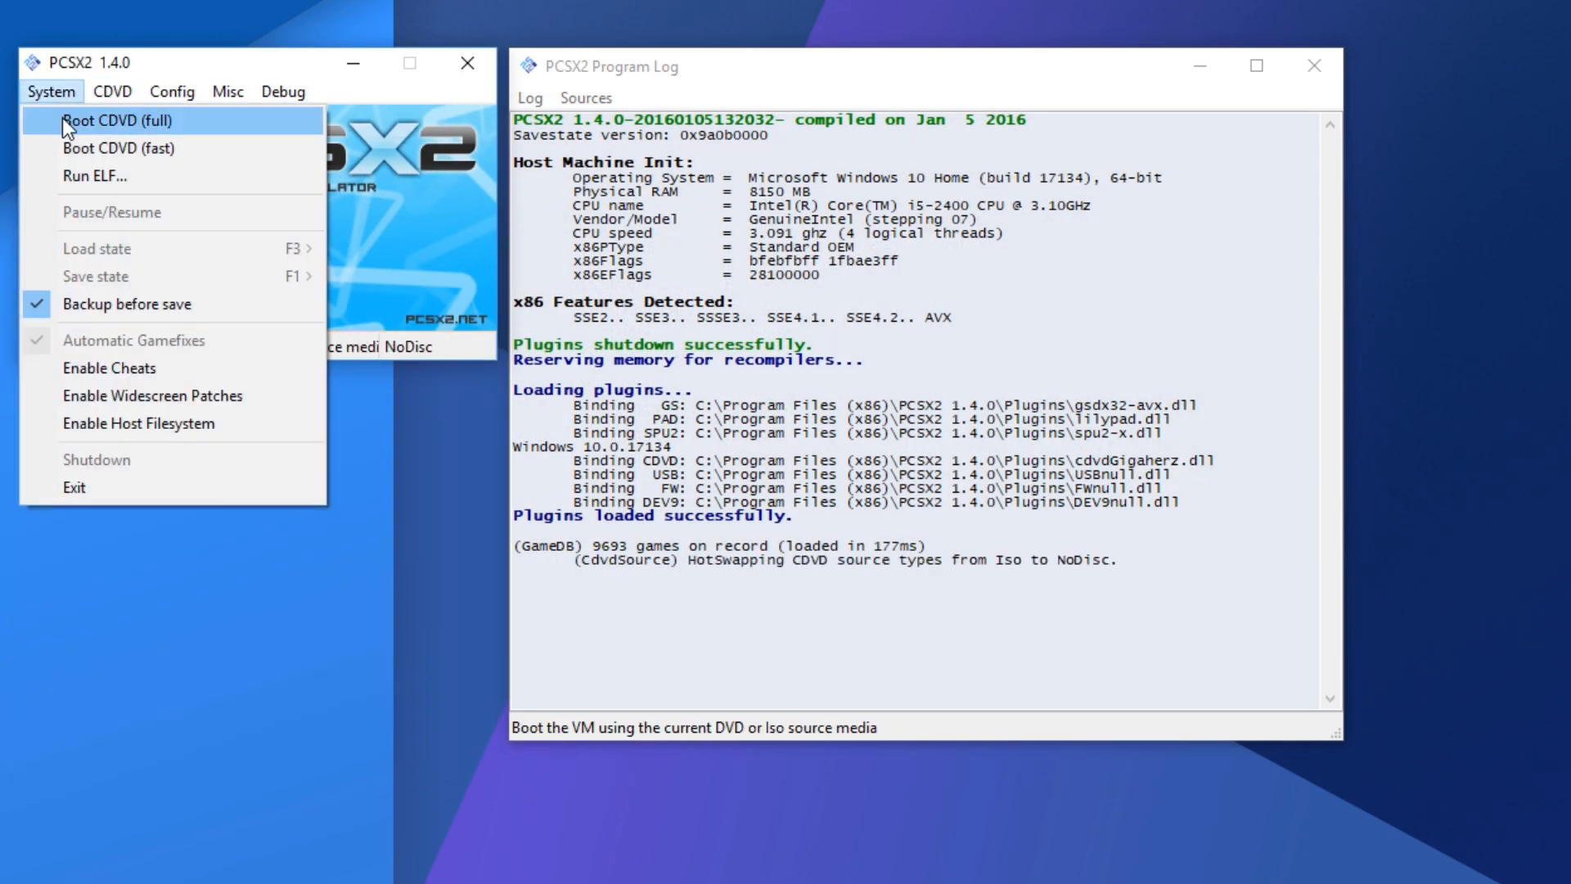
left_click(115, 120)
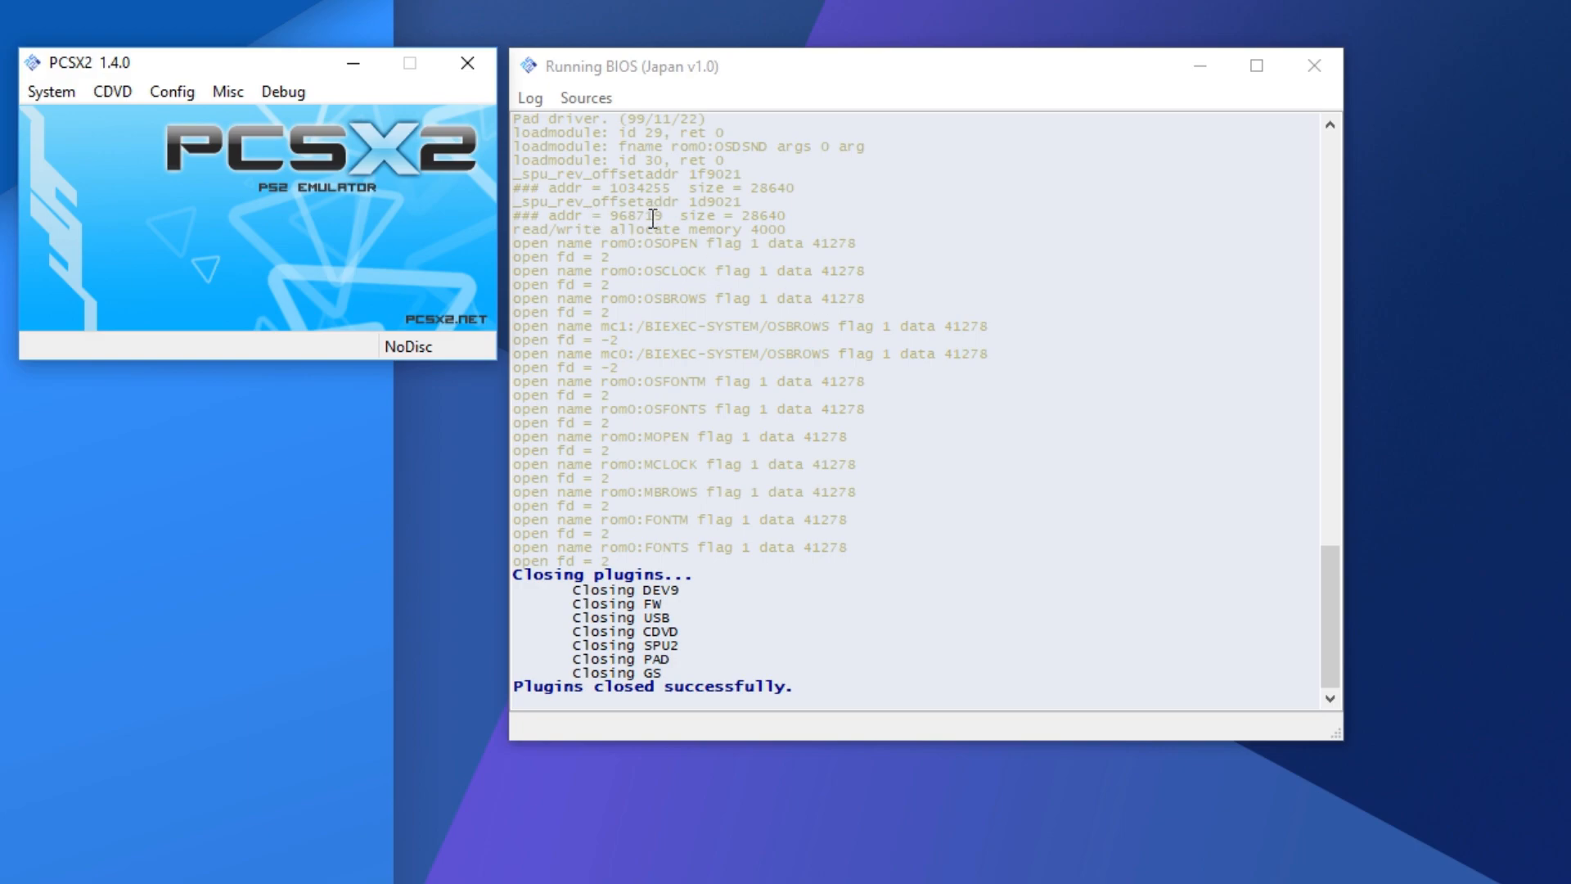
mouse_move(140, 99)
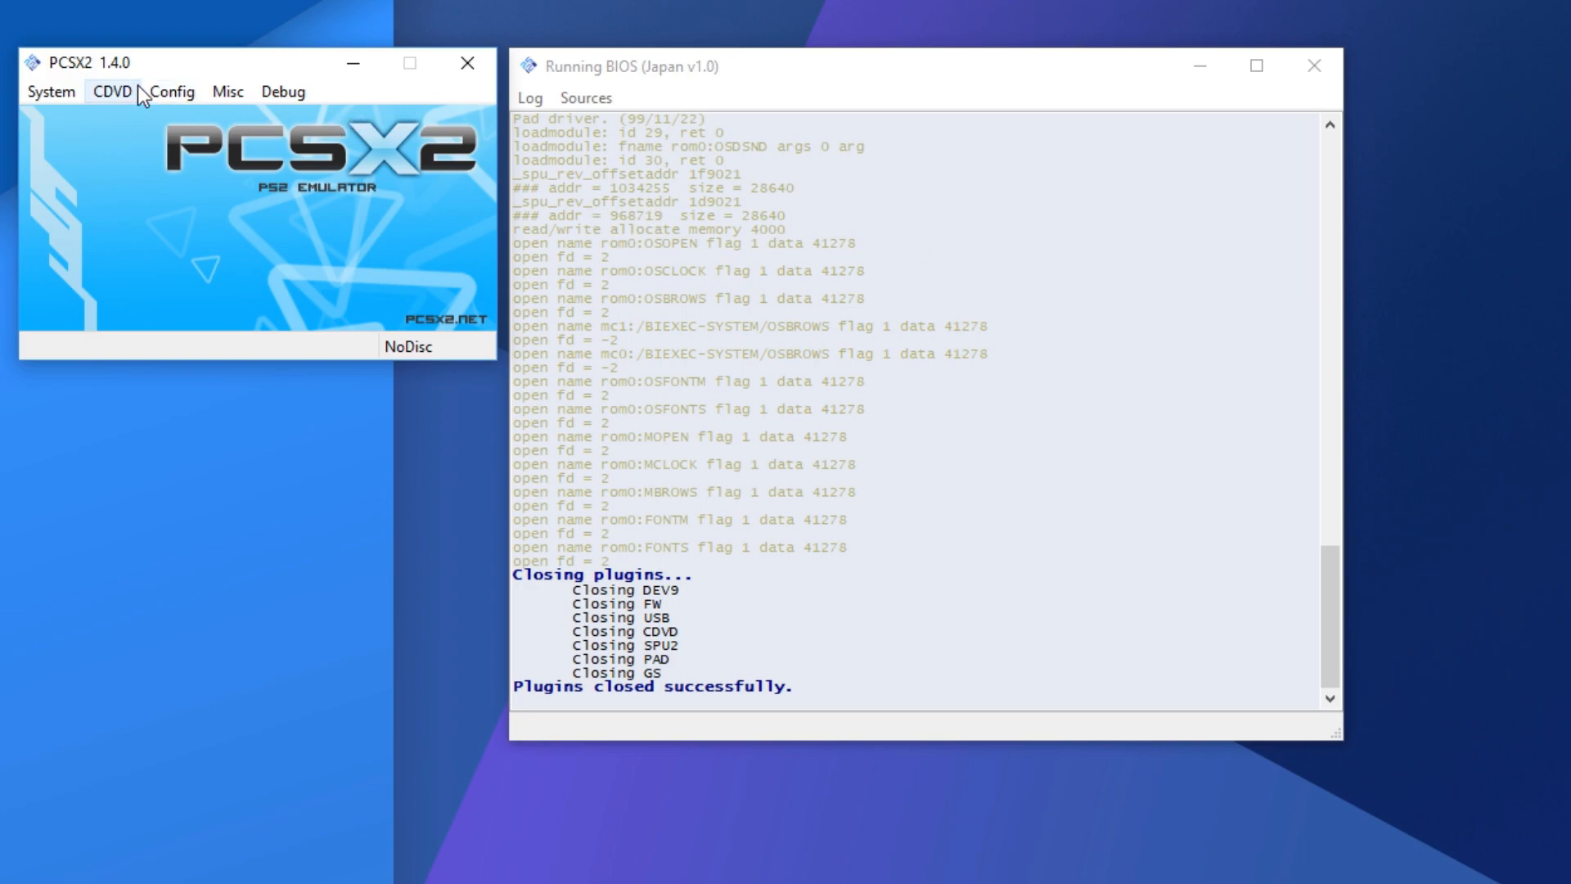
mouse_move(261, 68)
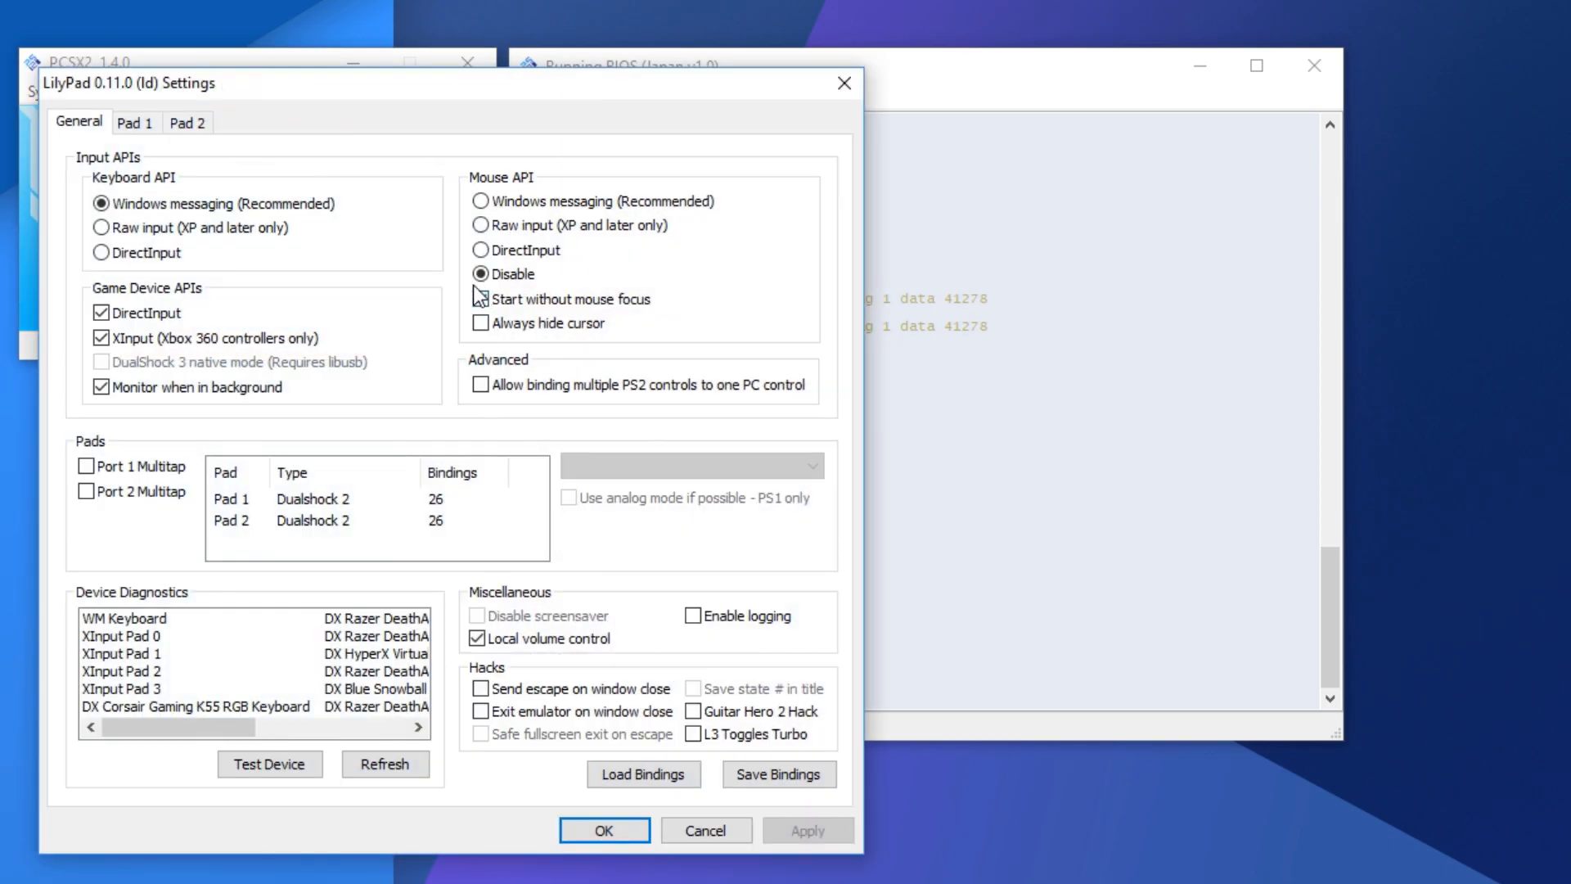
left_click(136, 122)
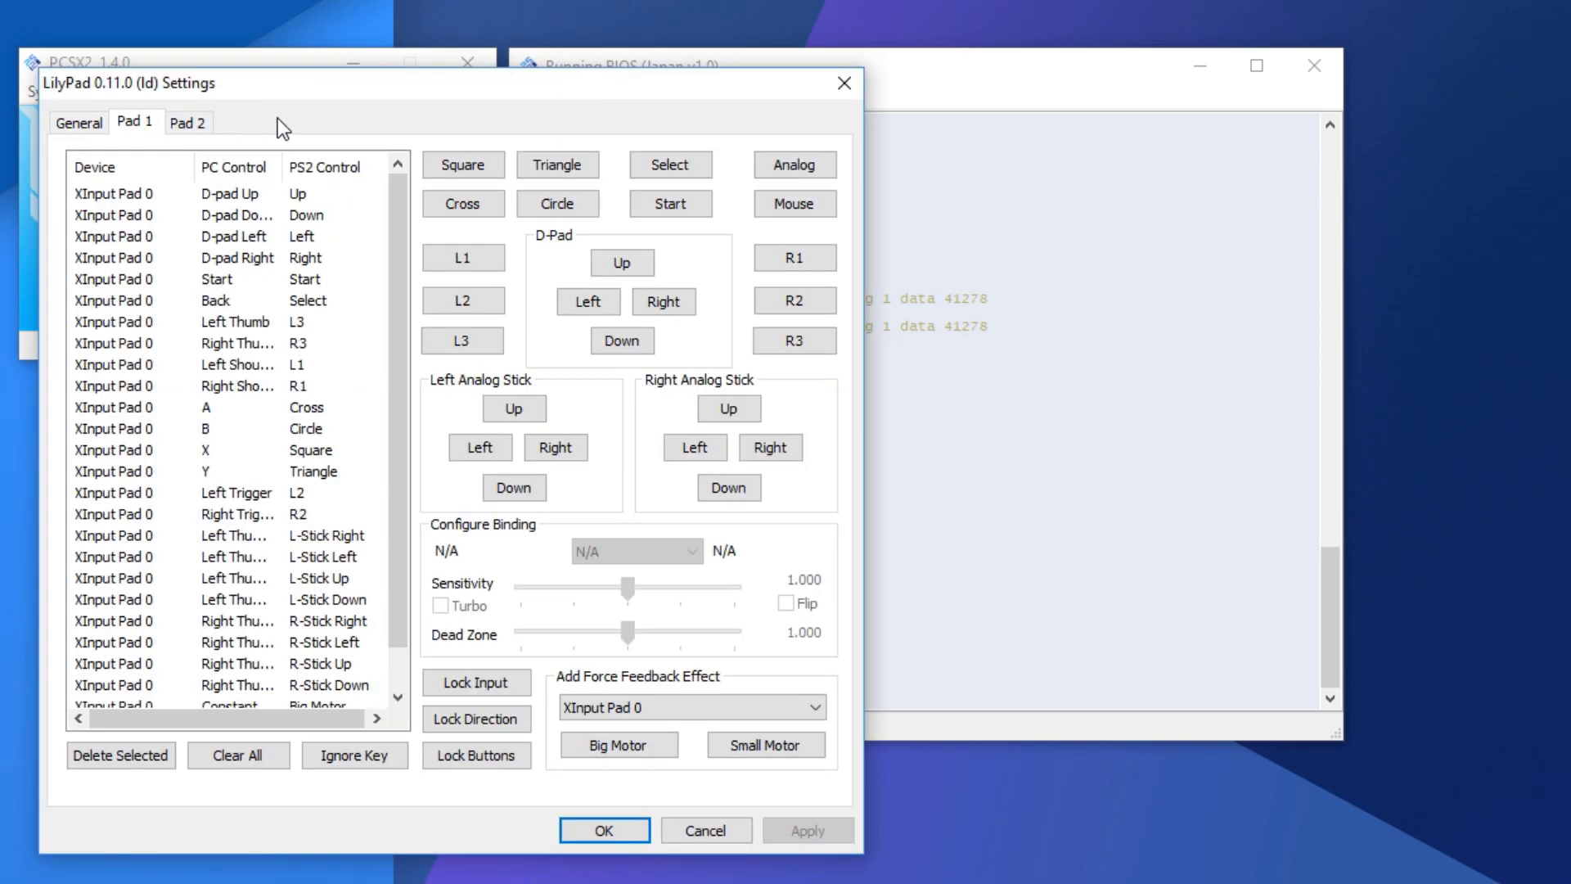
left_click(79, 123)
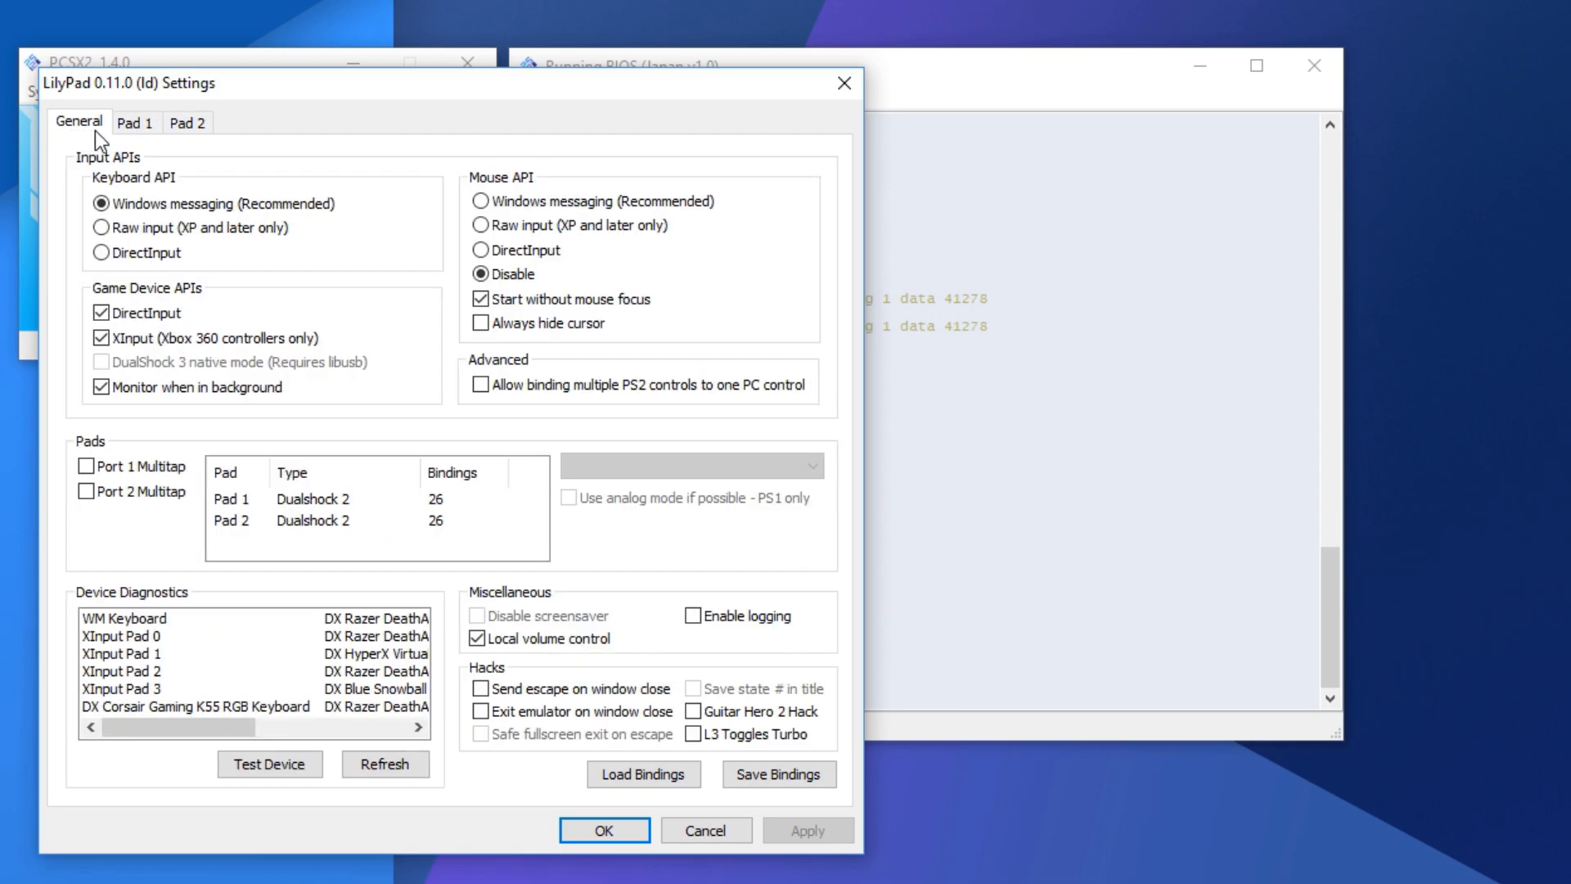
left_click(136, 122)
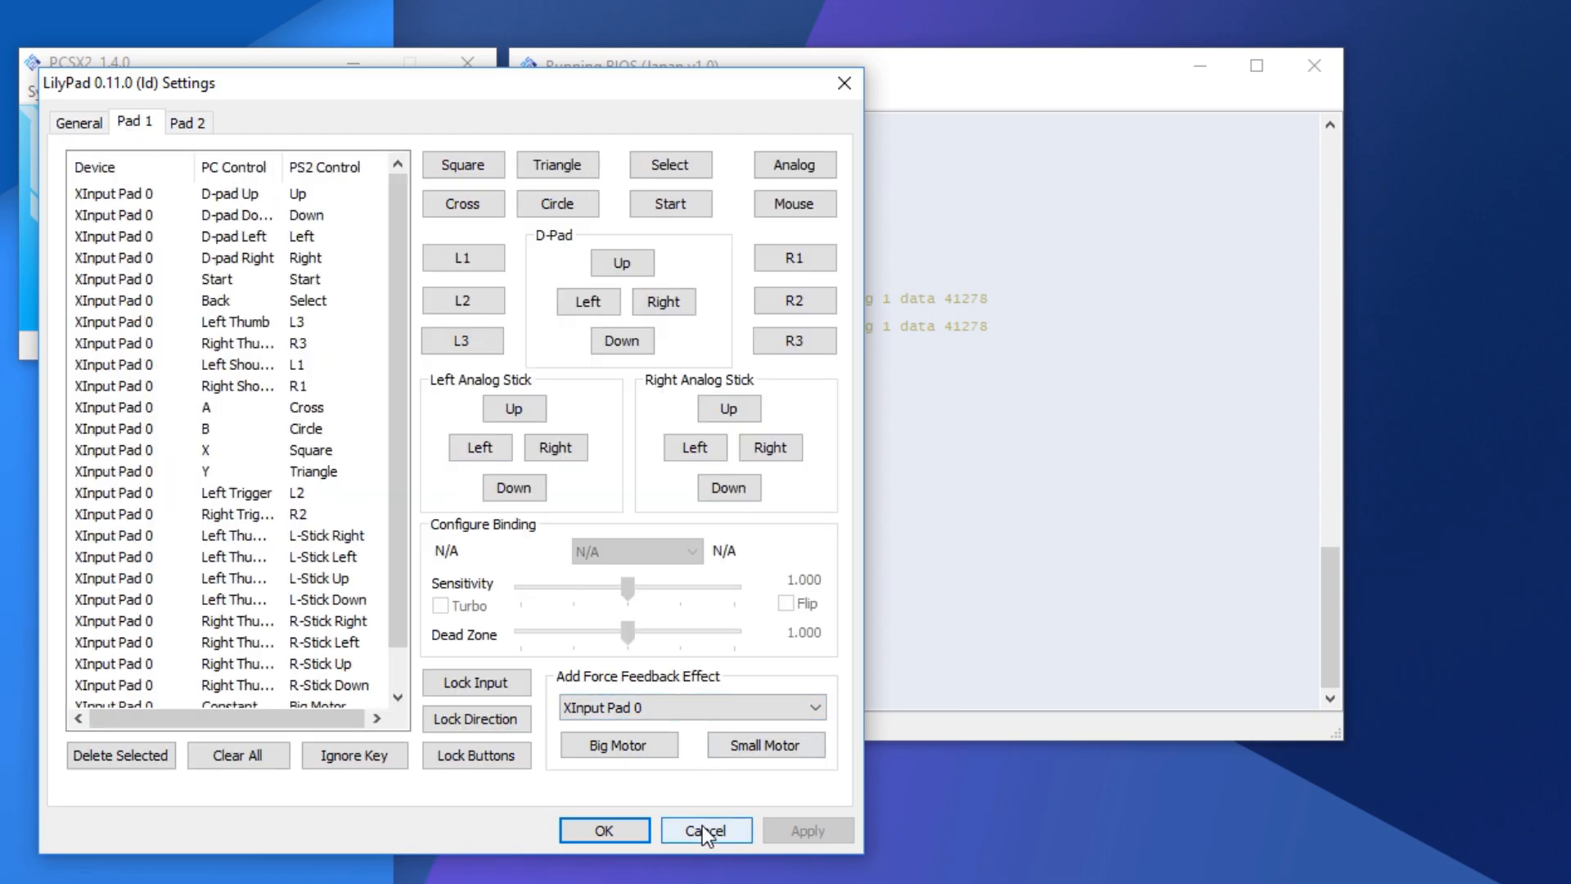
left_click(705, 829)
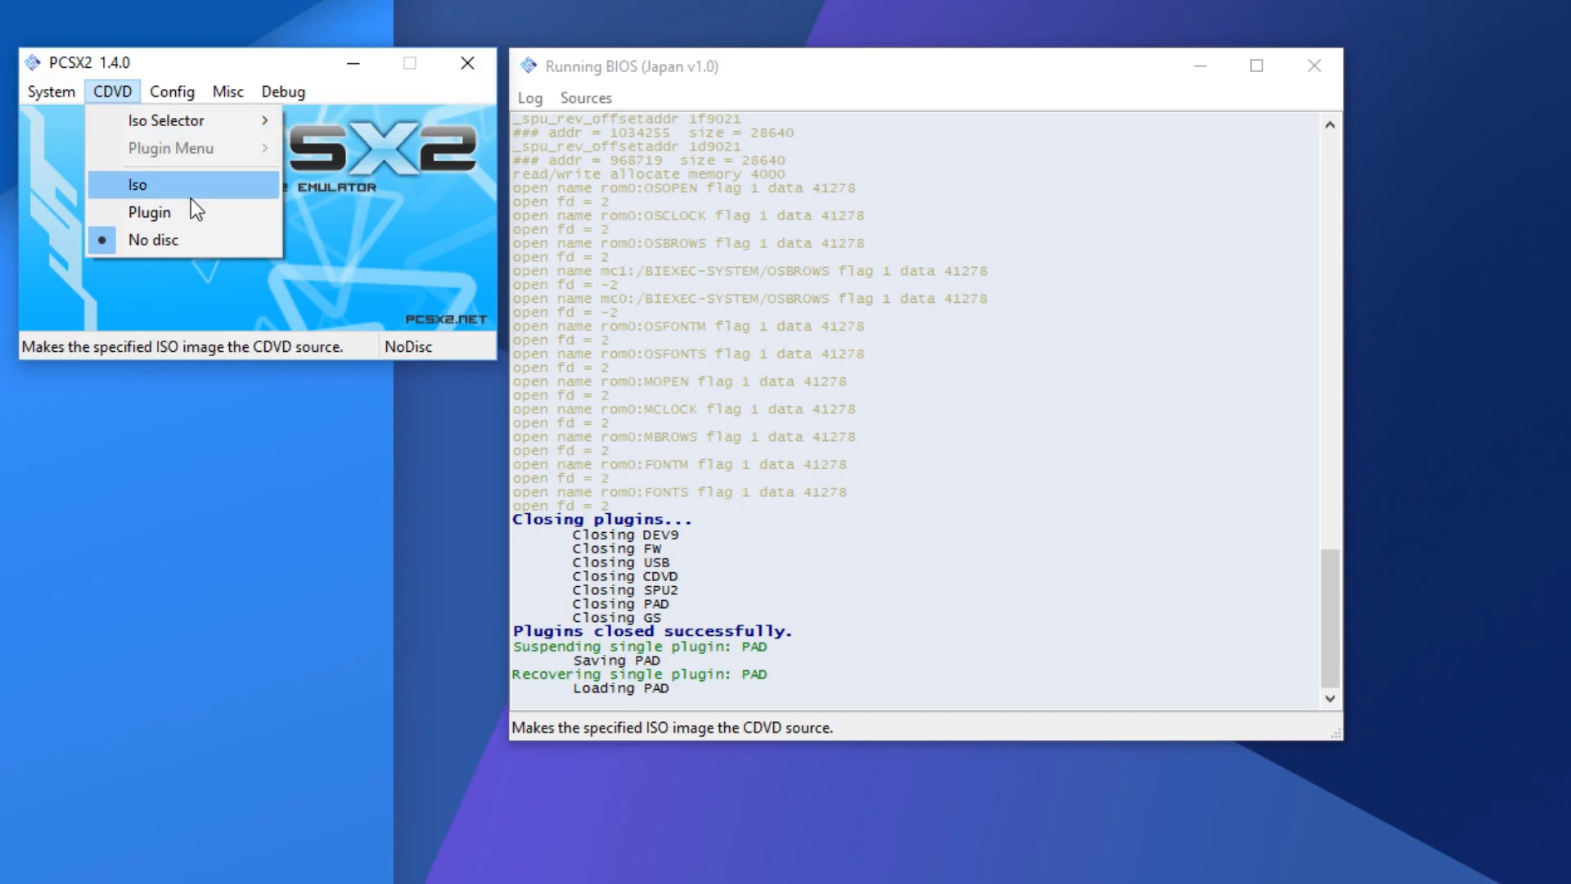
Switch the CDVD source to Iso and browse for the game ISO image.
left_click(172, 91)
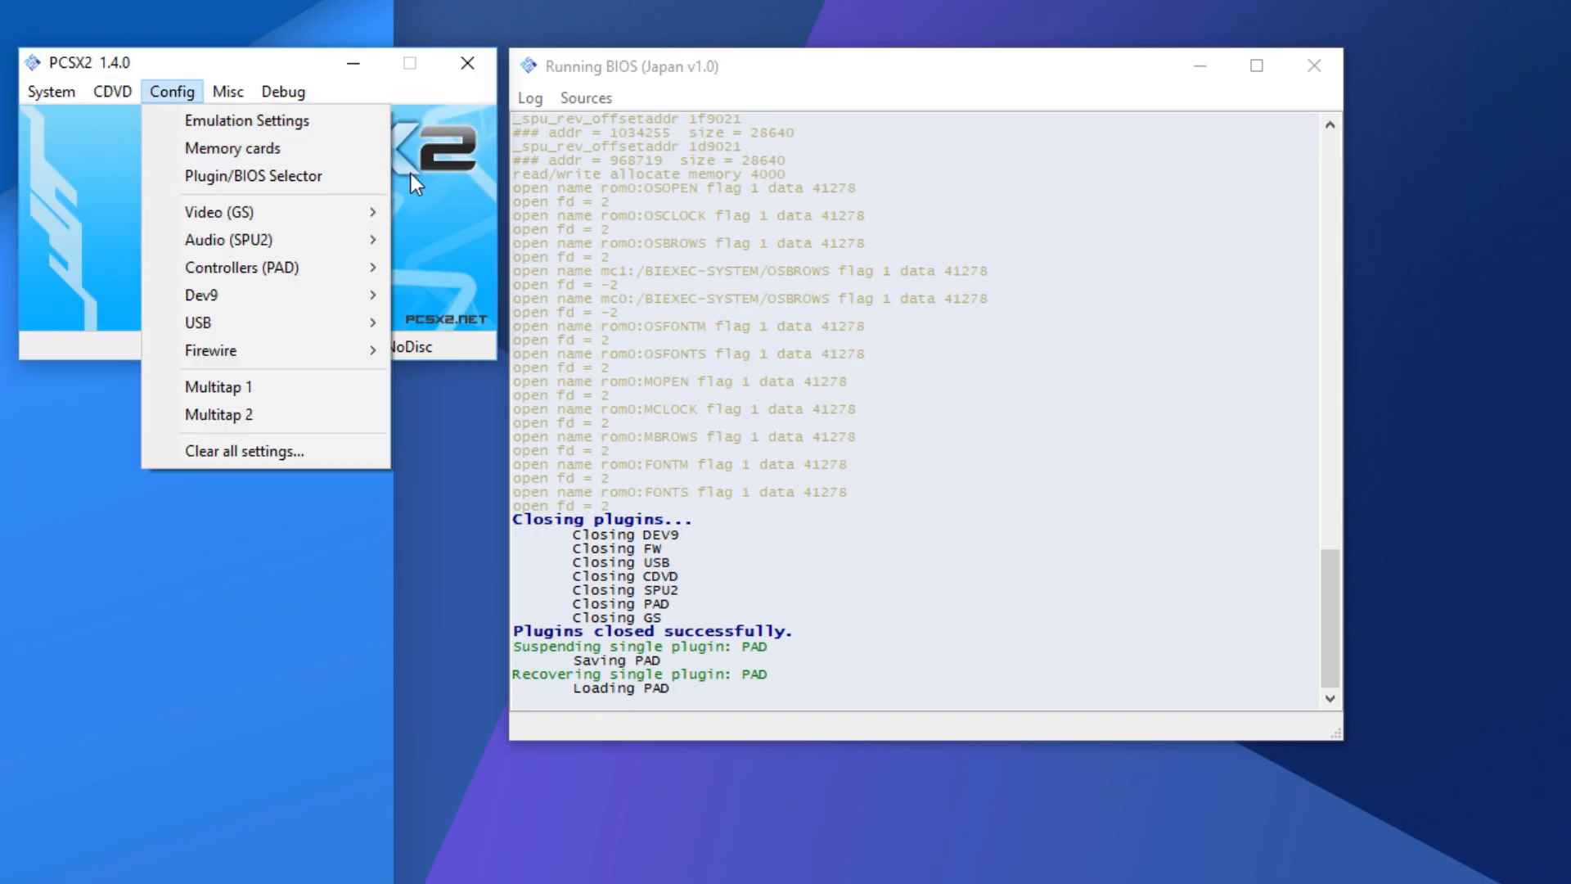
left_click(113, 91)
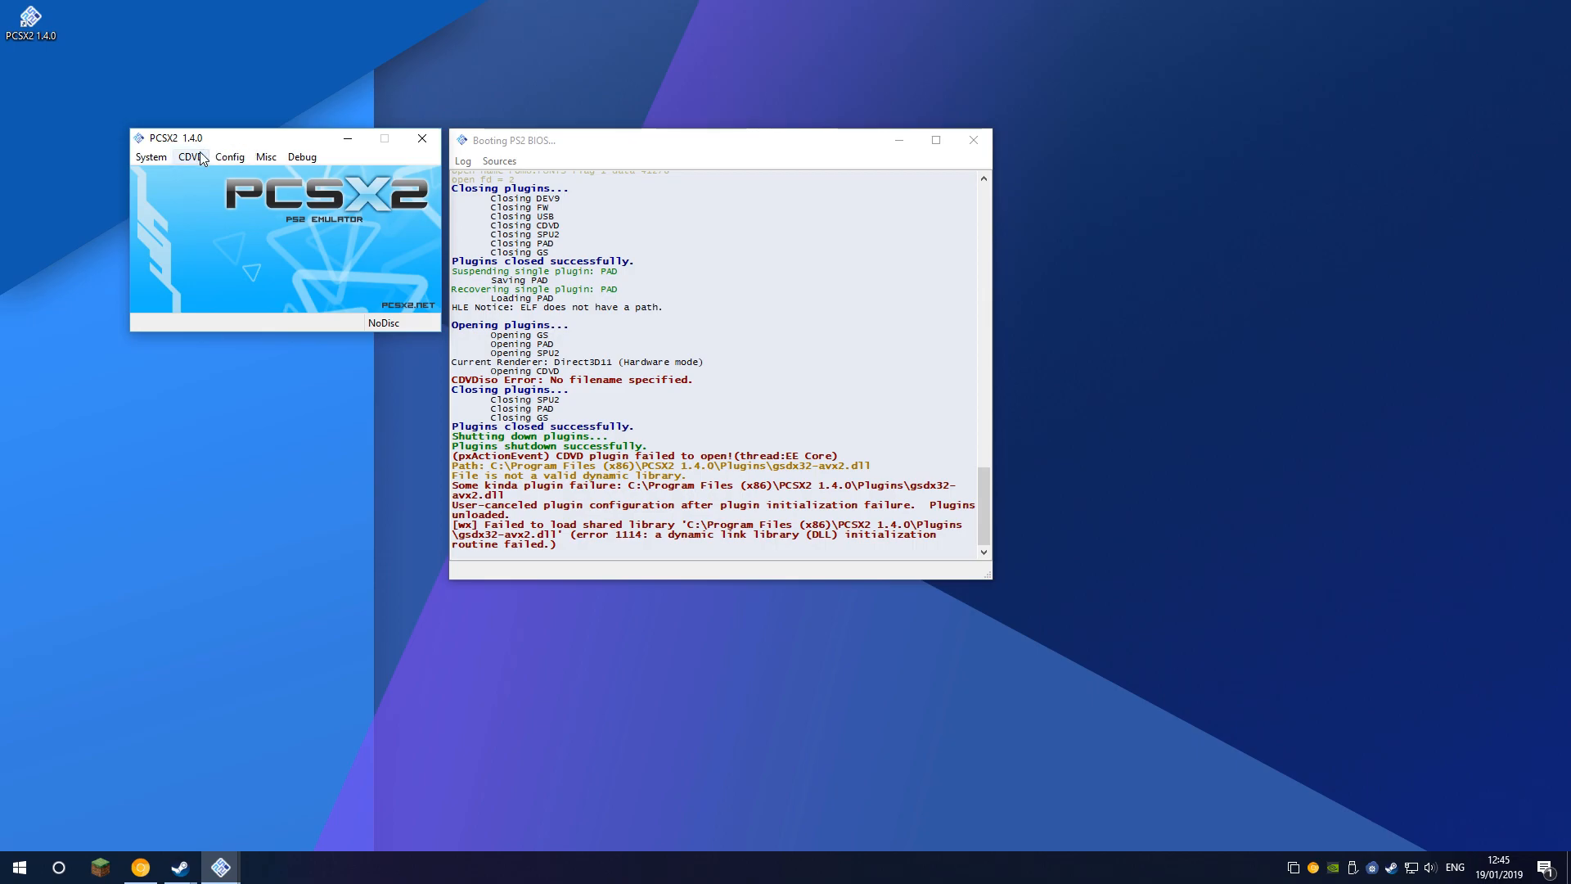
left_click(190, 156)
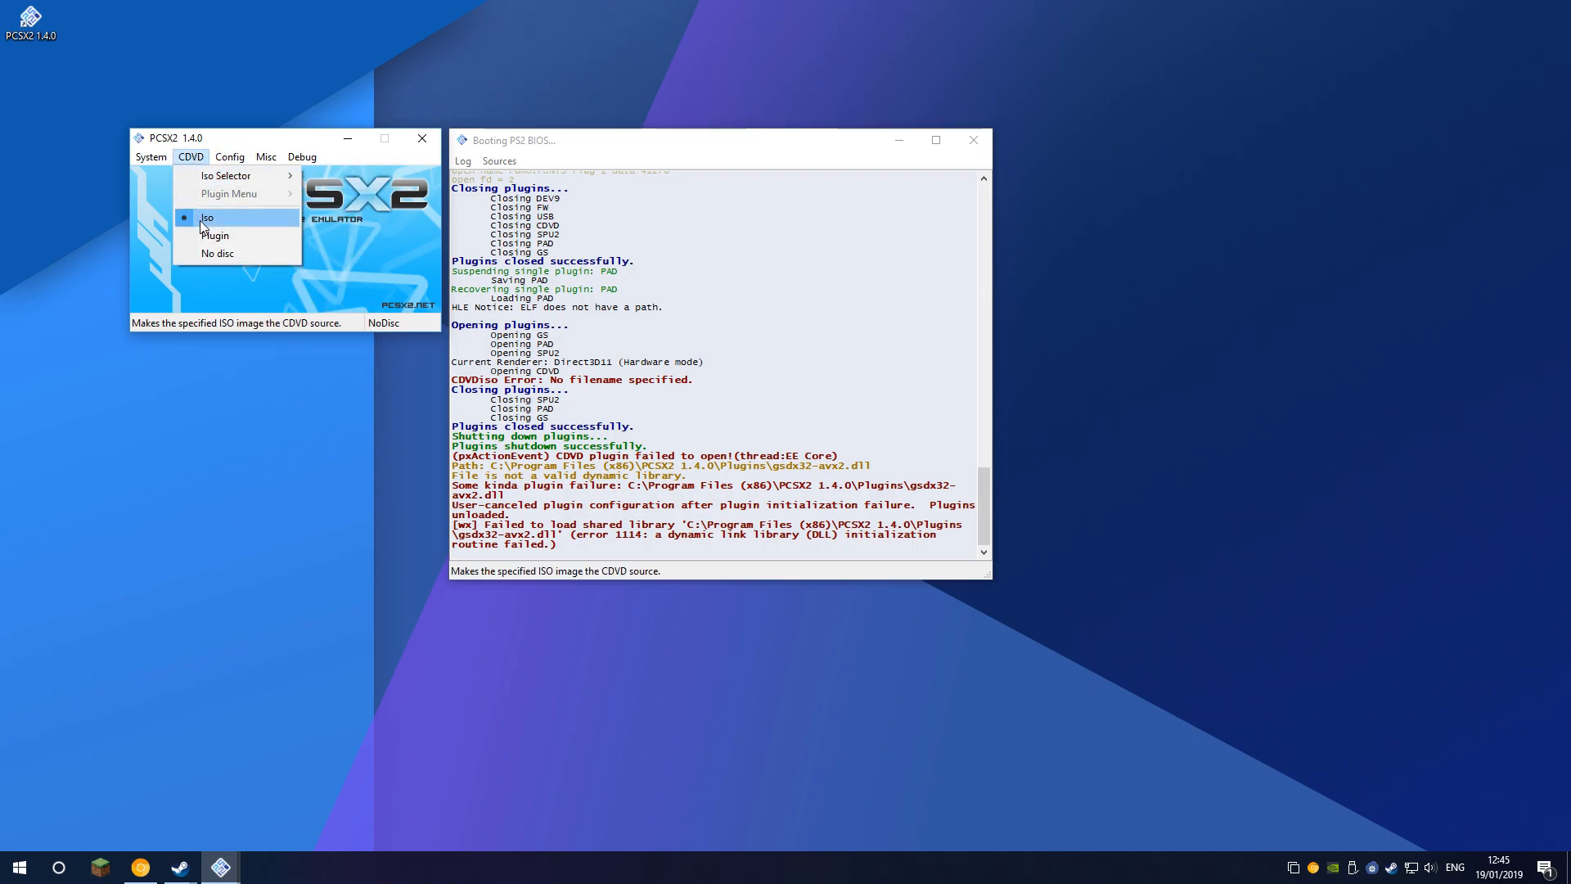
mouse_move(238, 176)
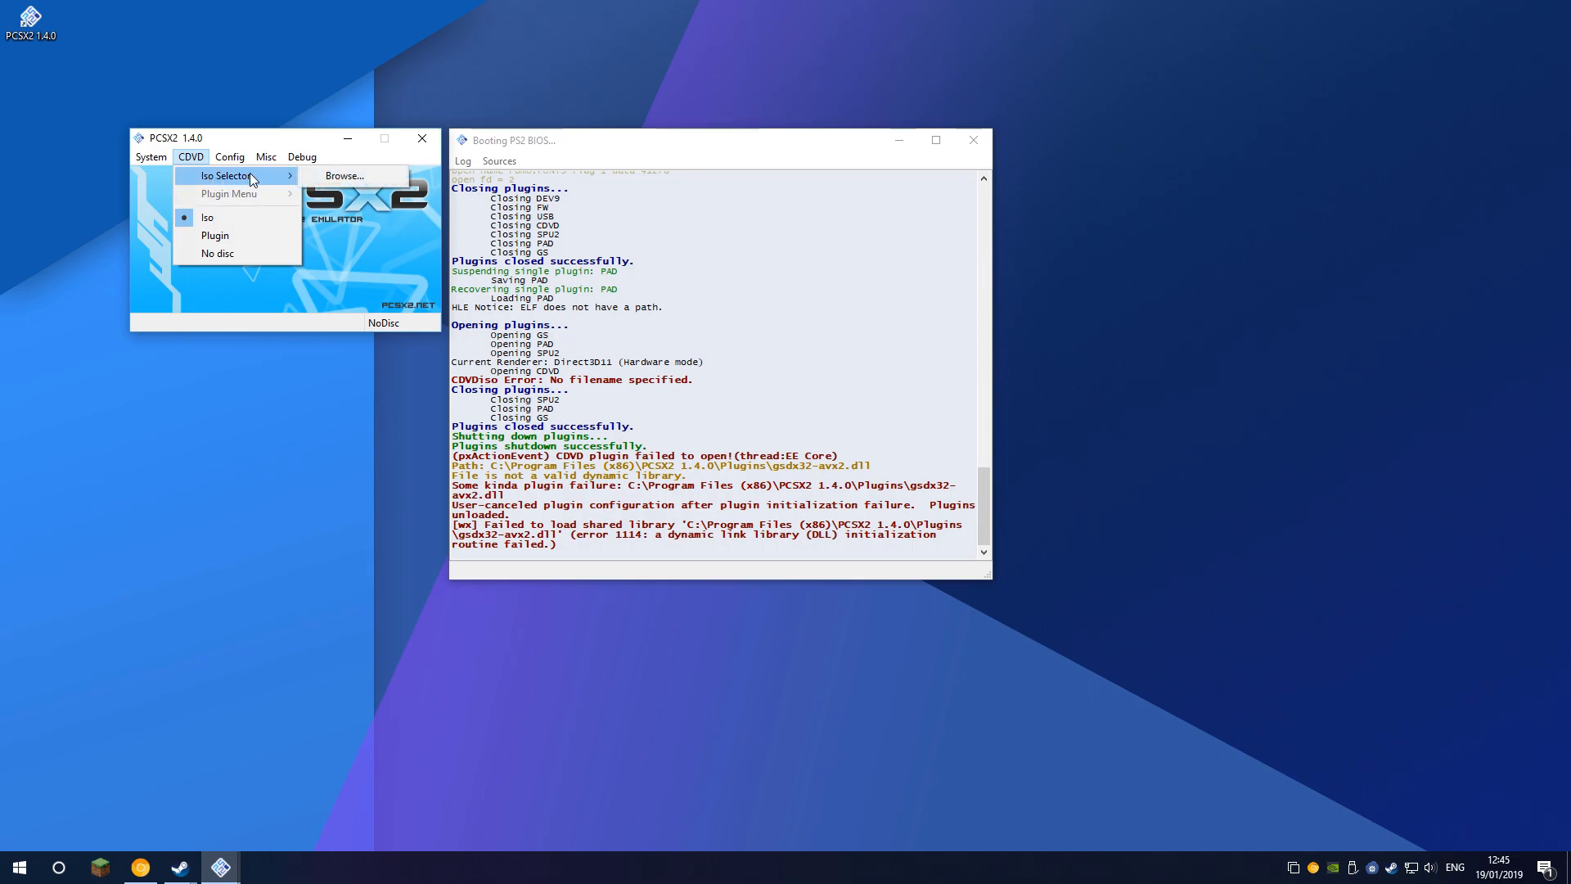
left_click(344, 175)
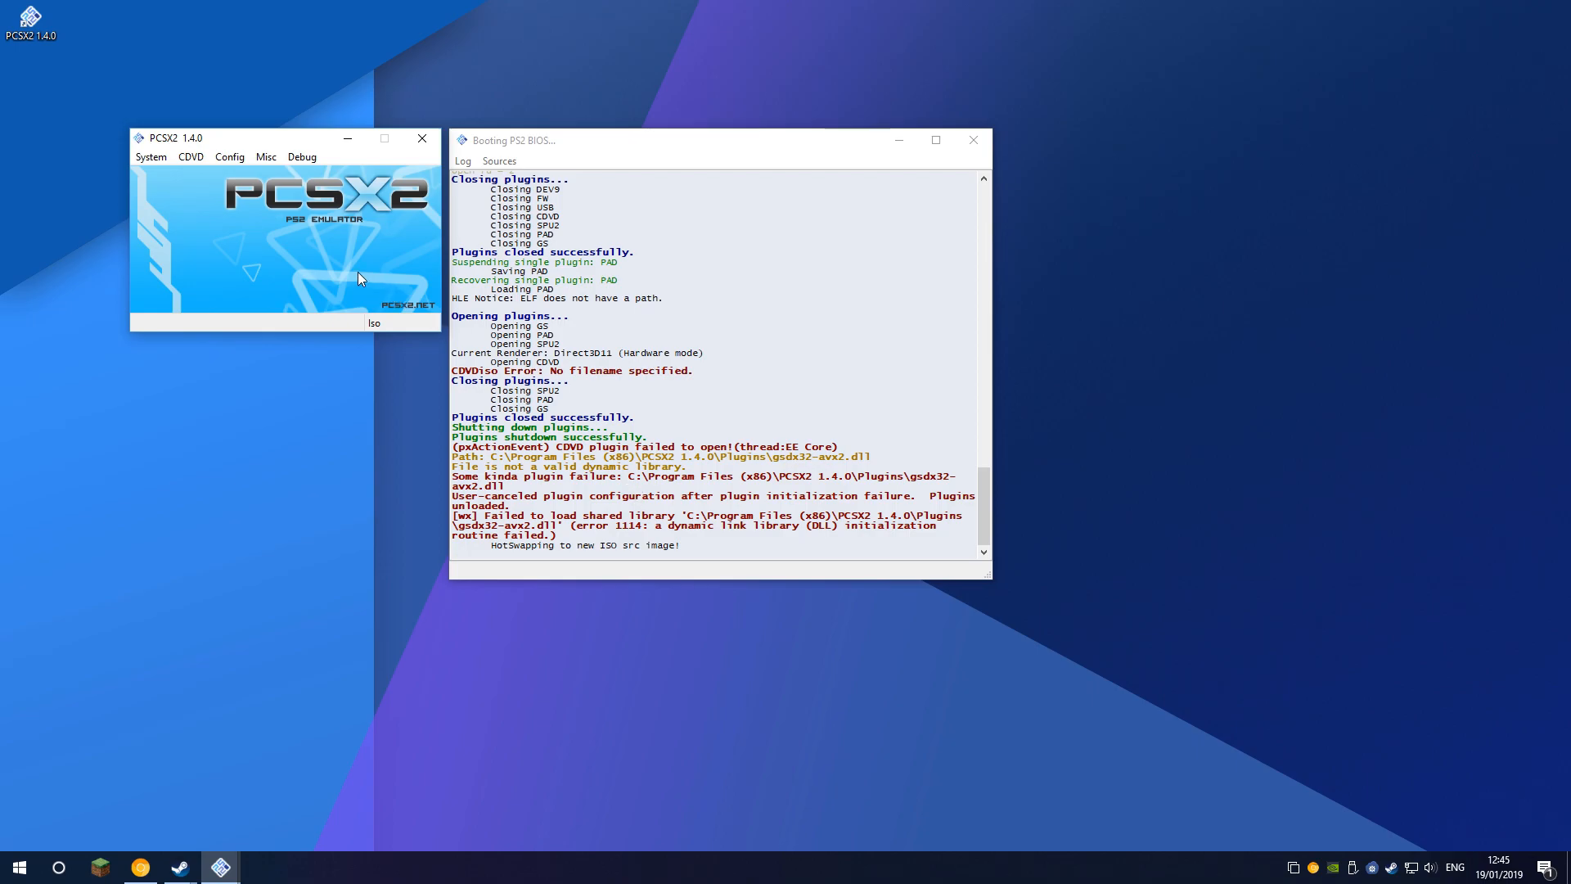
mouse_move(145, 230)
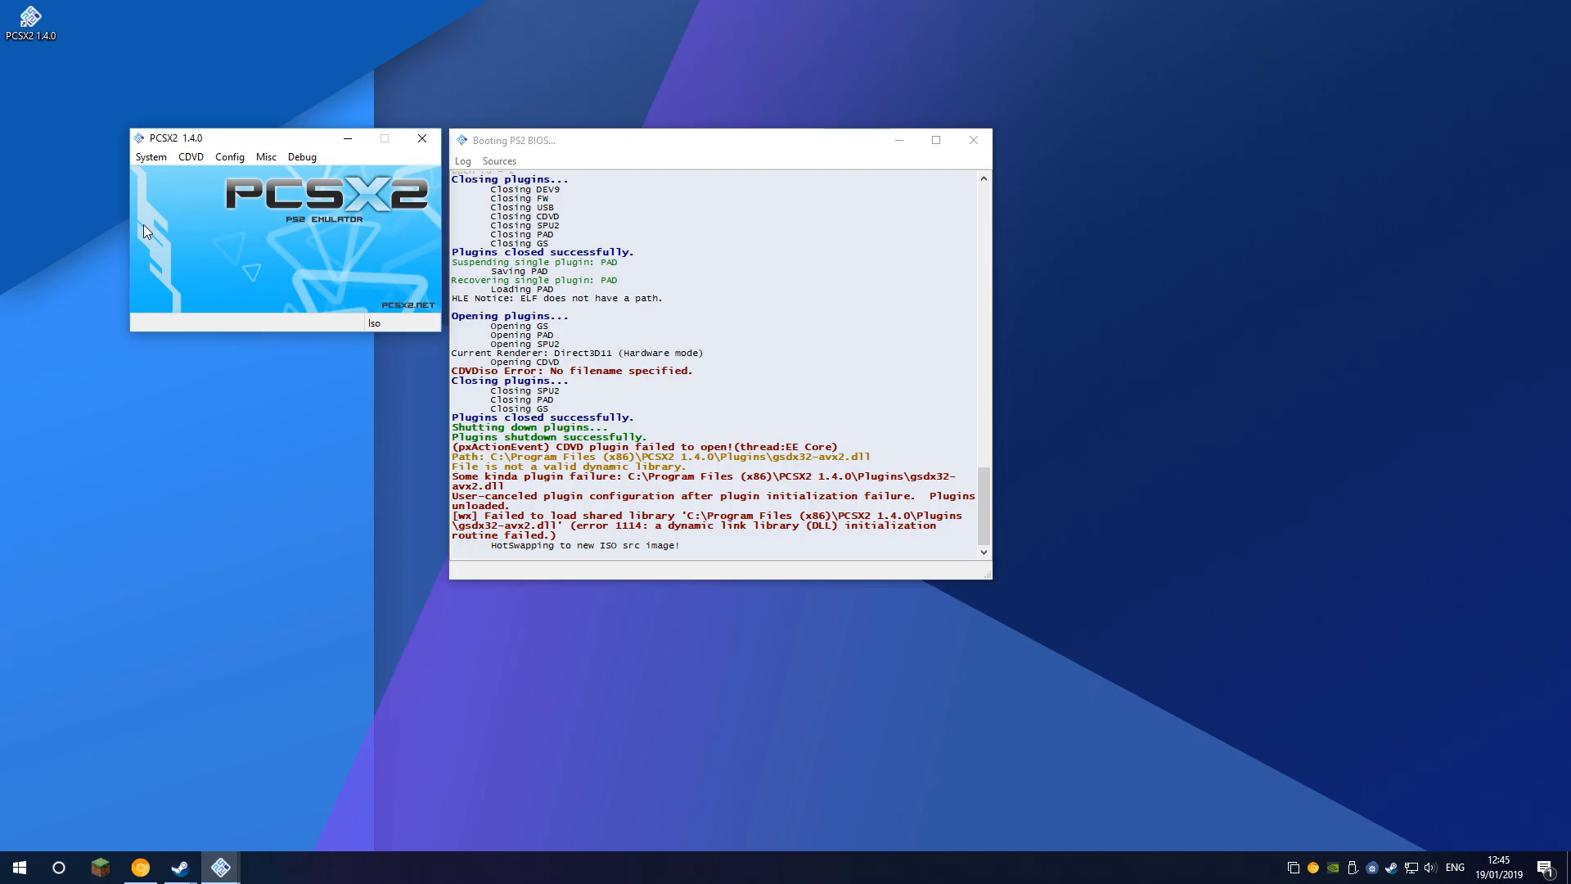
mouse_move(161, 196)
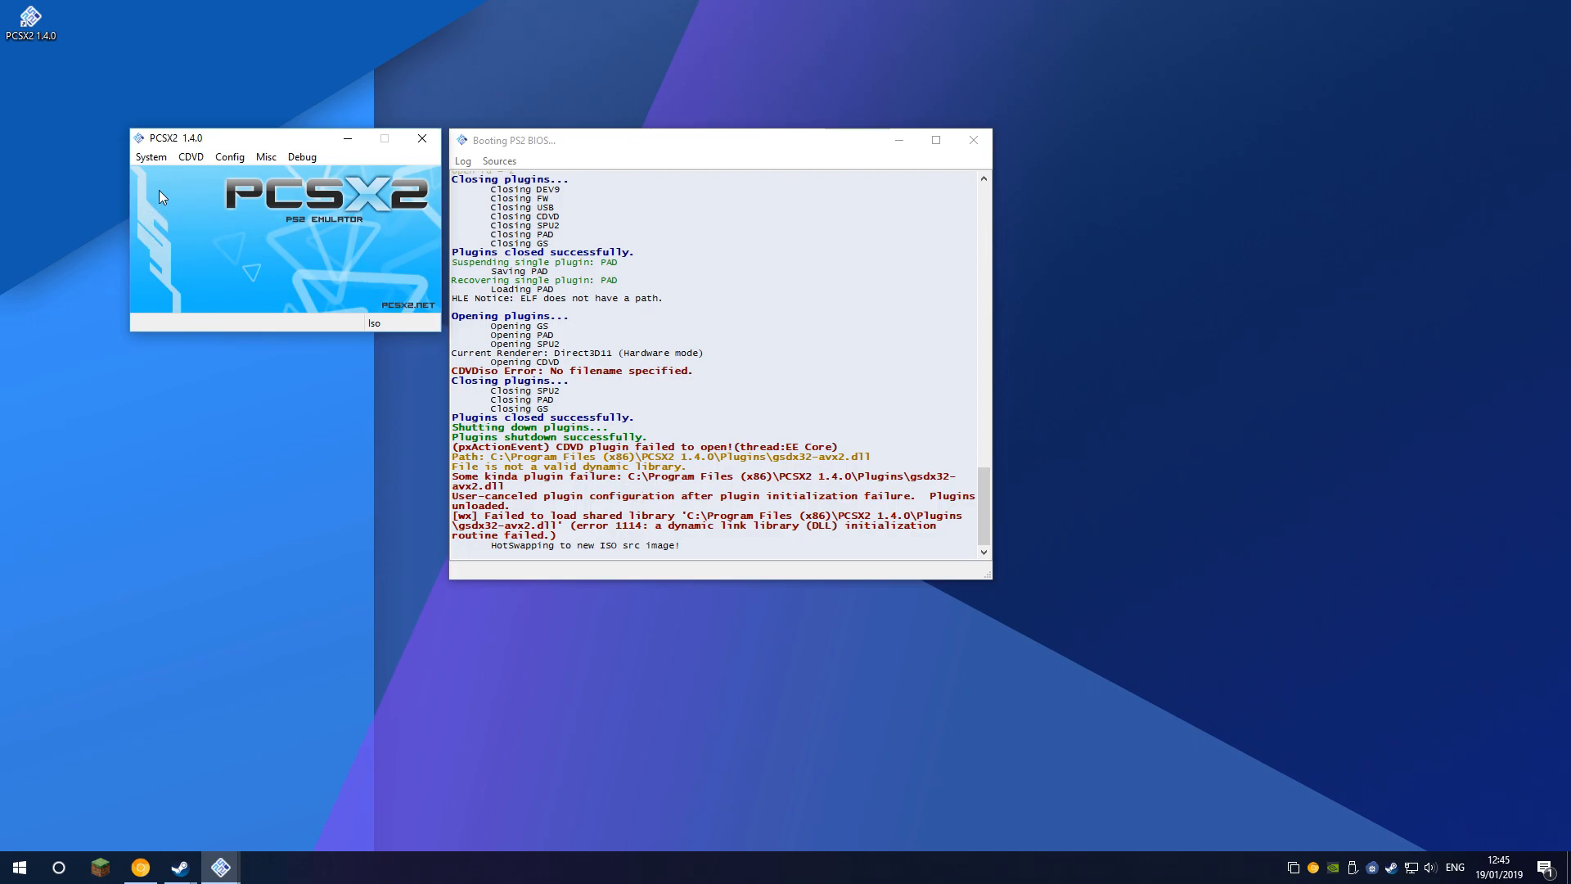
Boot the selected ISO with System > Boot CDVD (full).
left_click(151, 156)
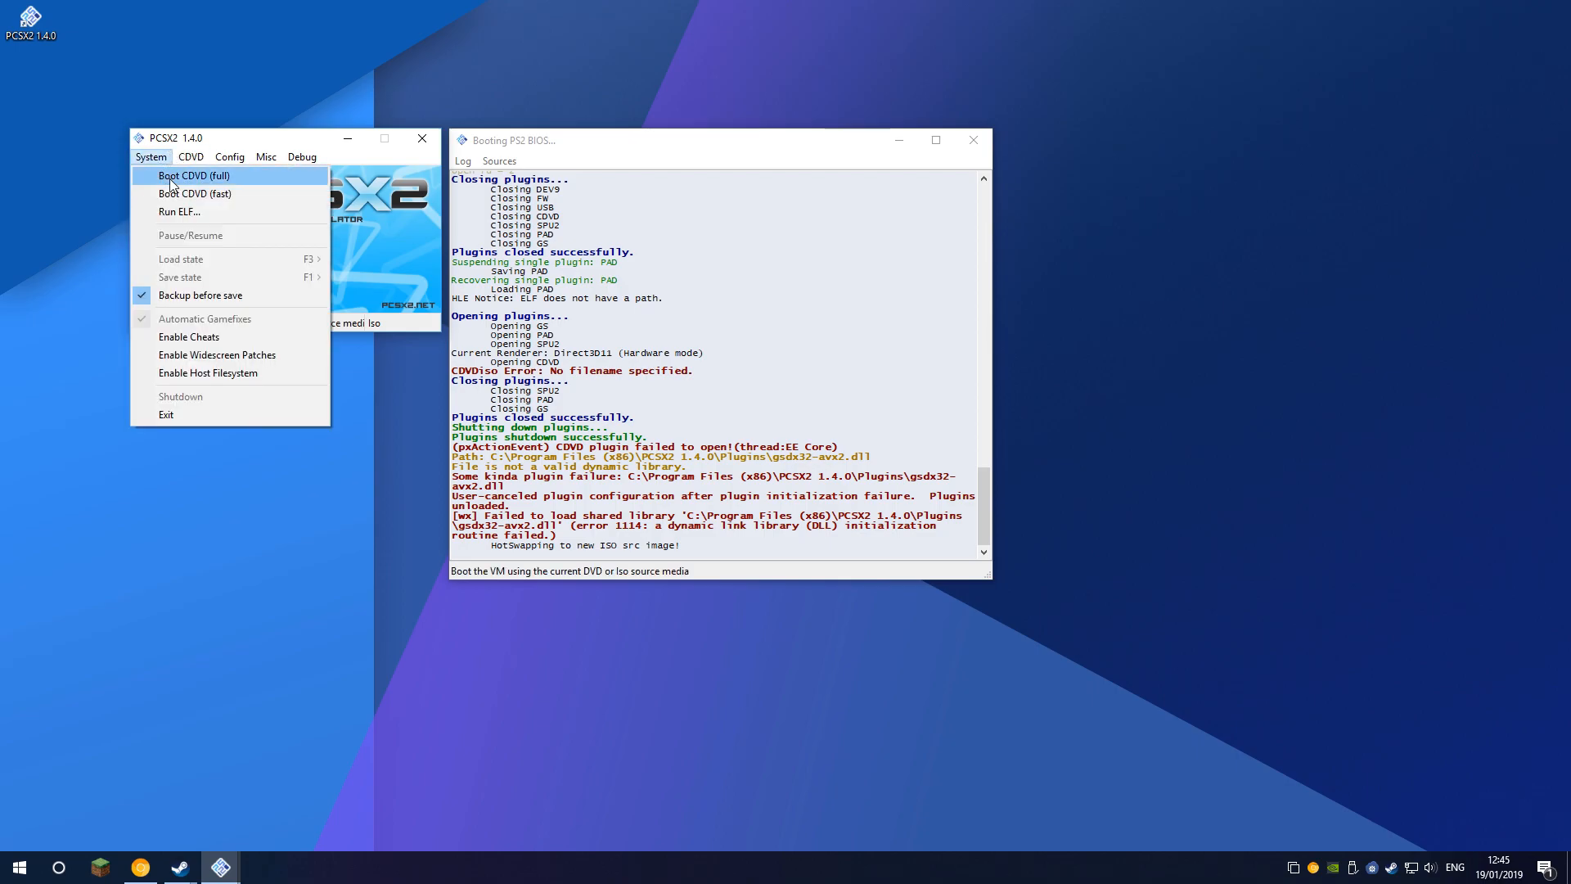
mouse_move(211, 187)
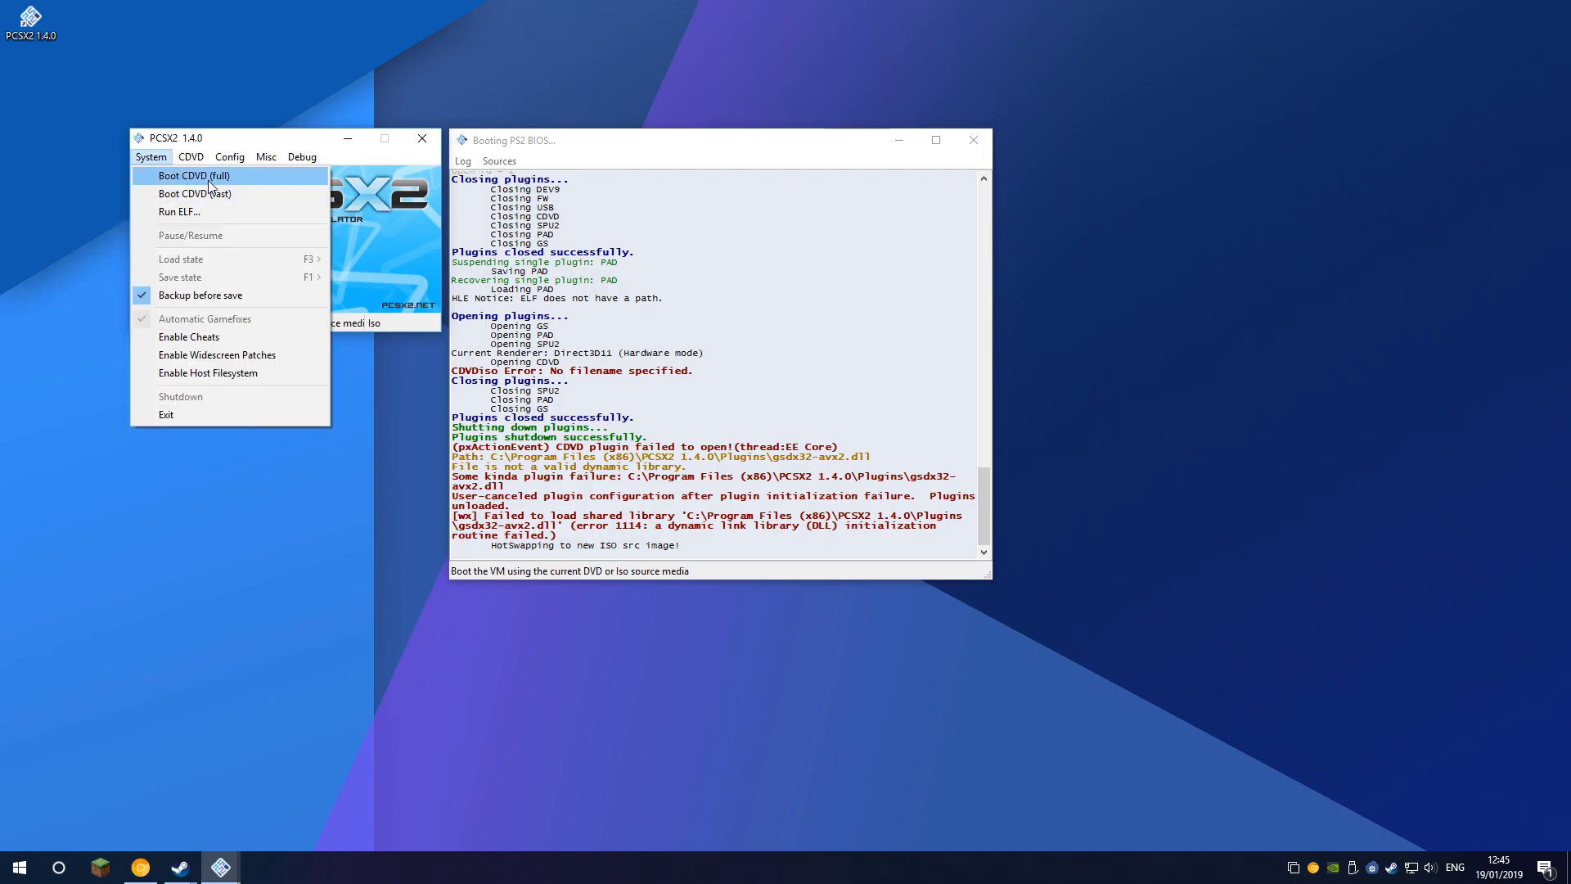
left_click(194, 175)
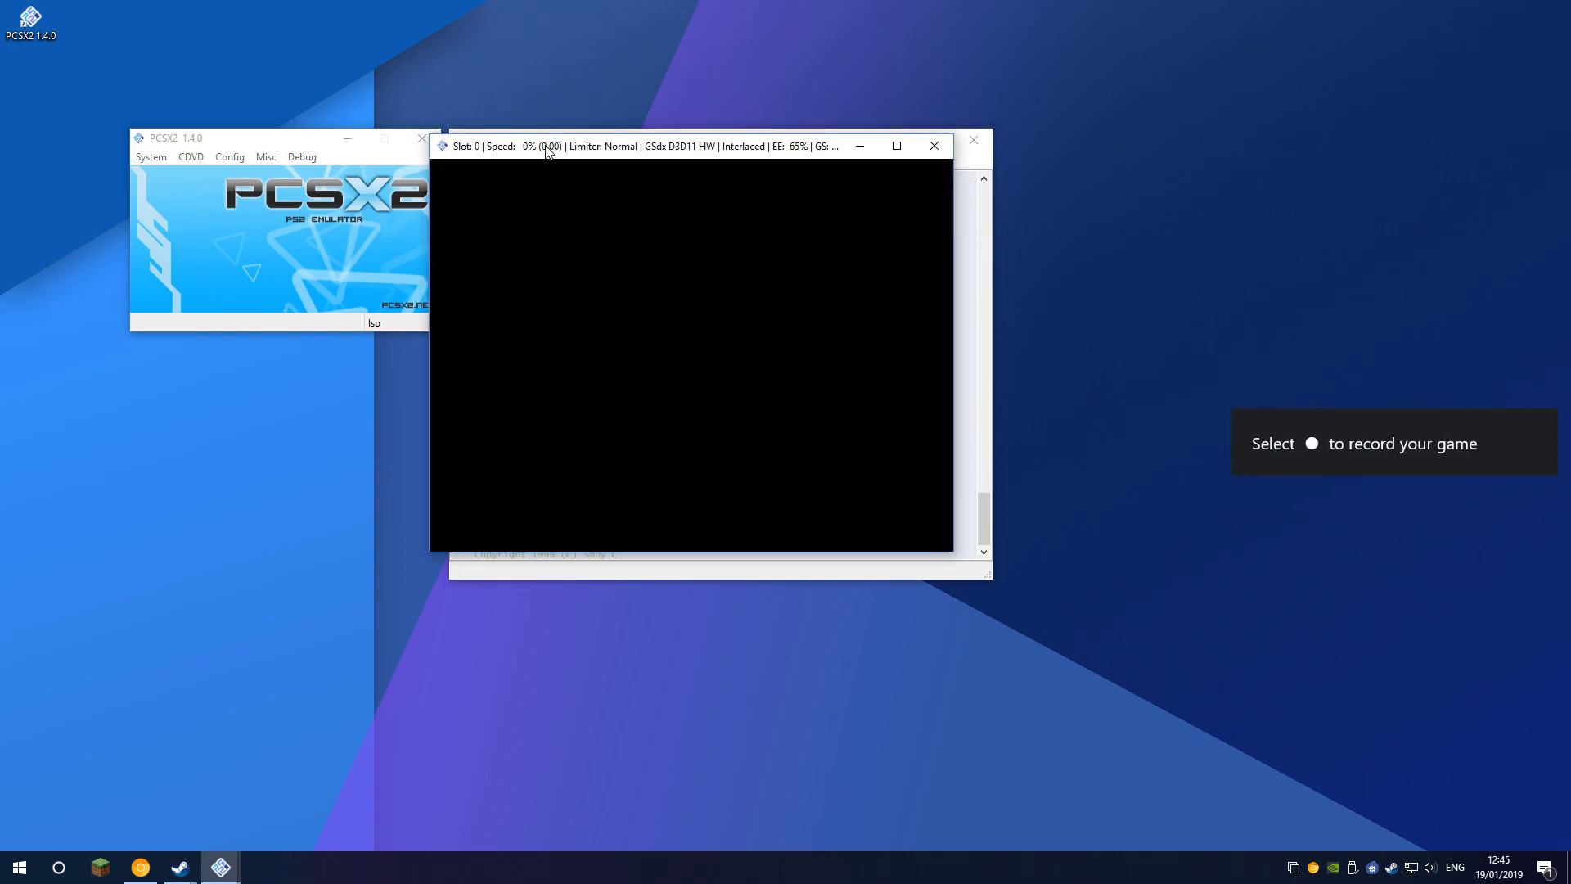